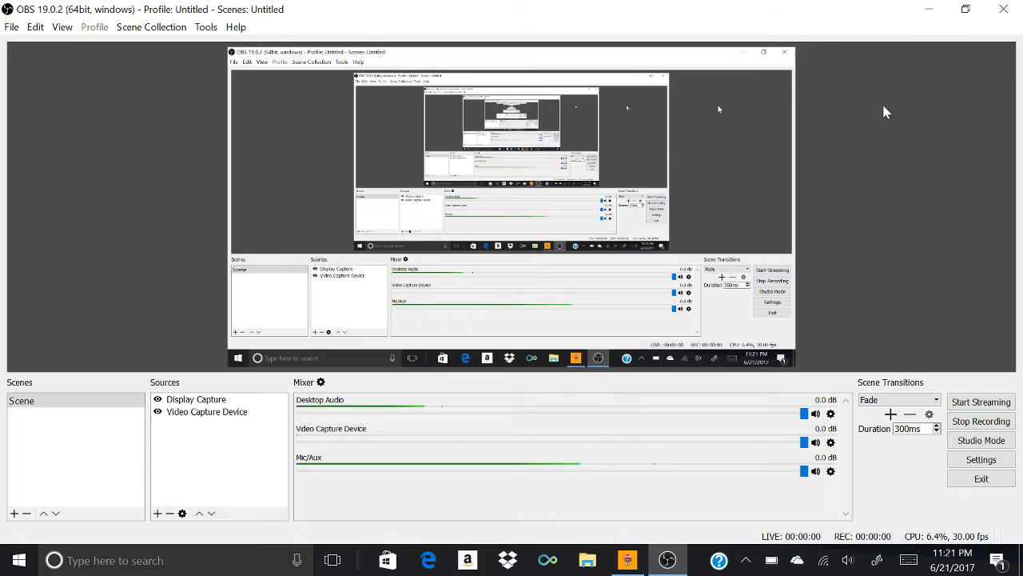
Step: Switch from OBS Studio to the Game Dev Tycoon window
{"action": "left_click", "coordinate": [627, 560]}
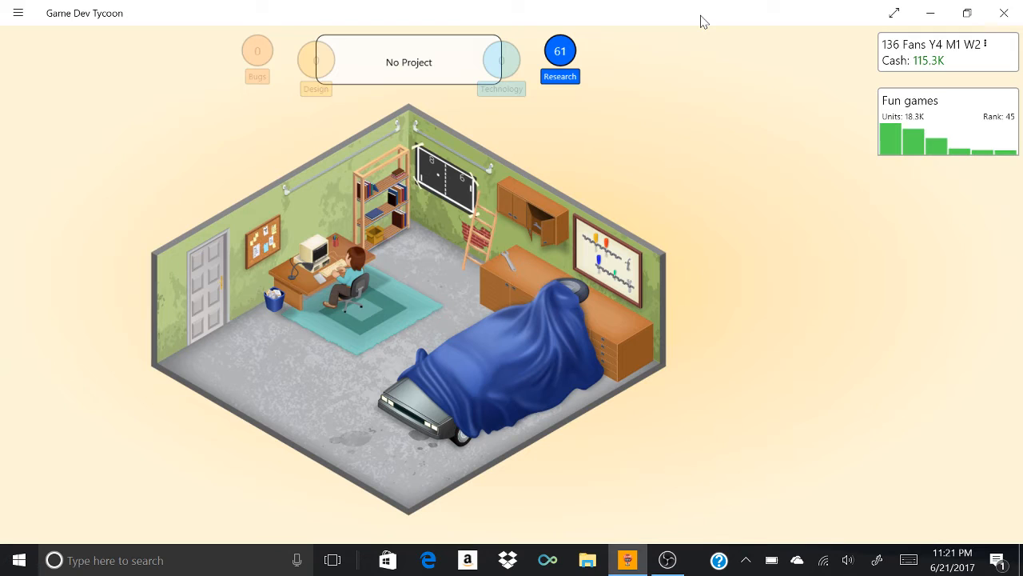
Step: Bring up the studio action menu from the office desk
{"action": "left_click", "coordinate": [408, 62]}
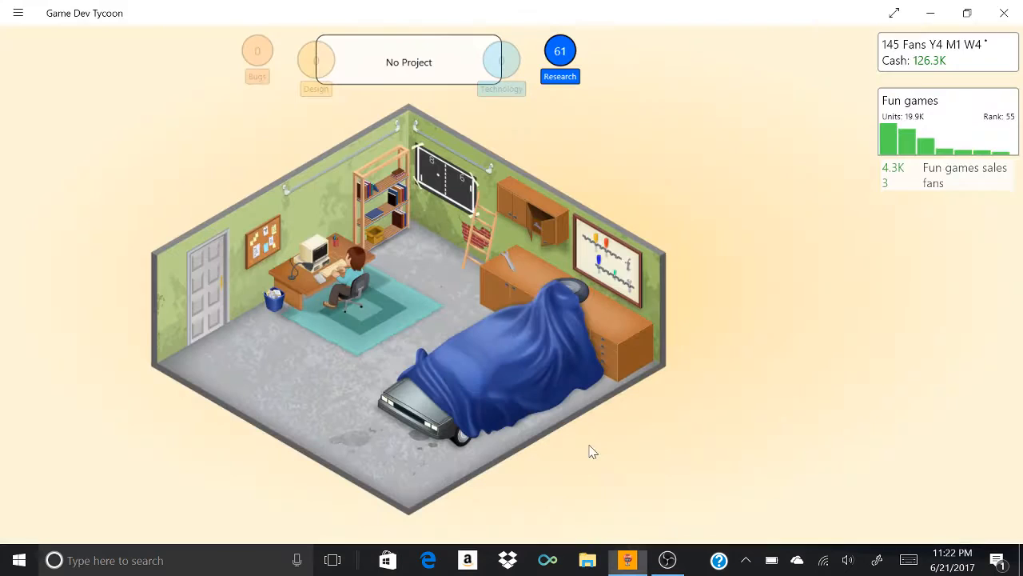
{"action": "left_click", "coordinate": [408, 61]}
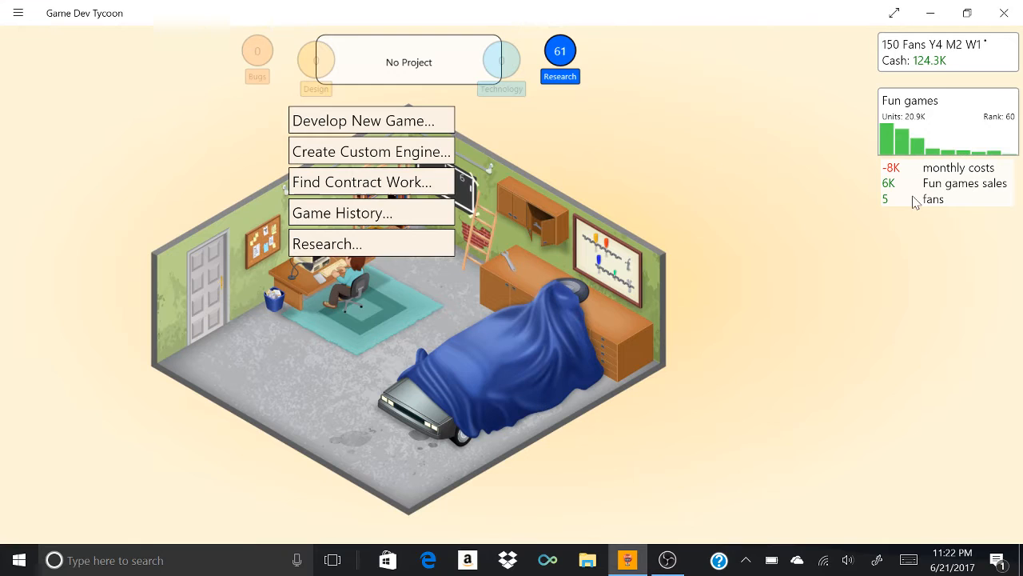
Step: Start a new game and choose the Detective topic for Game #8
{"action": "left_click", "coordinate": [371, 119]}
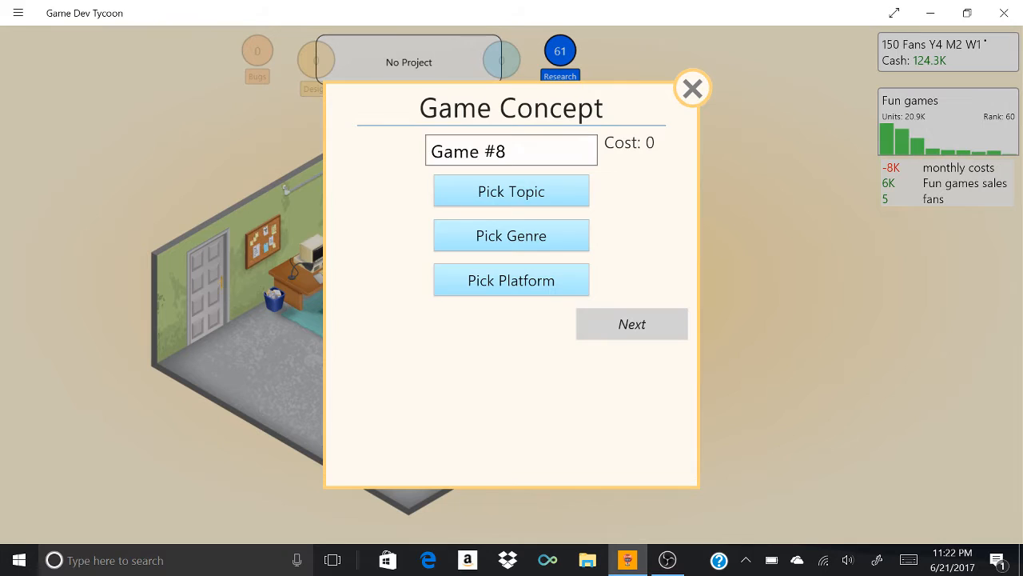
{"action": "left_click", "coordinate": [511, 235]}
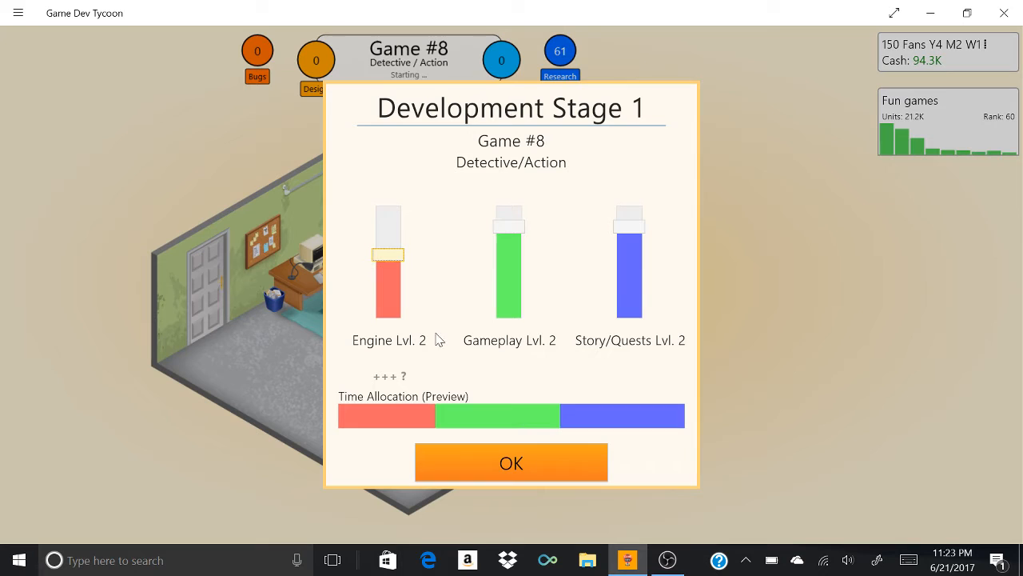
Step: Confirm stage one and two allocations and dismiss the Fun games off-market notice
{"action": "left_click", "coordinate": [511, 462]}
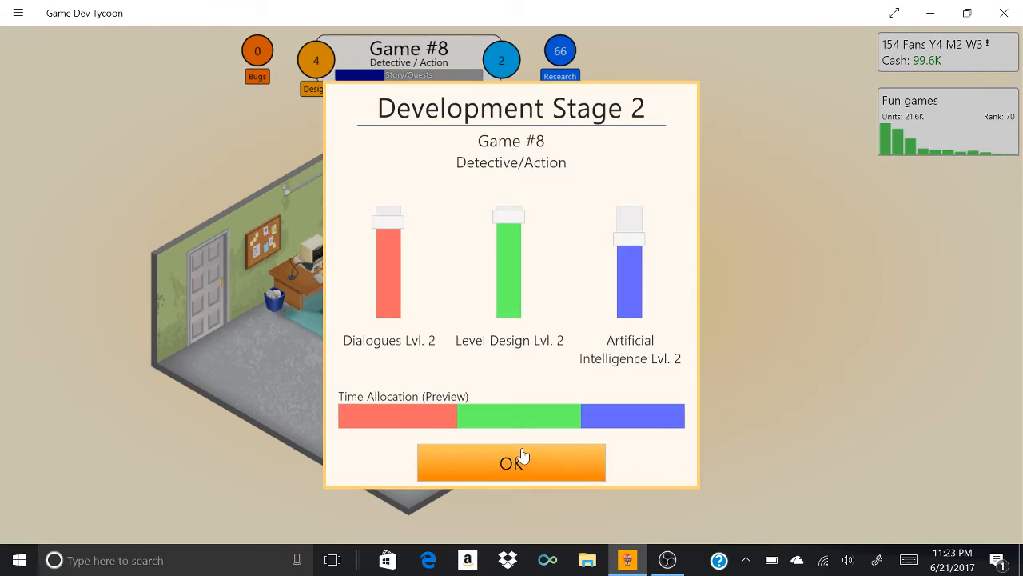
{"action": "left_click", "coordinate": [511, 462]}
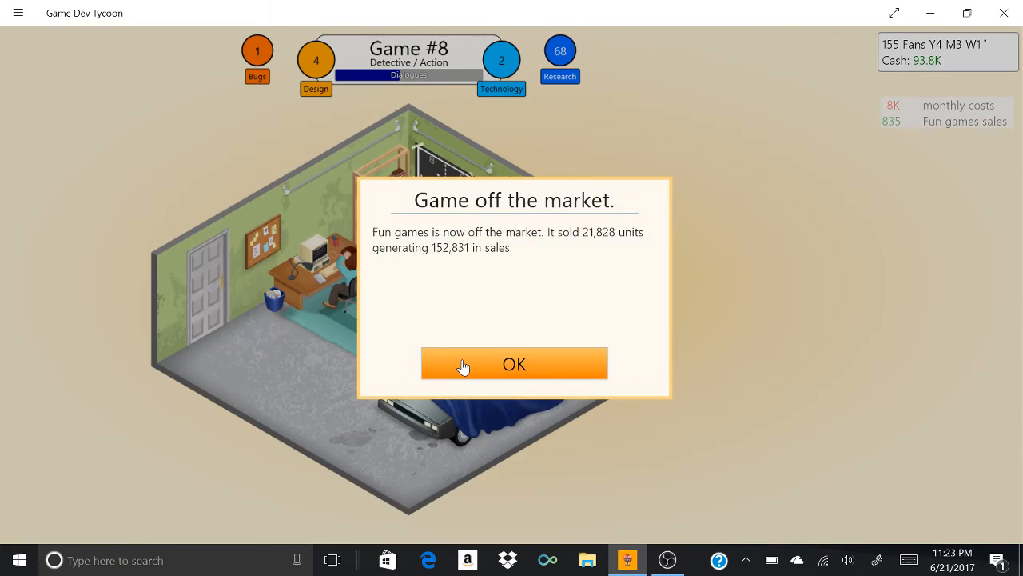
{"action": "left_click", "coordinate": [514, 363]}
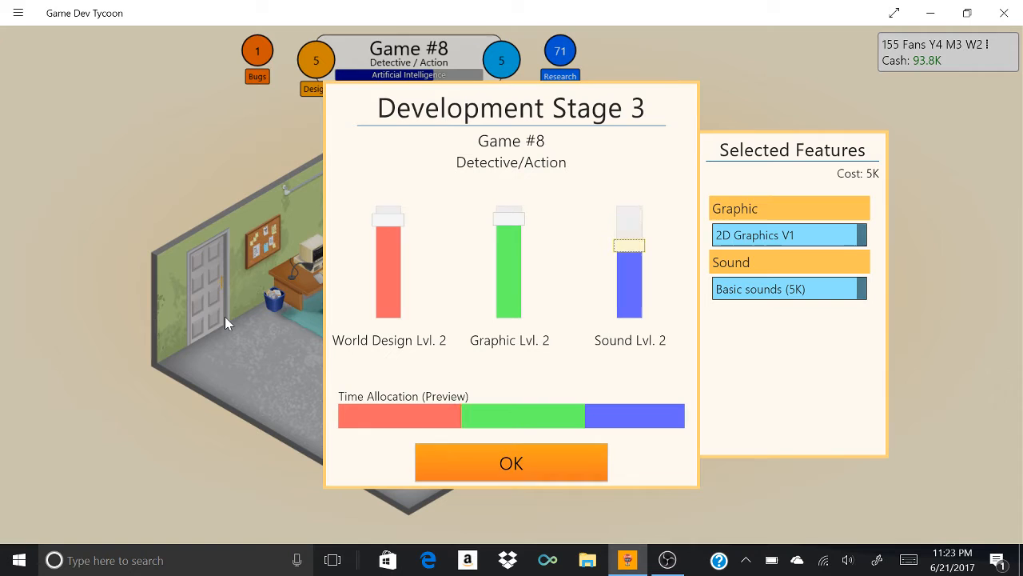
Step: Confirm Game #8's stage three allocation so it finishes and releases
{"action": "left_click", "coordinate": [511, 462]}
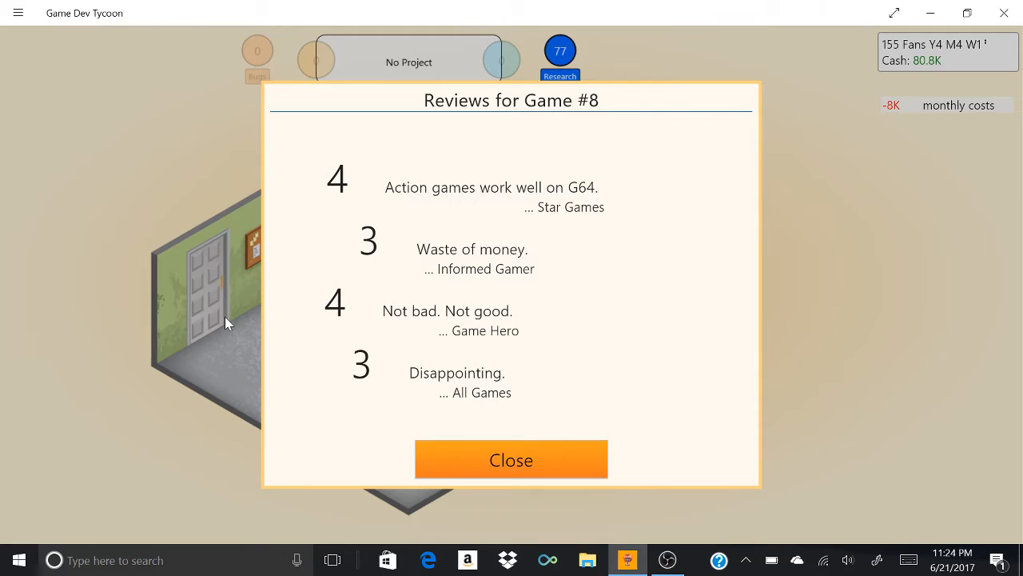
Step: Close Game #8's reviews and start Game tutorials research for 15 points
{"action": "left_click", "coordinate": [511, 459]}
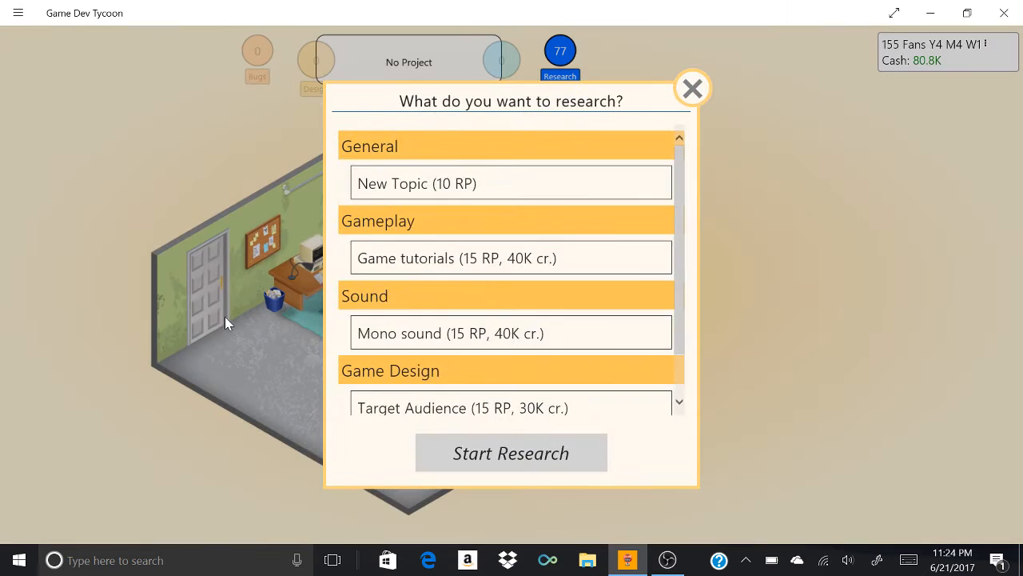
{"action": "left_click", "coordinate": [511, 182]}
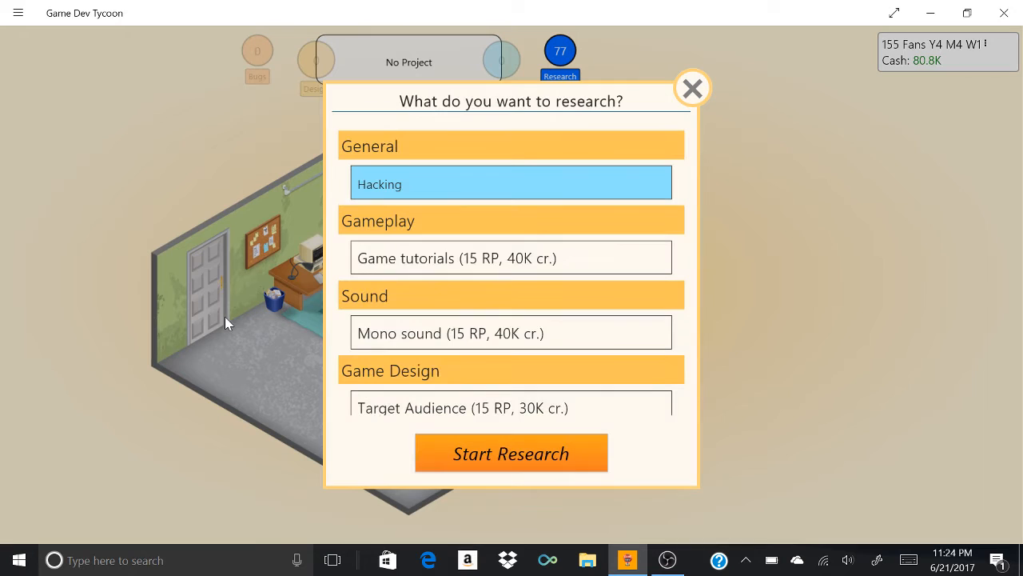
{"action": "left_click", "coordinate": [511, 333]}
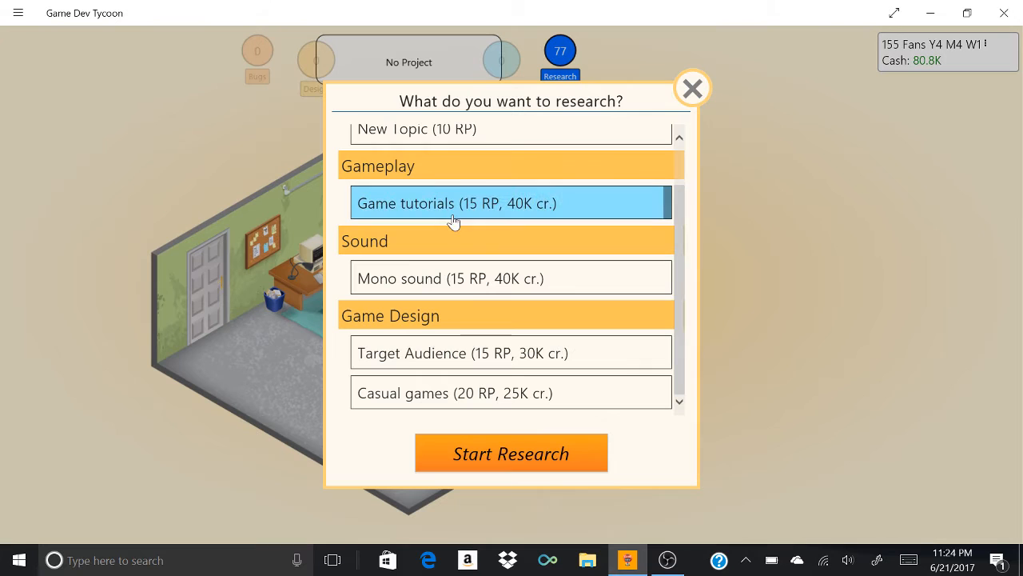
{"action": "left_click", "coordinate": [511, 453]}
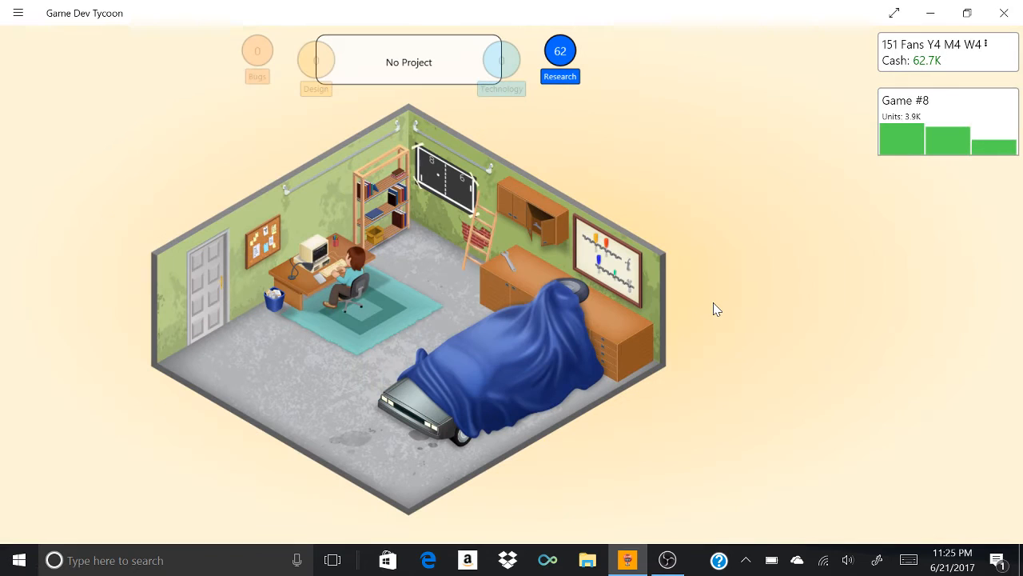
Step: Name a new game concept Plane Simulator, replacing The Werewolf, with the Airplane topic
{"action": "left_click", "coordinate": [409, 62]}
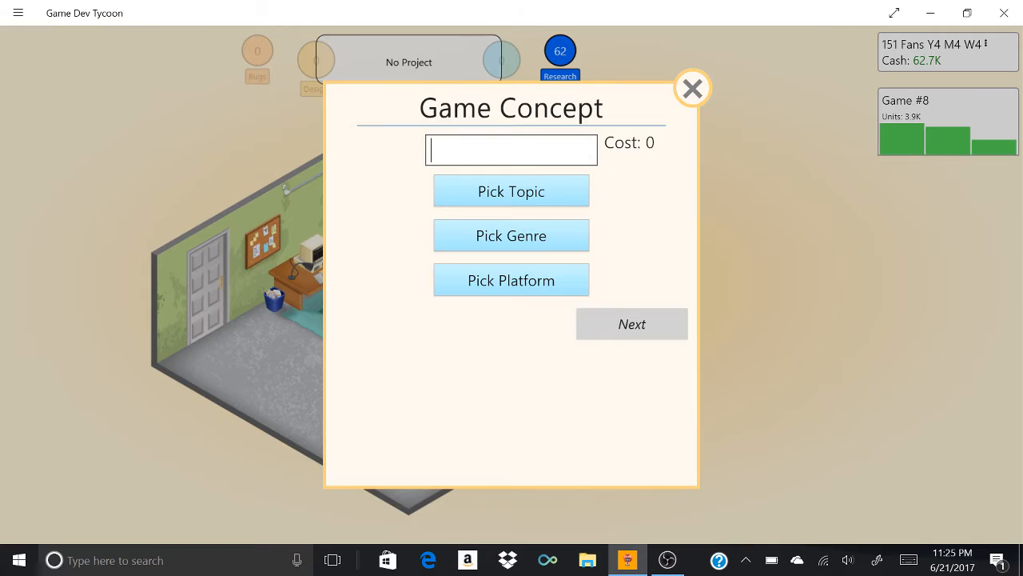
{"action": "type", "text": "The Werewolf"}
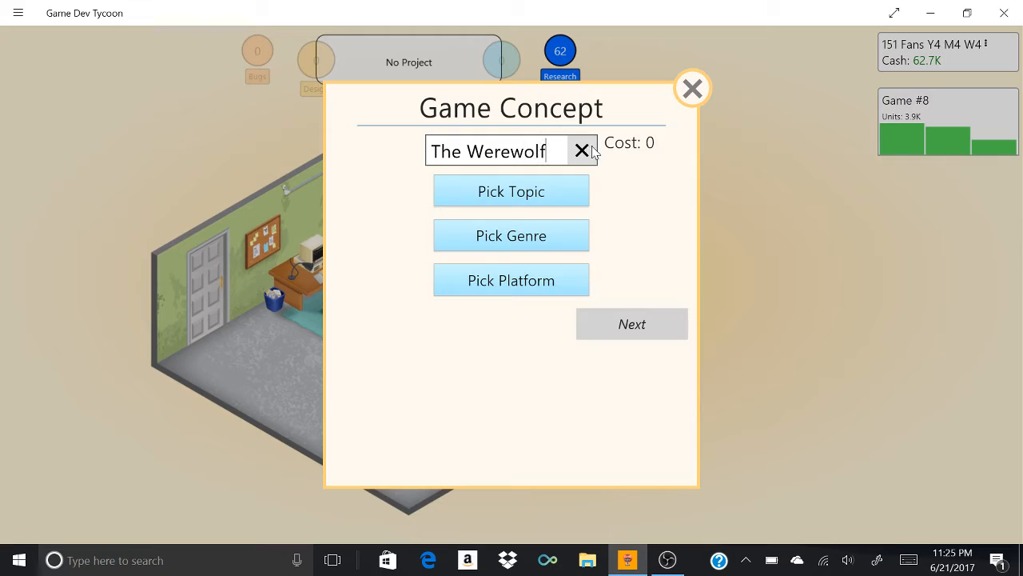
{"action": "left_click", "coordinate": [511, 191]}
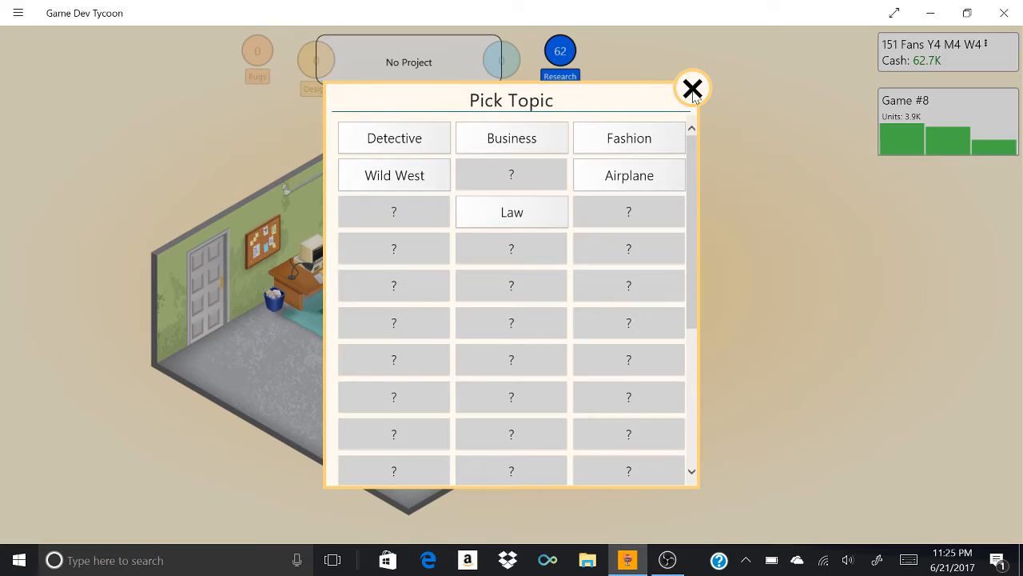
{"action": "mouse_move", "coordinate": [673, 118]}
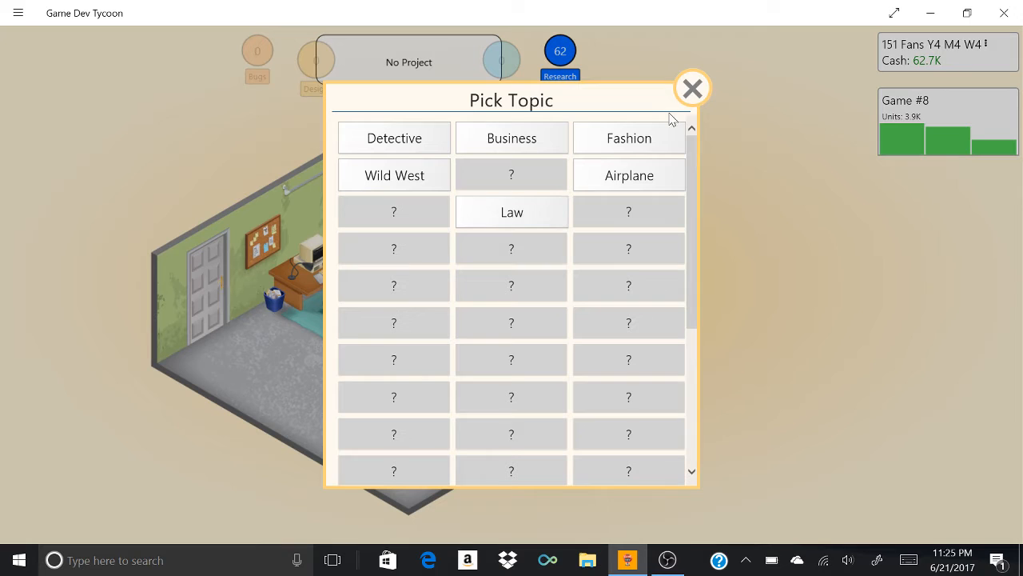
{"action": "left_click", "coordinate": [629, 175]}
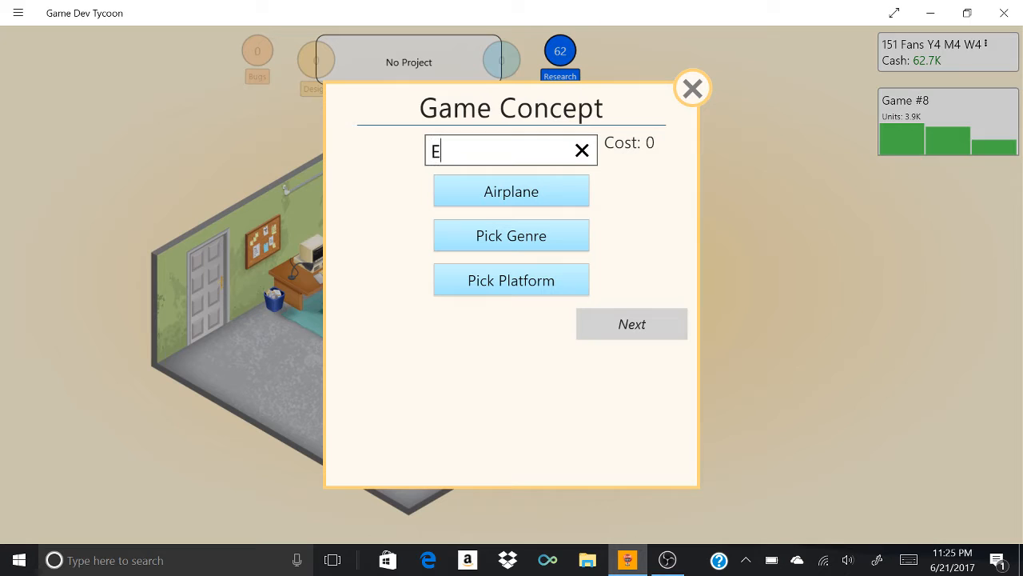
{"action": "type", "text": "me"}
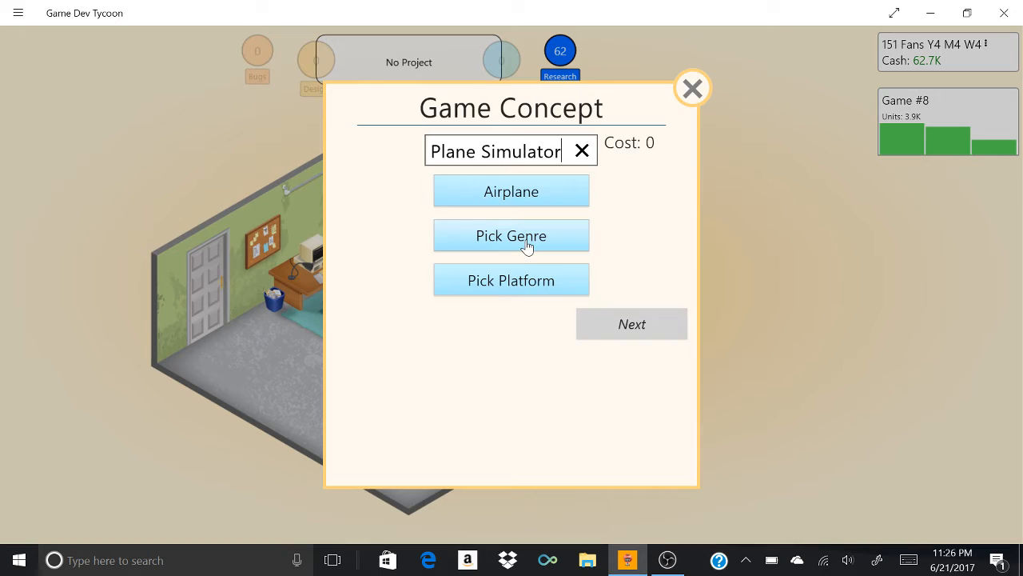
Step: Give Plane Simulator the Simulation genre on G64 and begin development
{"action": "left_click", "coordinate": [511, 280]}
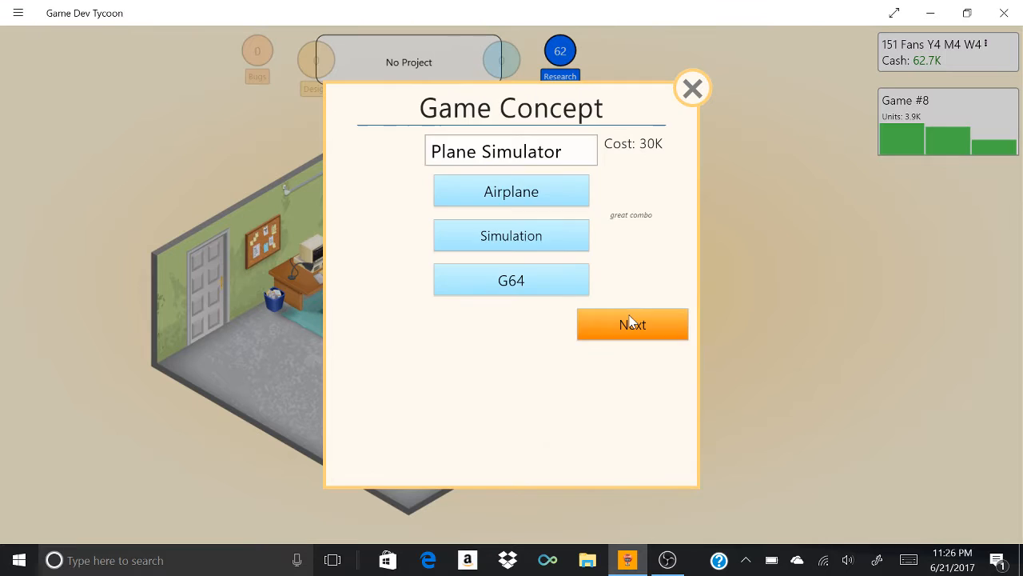
{"action": "left_click", "coordinate": [632, 324]}
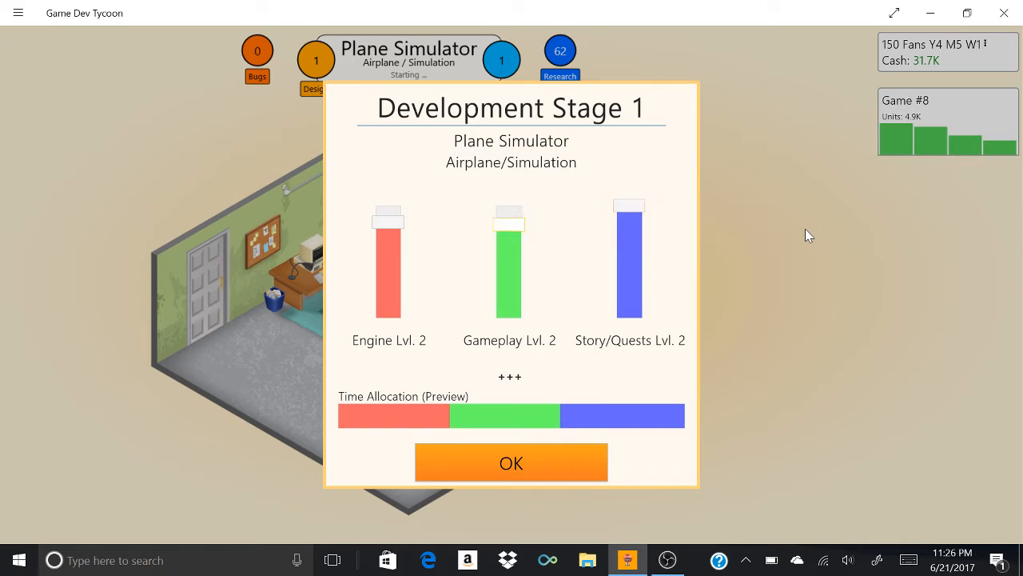
Step: Confirm stage one allocation, then dismiss the magazine report and Marketing research notice
{"action": "left_click", "coordinate": [510, 462]}
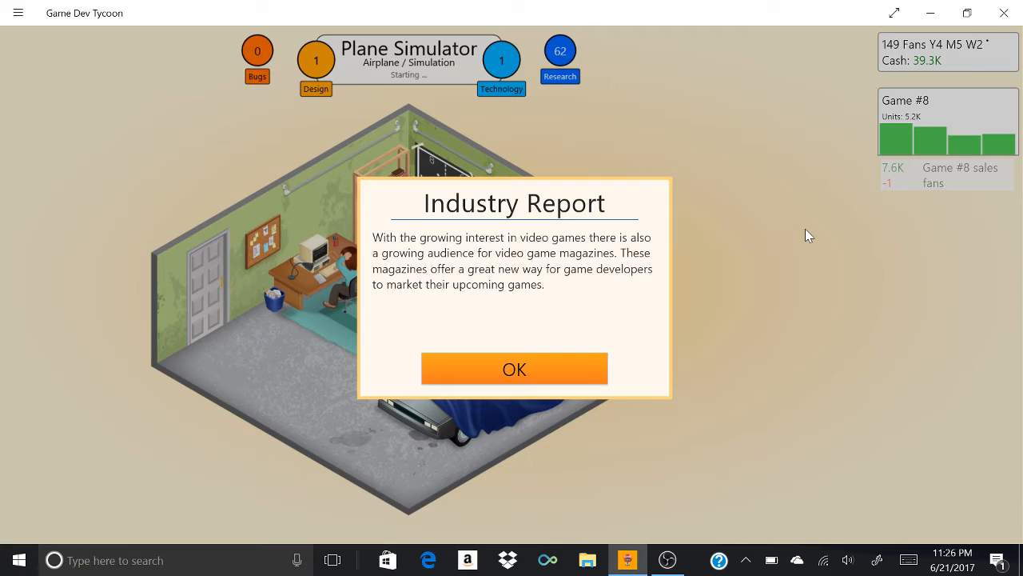
{"action": "left_click", "coordinate": [514, 369]}
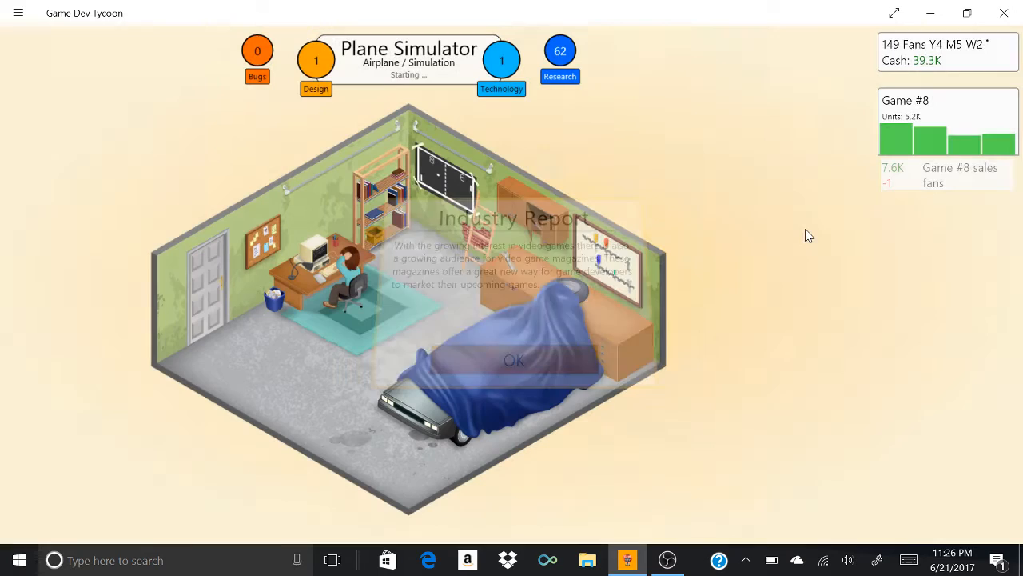
{"action": "left_click", "coordinate": [514, 360]}
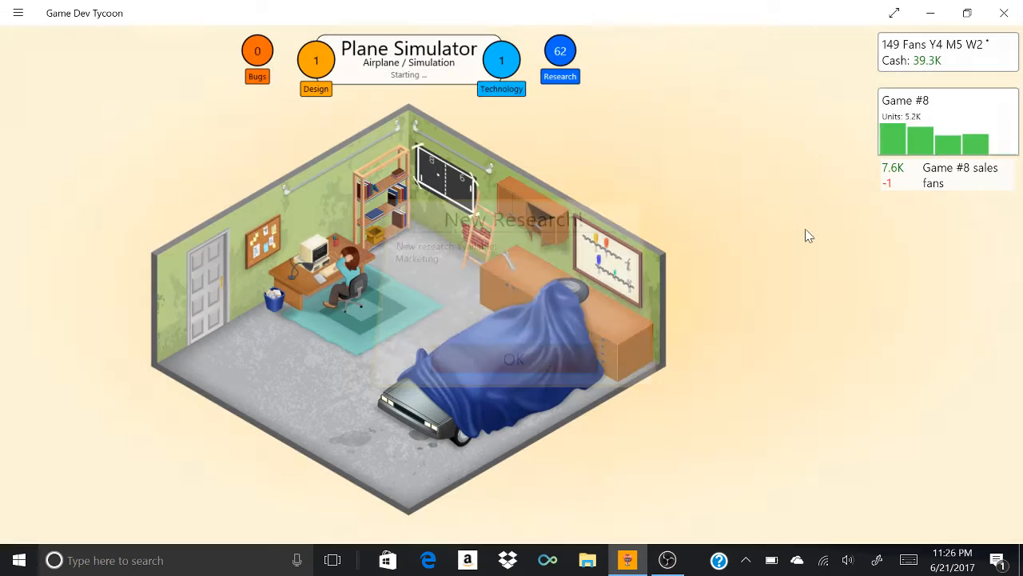
{"action": "left_click", "coordinate": [514, 358]}
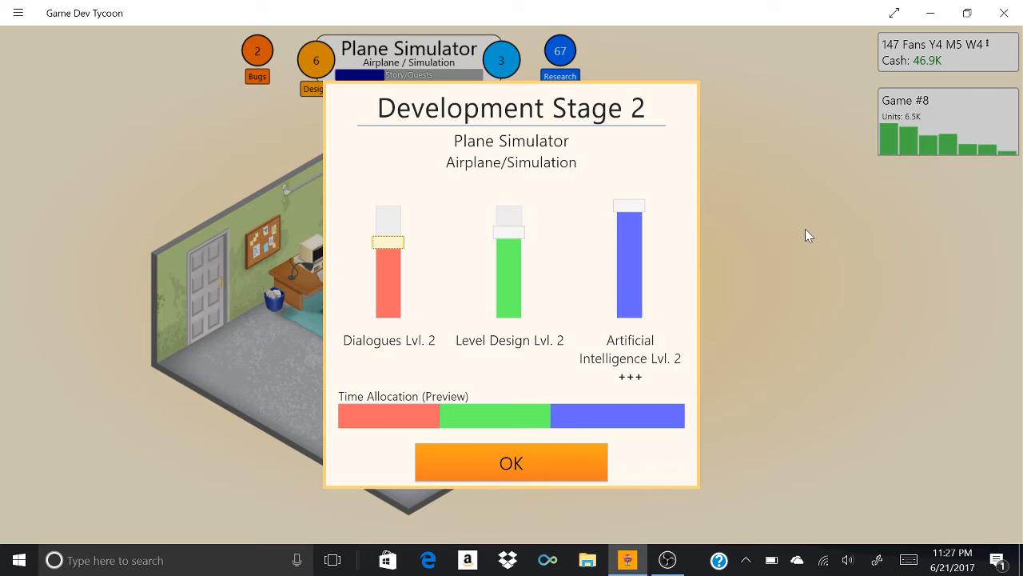
Step: Confirm Plane Simulator's stage two and stage three time allocations
{"action": "left_click", "coordinate": [511, 462]}
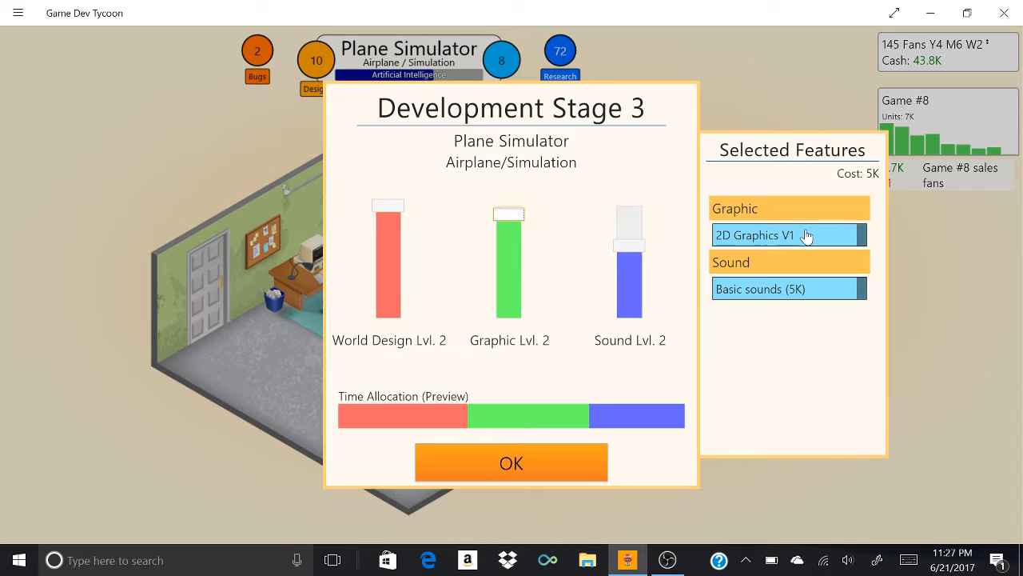
{"action": "left_click", "coordinate": [511, 462]}
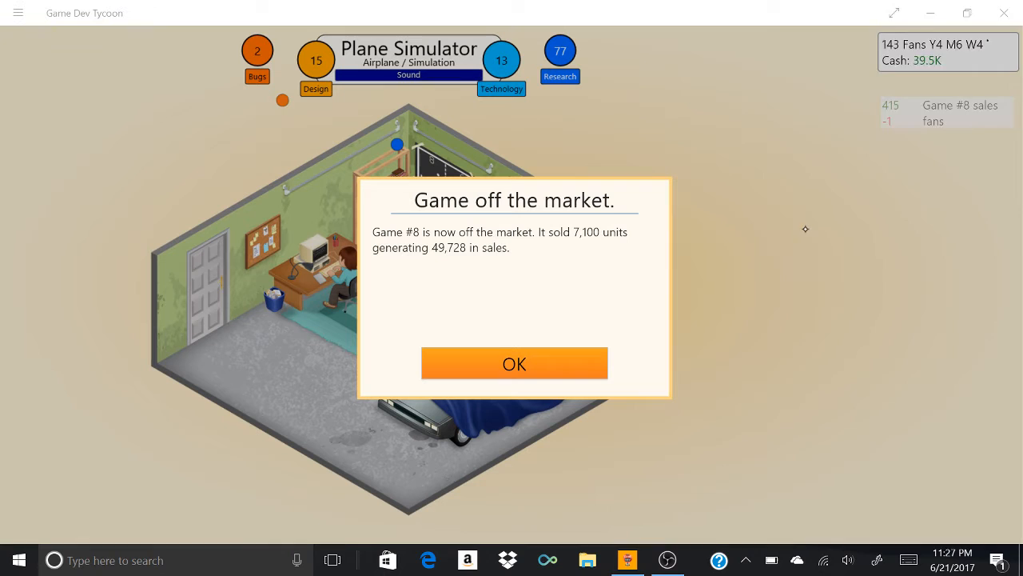
Step: Dismiss the Game #8 off-market notice, the goal hint and the Vena Gear industry news
{"action": "left_click", "coordinate": [514, 363]}
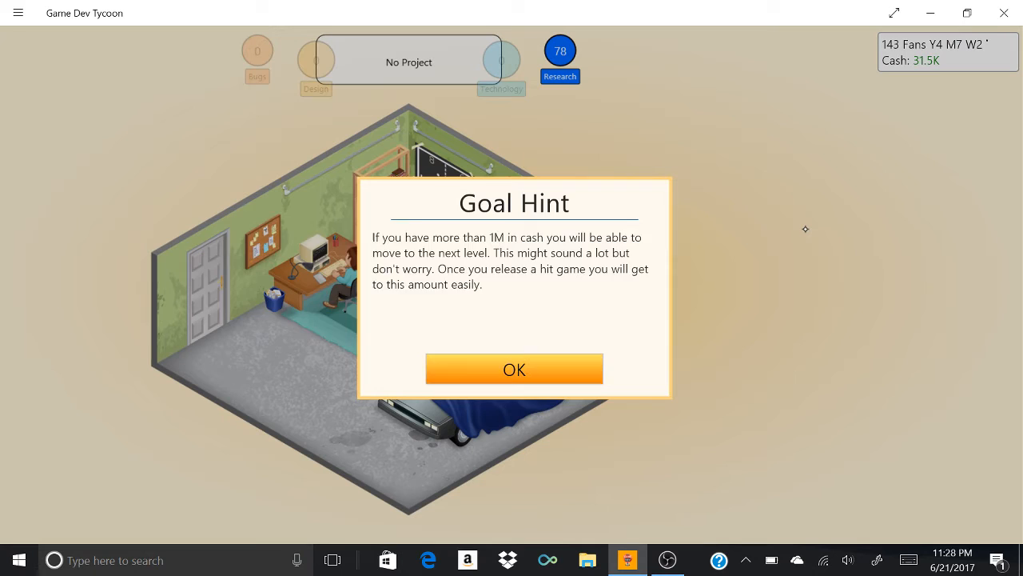
{"action": "left_click", "coordinate": [514, 369]}
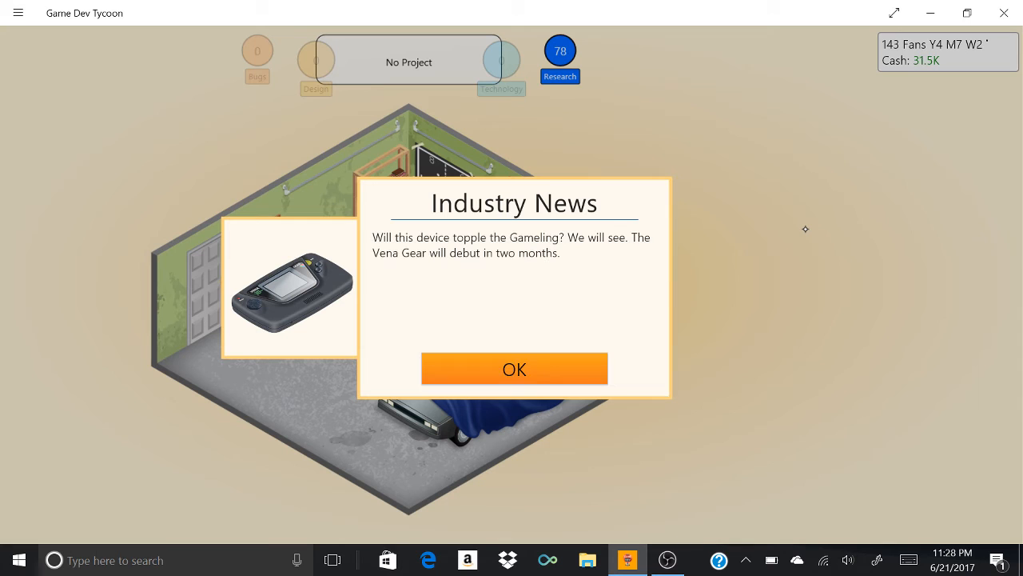
{"action": "left_click", "coordinate": [514, 368]}
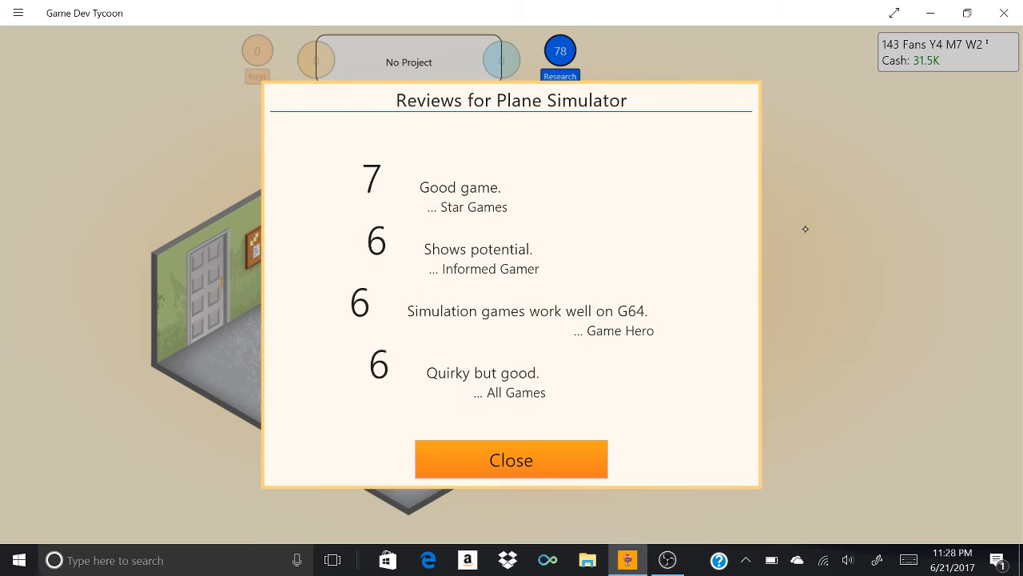
Step: Close the Plane Simulator reviews and spend 10 research points on a new research item
{"action": "left_click", "coordinate": [511, 459]}
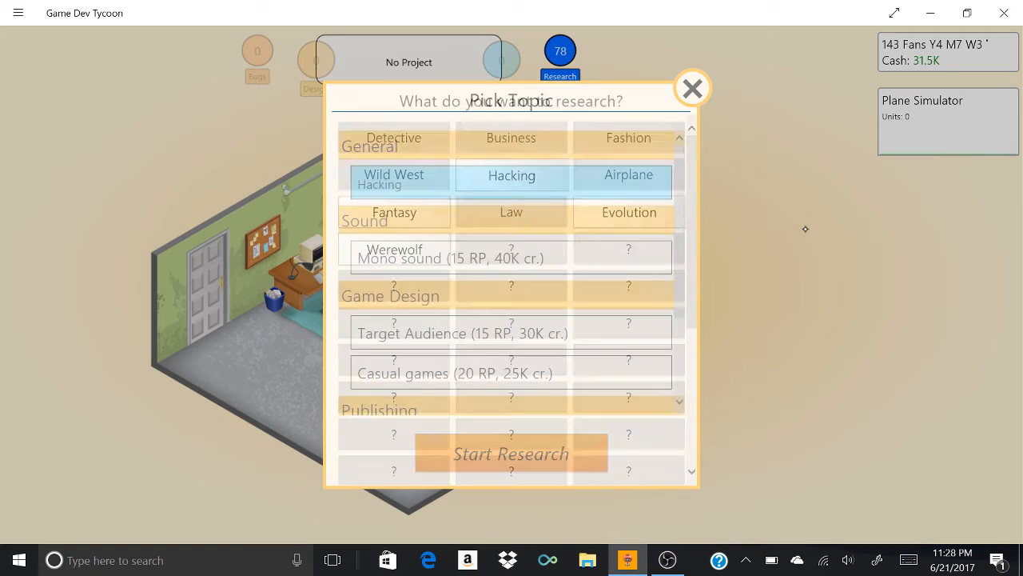
{"action": "left_click", "coordinate": [511, 453]}
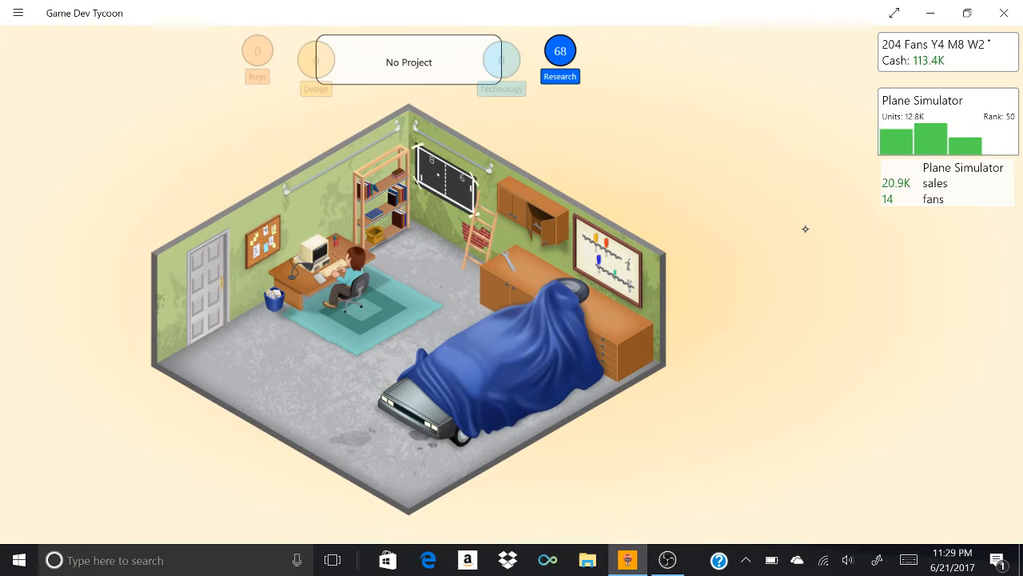
Step: Choose Develop New Game from the No Project menu to reach Pick Topic
{"action": "left_click", "coordinate": [409, 62]}
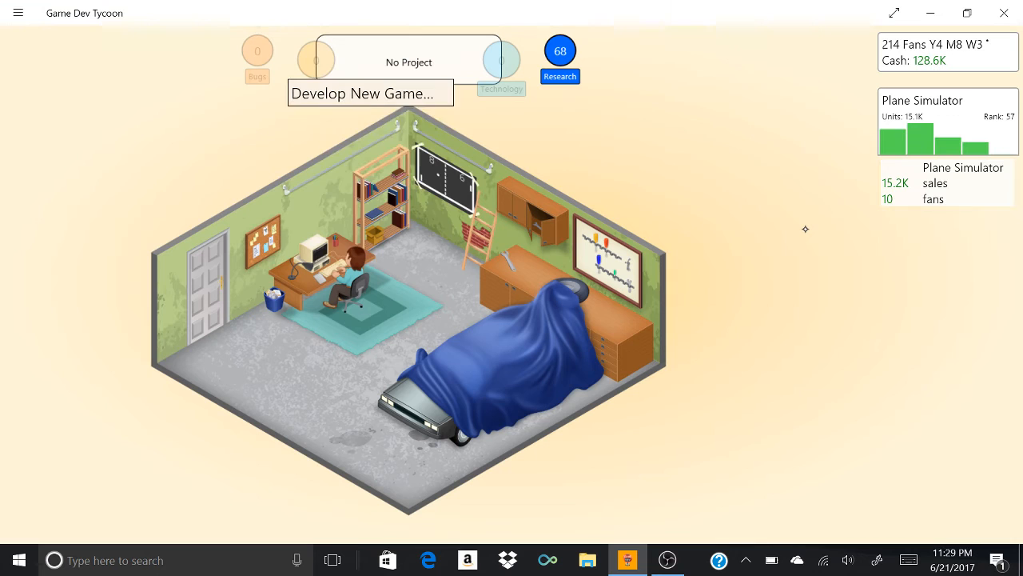
{"action": "left_click", "coordinate": [369, 94]}
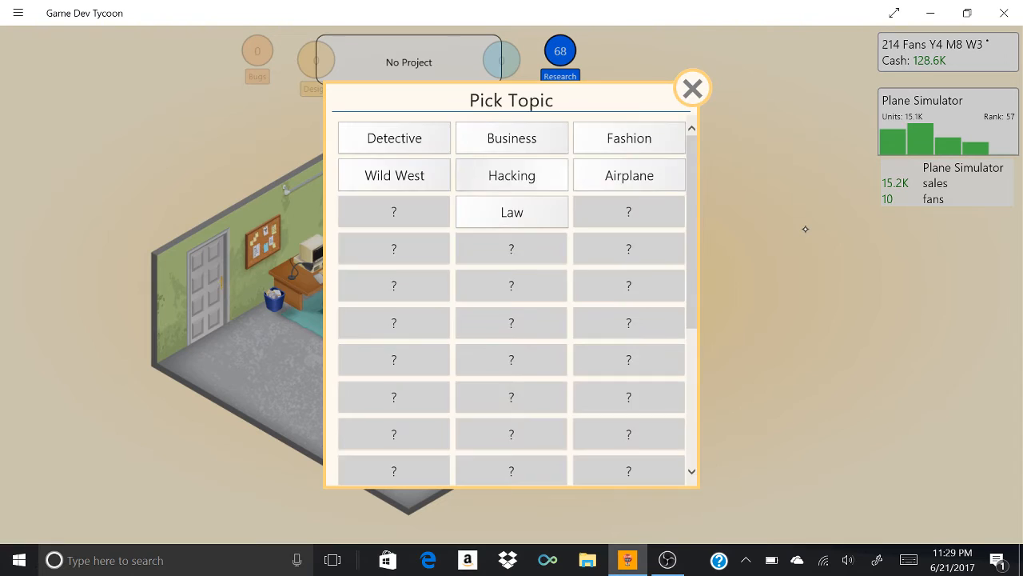
Step: Create 'Omg Im Hacking' as a Hacking/Strategy game, pick platform and features, and start development
{"action": "left_click", "coordinate": [511, 175]}
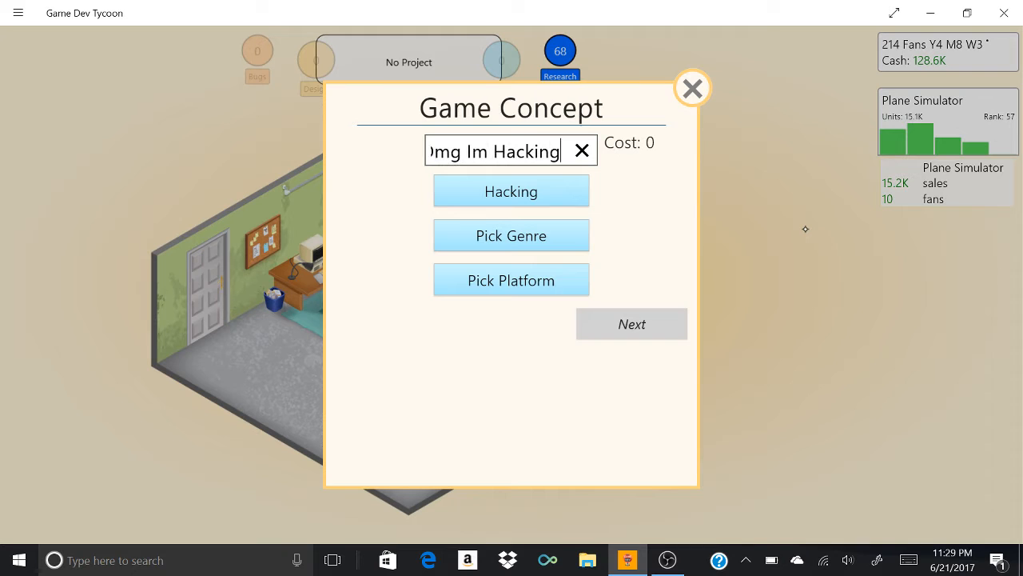
{"action": "left_click", "coordinate": [511, 280]}
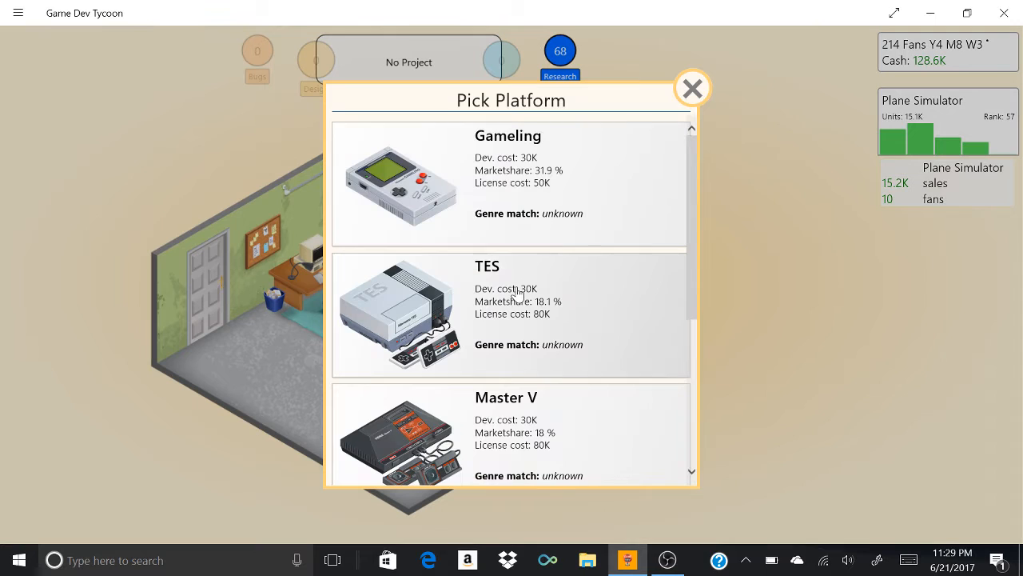
{"action": "scroll", "scroll_direction": "down", "scroll_amount": 3}
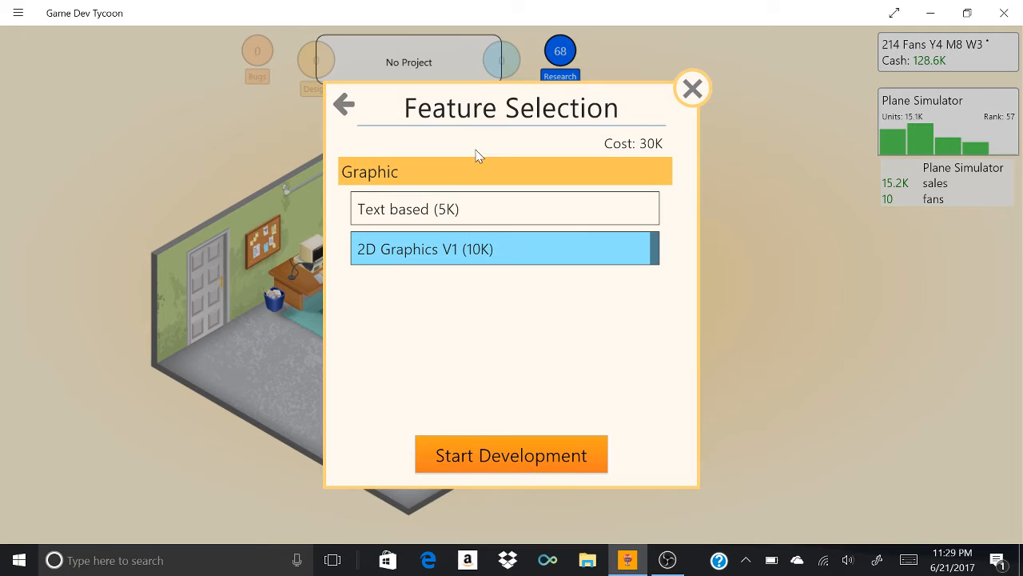
{"action": "left_click", "coordinate": [511, 455]}
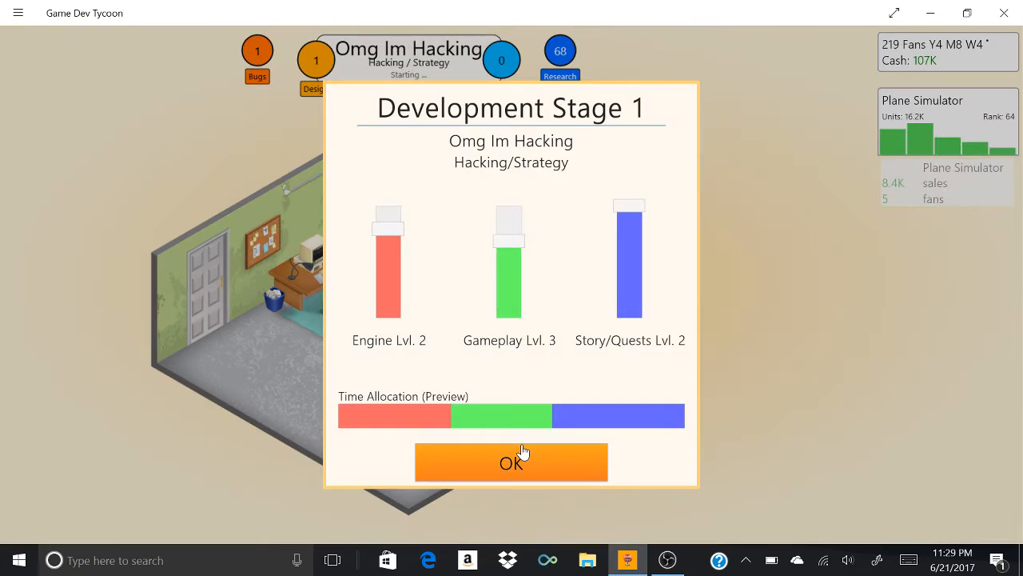
Step: Confirm Omg Im Hacking's Development Stage 1 allocation and dismiss the Vena Gear release news
{"action": "left_click", "coordinate": [512, 462]}
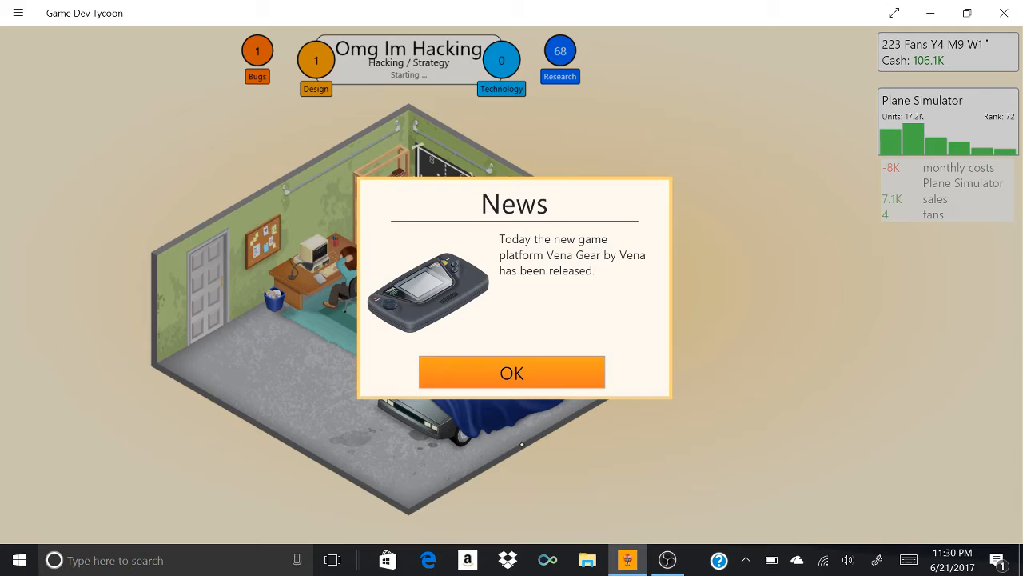
{"action": "left_click", "coordinate": [511, 371]}
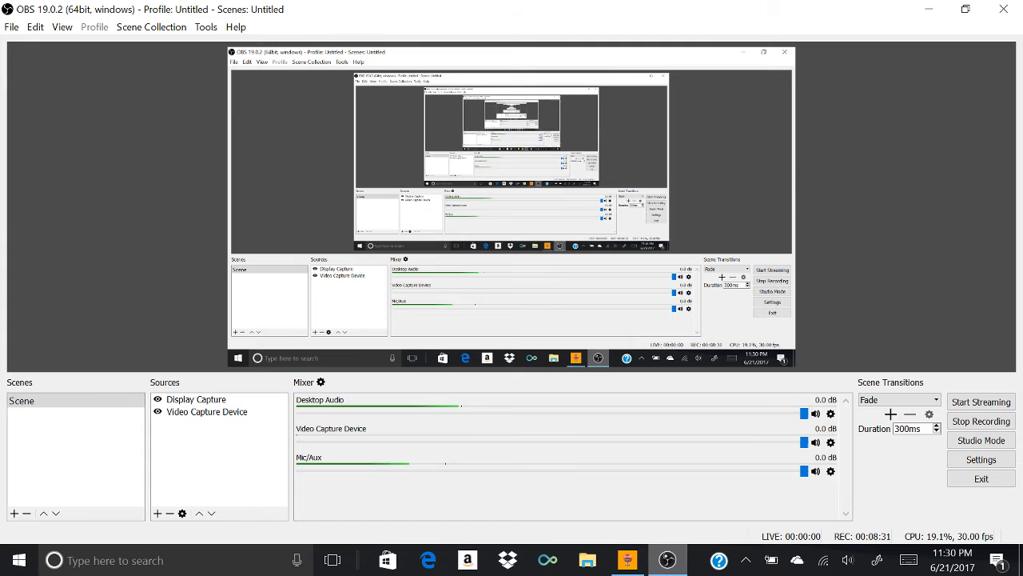
Step: Switch from OBS Studio back to Game Dev Tycoon via the taskbar
{"action": "left_click", "coordinate": [625, 558]}
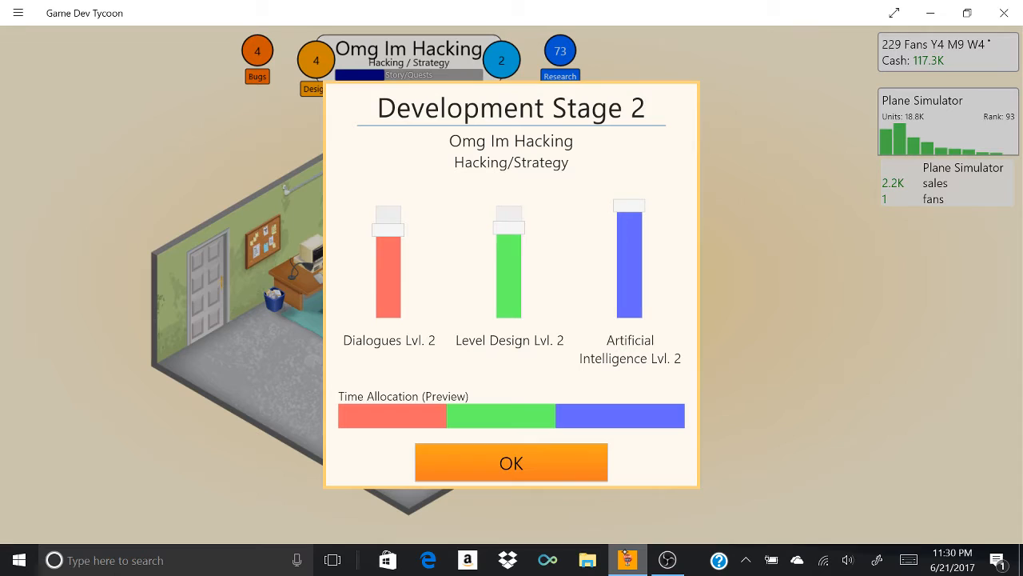
Step: Set Level Design to minimum for stage two, confirm, and dismiss Plane Simulator's off-market notice
{"action": "left_click_drag", "start_coordinate": [509, 216], "coordinate": [509, 312]}
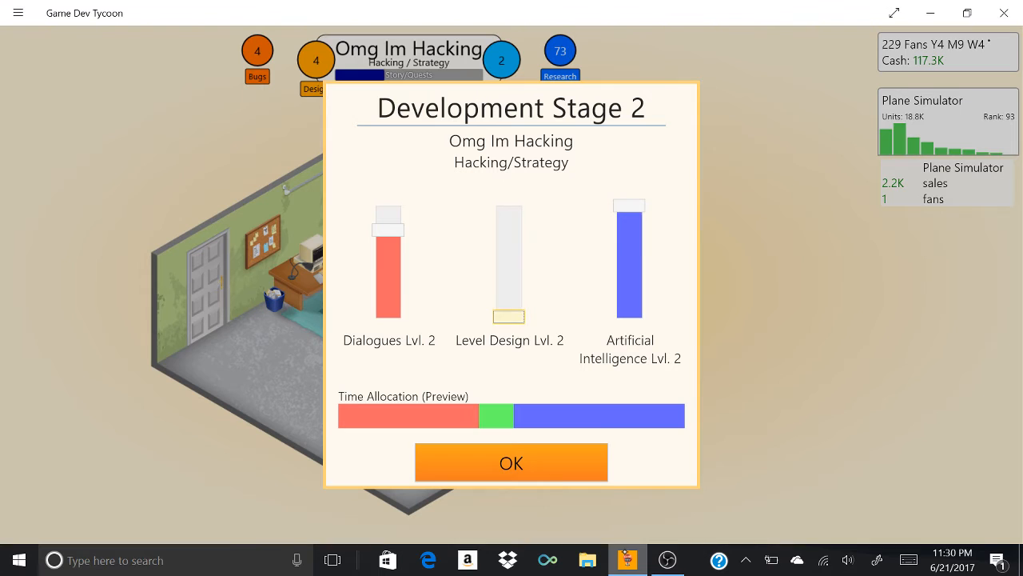
{"action": "left_click", "coordinate": [511, 463]}
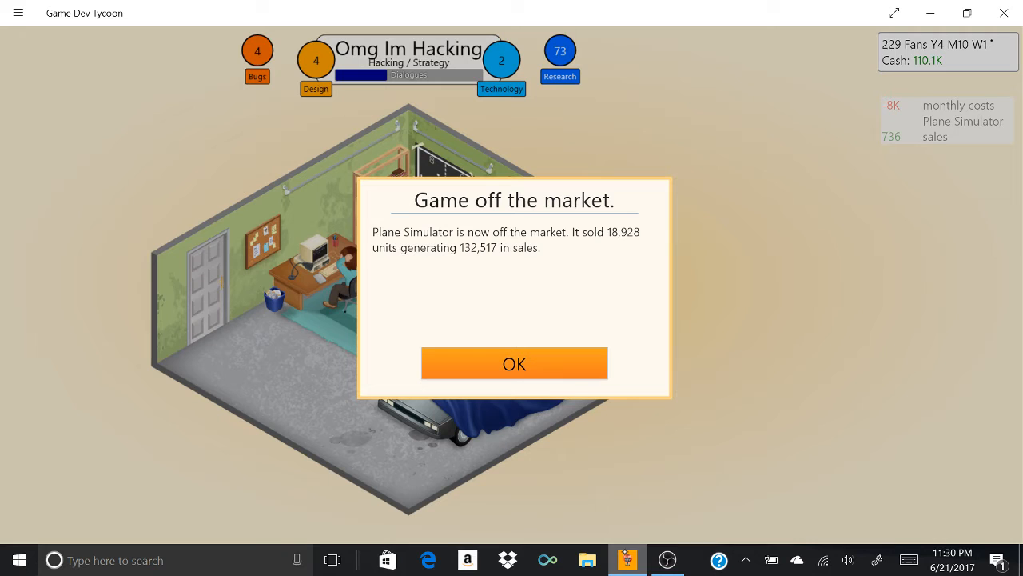
{"action": "left_click", "coordinate": [514, 363]}
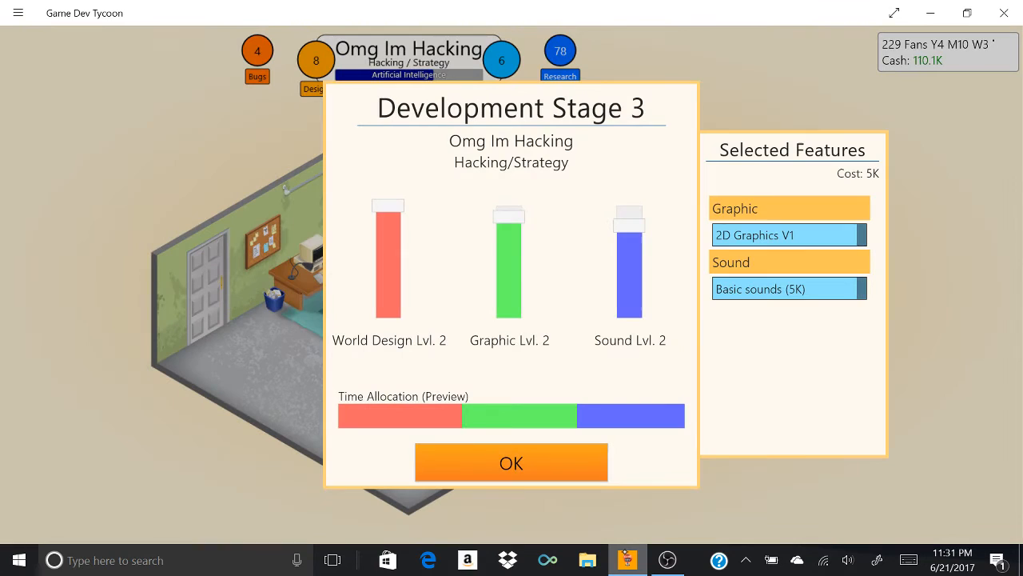
Step: Drop World Design to minimum and confirm Development Stage 3, finishing Omg Im Hacking
{"action": "left_click_drag", "start_coordinate": [388, 204], "coordinate": [388, 316]}
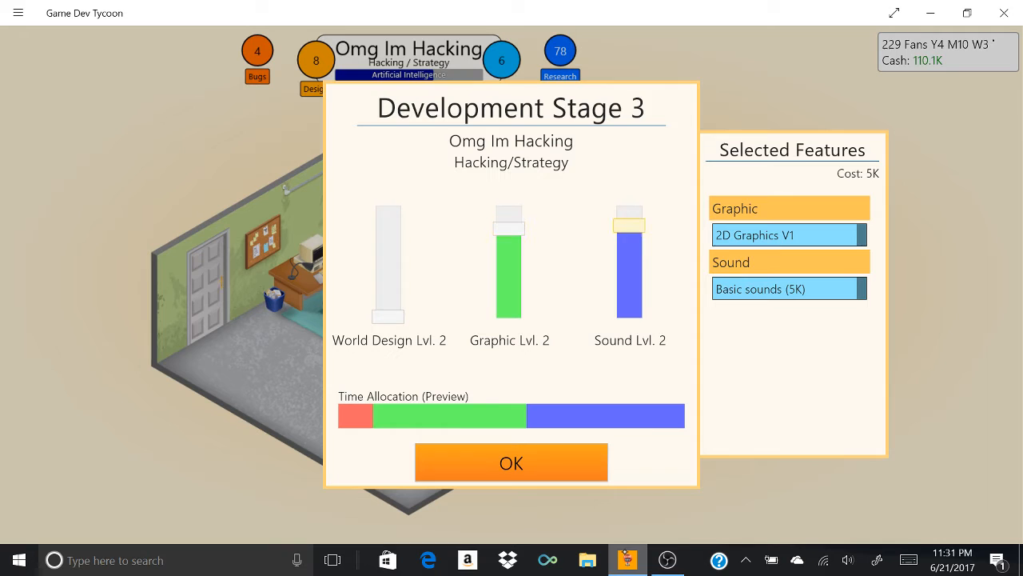
{"action": "left_click", "coordinate": [511, 462]}
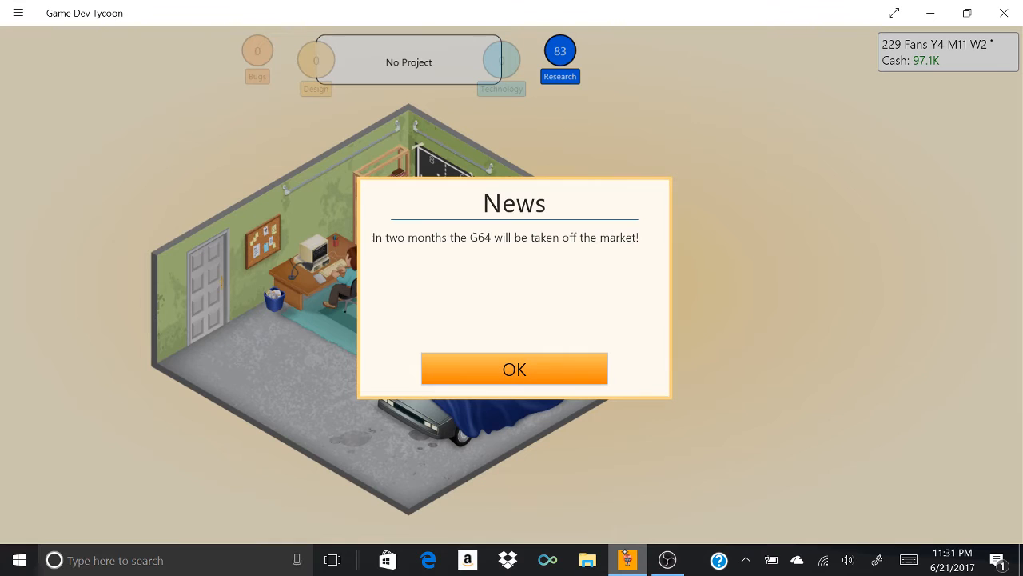
Step: Dismiss the G64 retirement news and reopen the studio's project menu
{"action": "left_click", "coordinate": [514, 369]}
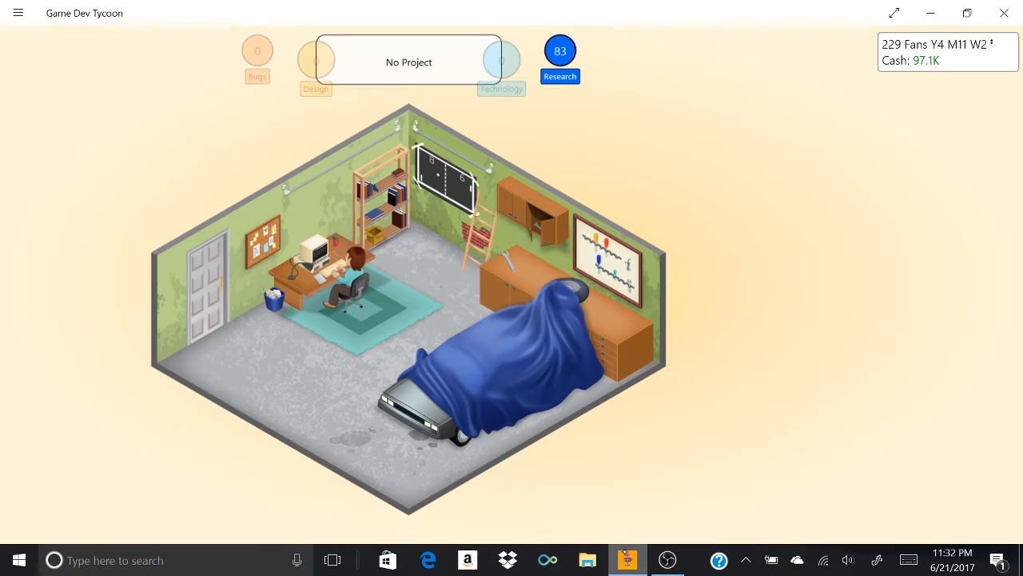
{"action": "left_click", "coordinate": [408, 61]}
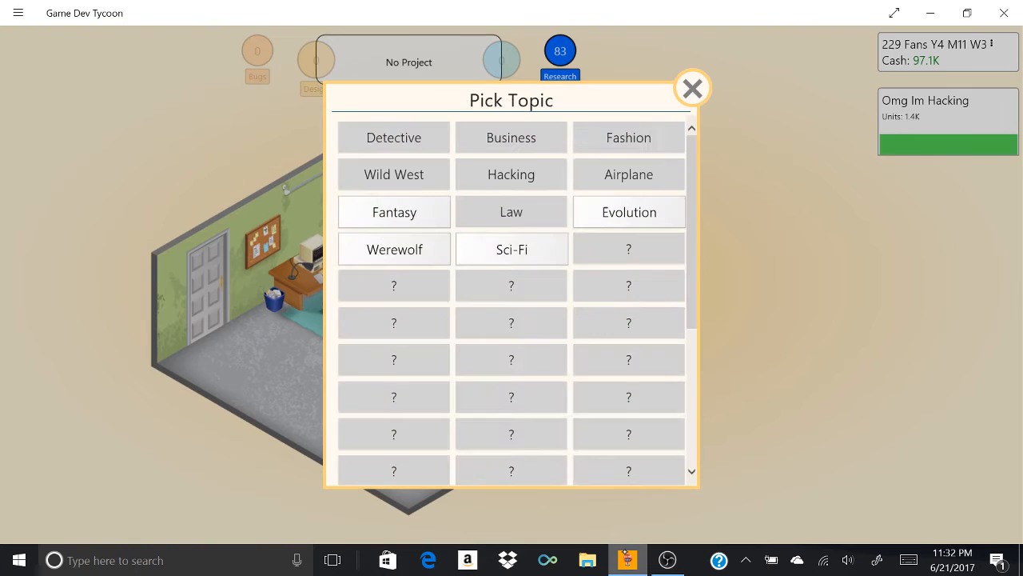
Step: Close the Pick Topic dialog without starting a new game
{"action": "left_click", "coordinate": [692, 88]}
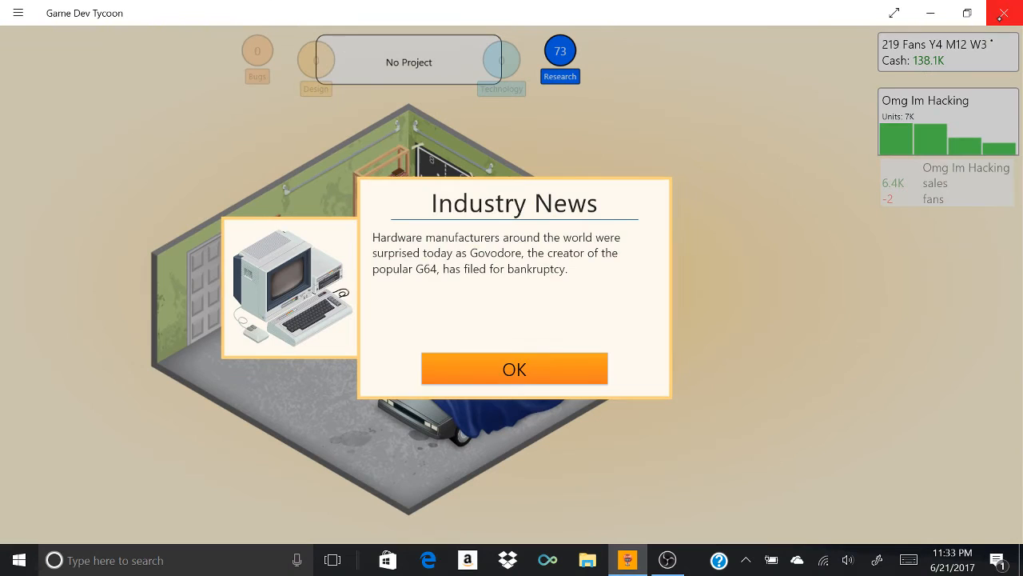
Step: Dismiss the Govodore bankruptcy news and bring up the topic list for a new game
{"action": "left_click", "coordinate": [514, 369]}
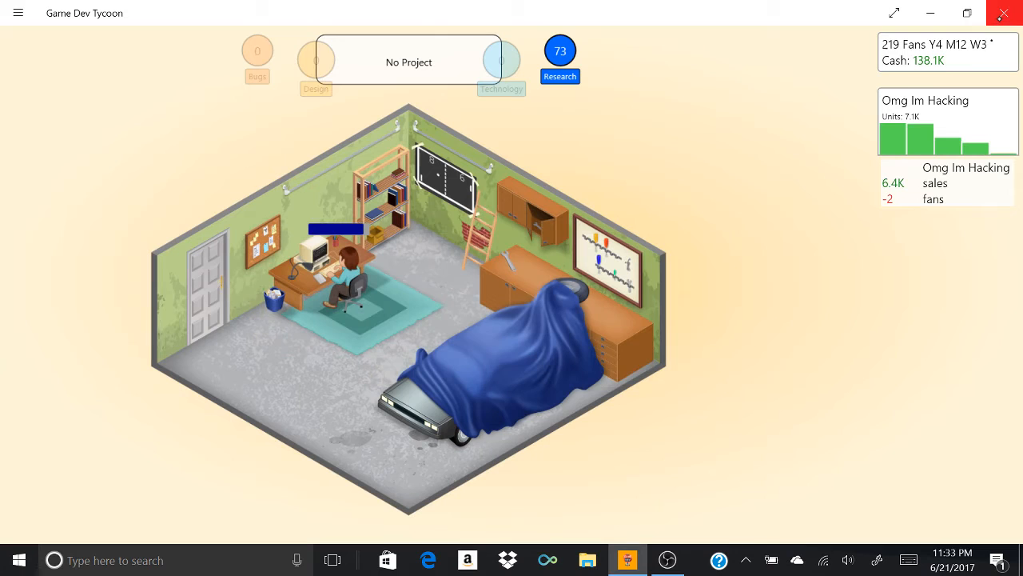
{"action": "left_click", "coordinate": [667, 560]}
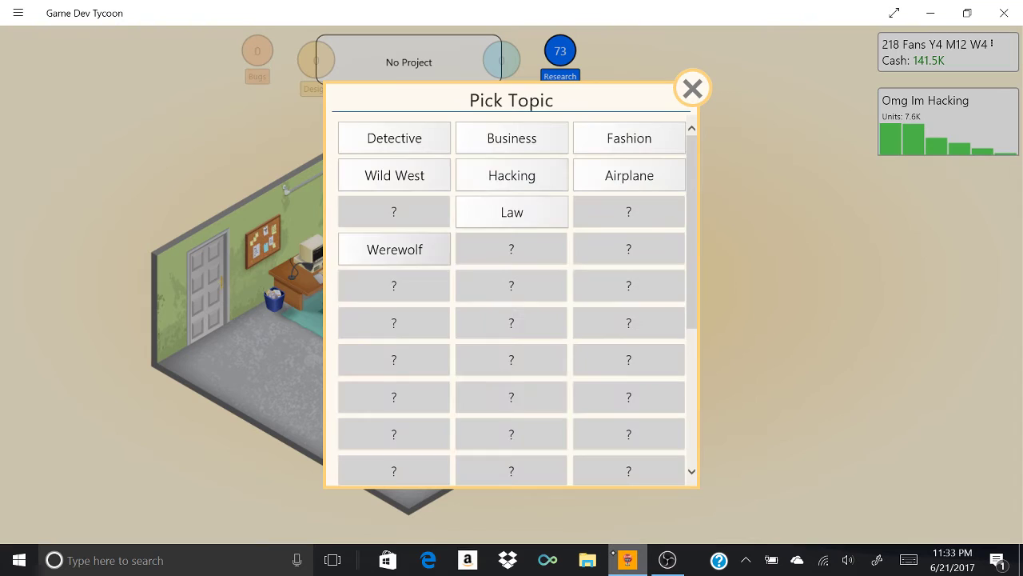
Step: Create The Werewolf as a Werewolf/Adventure game with 2D Graphics V1 and begin development
{"action": "left_click", "coordinate": [394, 249]}
{"action": "type", "text": "The we"}
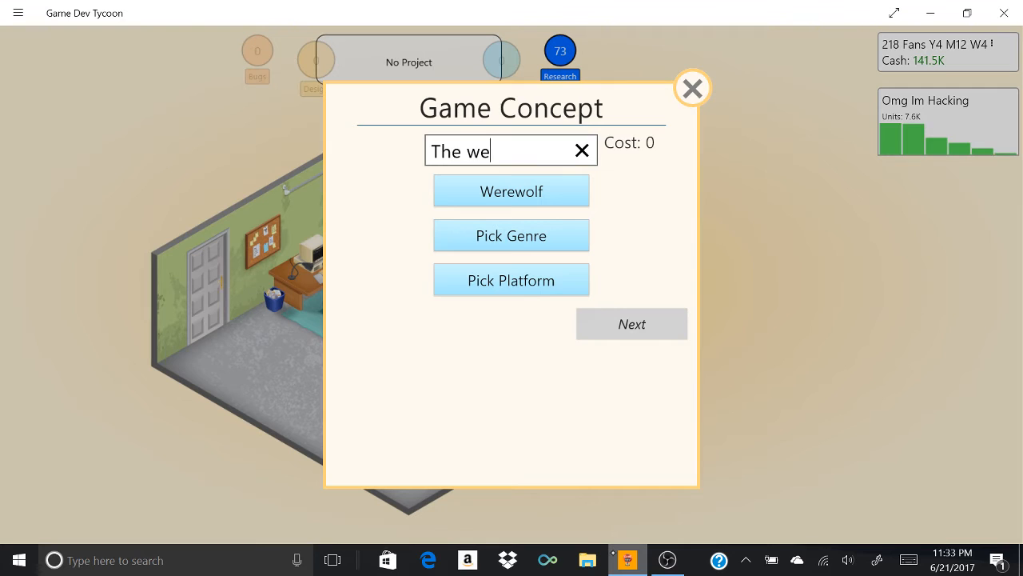
{"action": "left_click", "coordinate": [511, 235]}
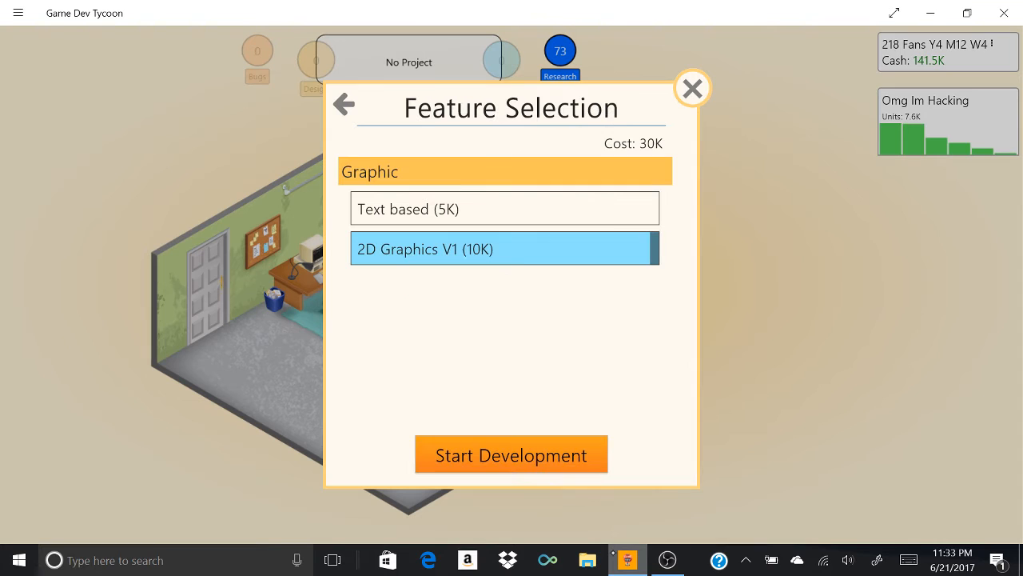
{"action": "left_click", "coordinate": [511, 454]}
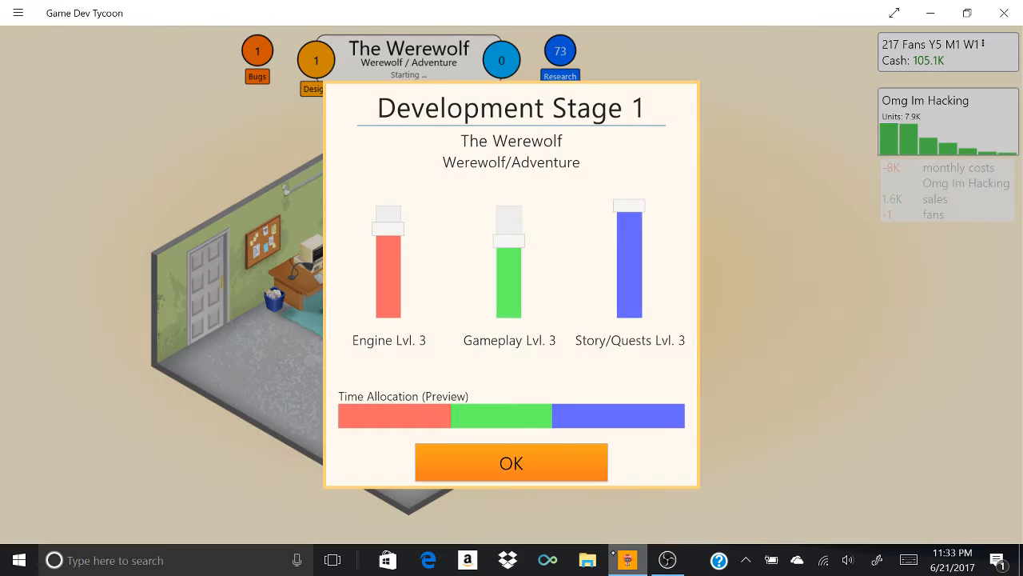
Step: Lower Engine time for The Werewolf's stage 1, confirm it, and dismiss the G64 news
{"action": "left_click_drag", "start_coordinate": [387, 216], "coordinate": [388, 307]}
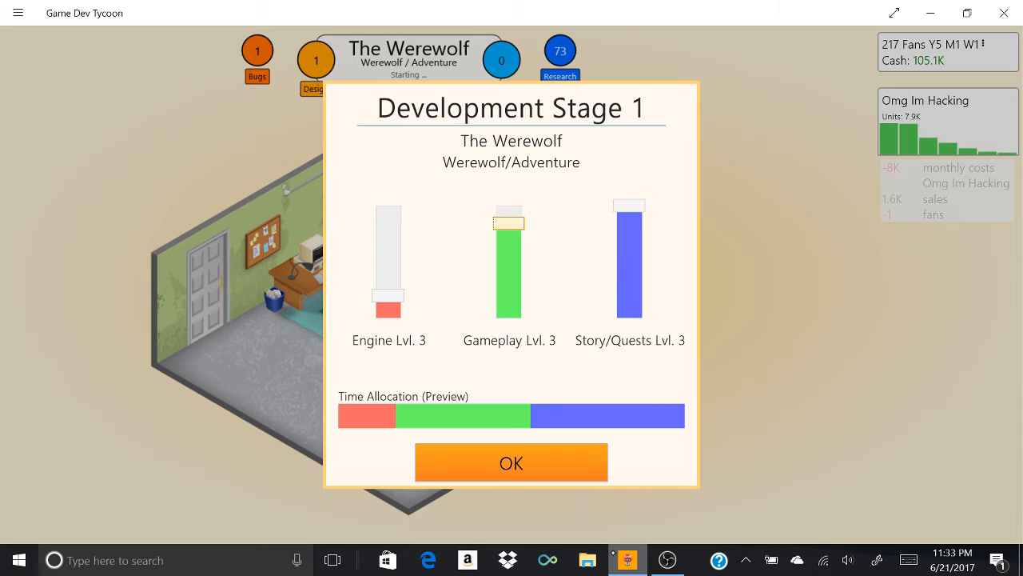
{"action": "left_click", "coordinate": [511, 462]}
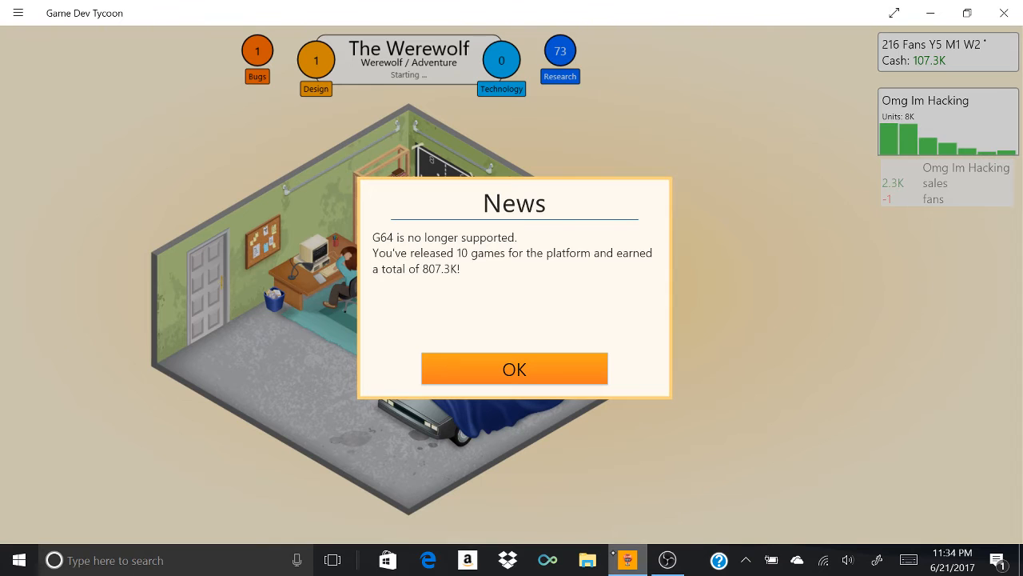
{"action": "left_click", "coordinate": [514, 369]}
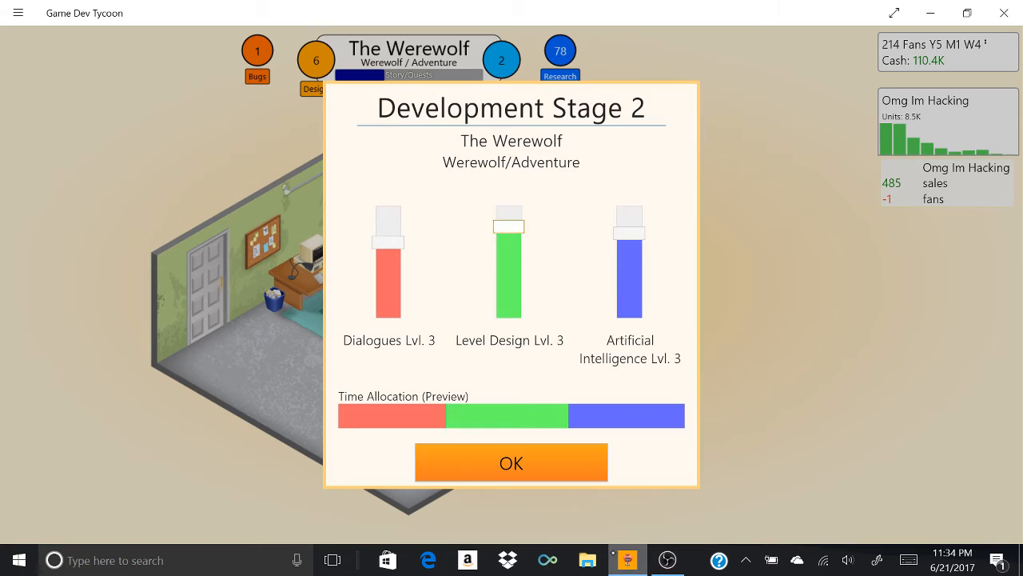
Step: Accept The Werewolf's stage 2 and 3 allocations, dismissing Omg Im Hacking's off-market notice, and finish development
{"action": "left_click", "coordinate": [511, 463]}
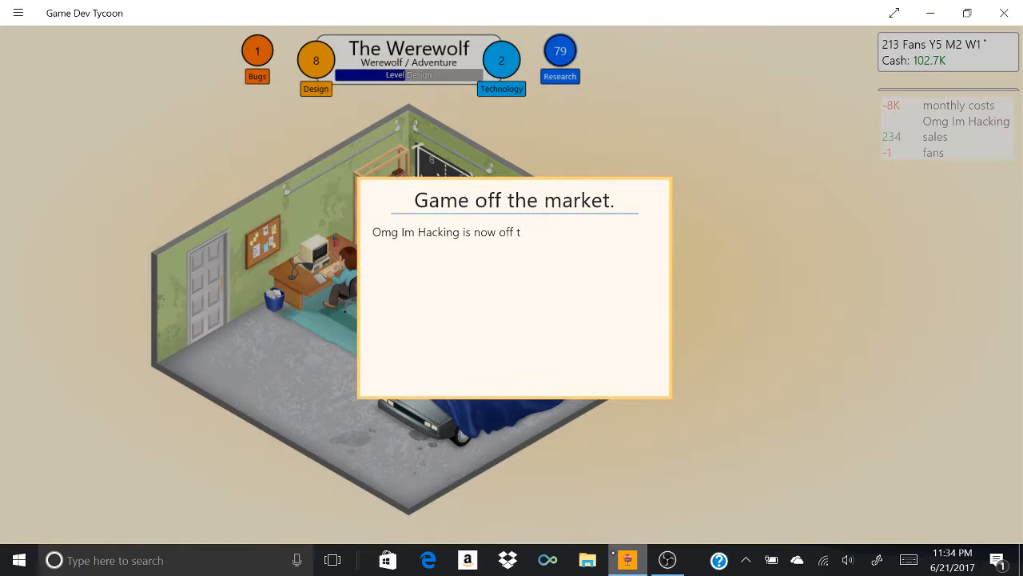
{"action": "left_click", "coordinate": [514, 288]}
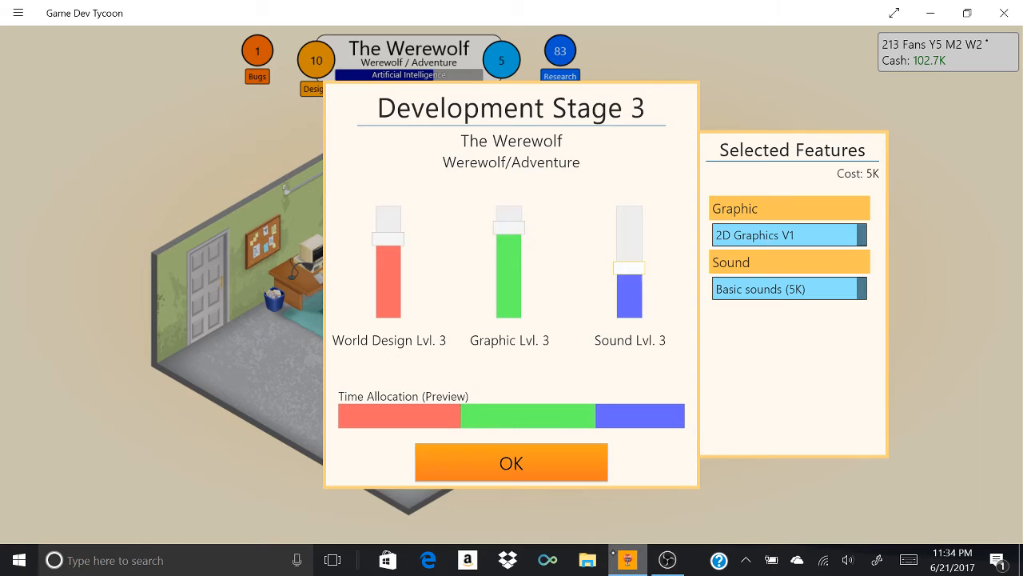
{"action": "left_click", "coordinate": [511, 462]}
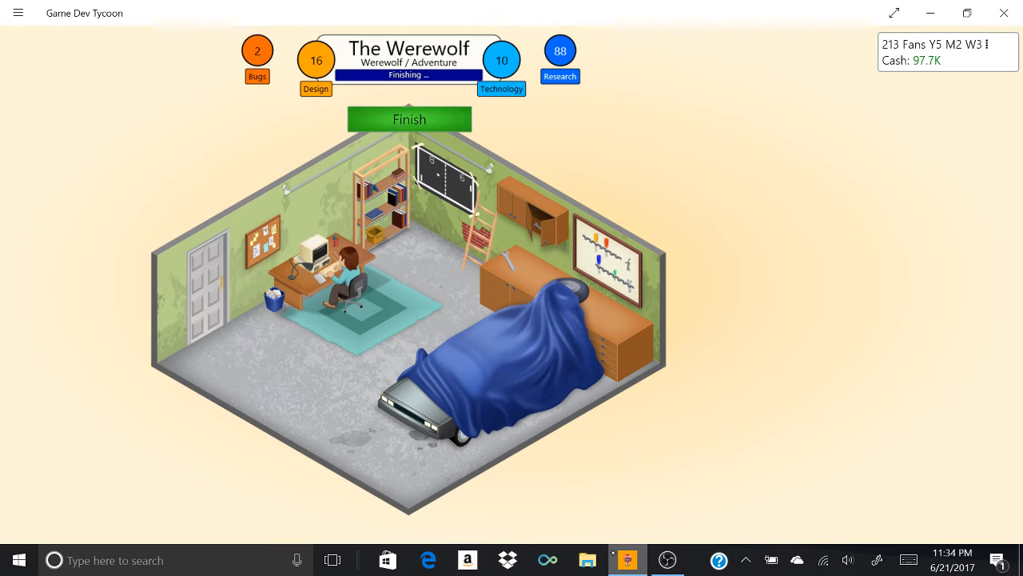
{"action": "left_click", "coordinate": [409, 119]}
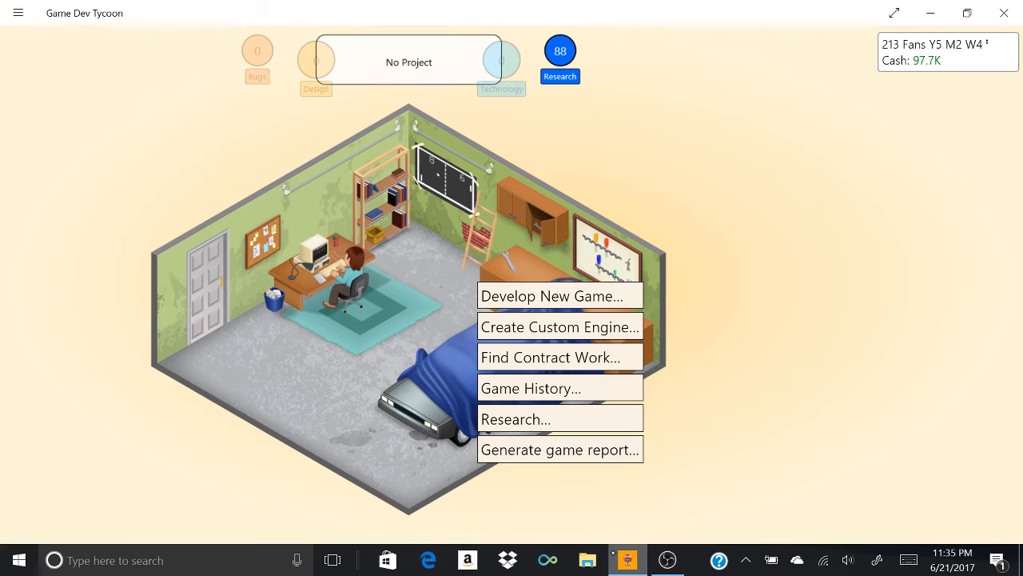
Step: Finish The Werewolf and start a new game concept on the Business topic
{"action": "left_click", "coordinate": [560, 295]}
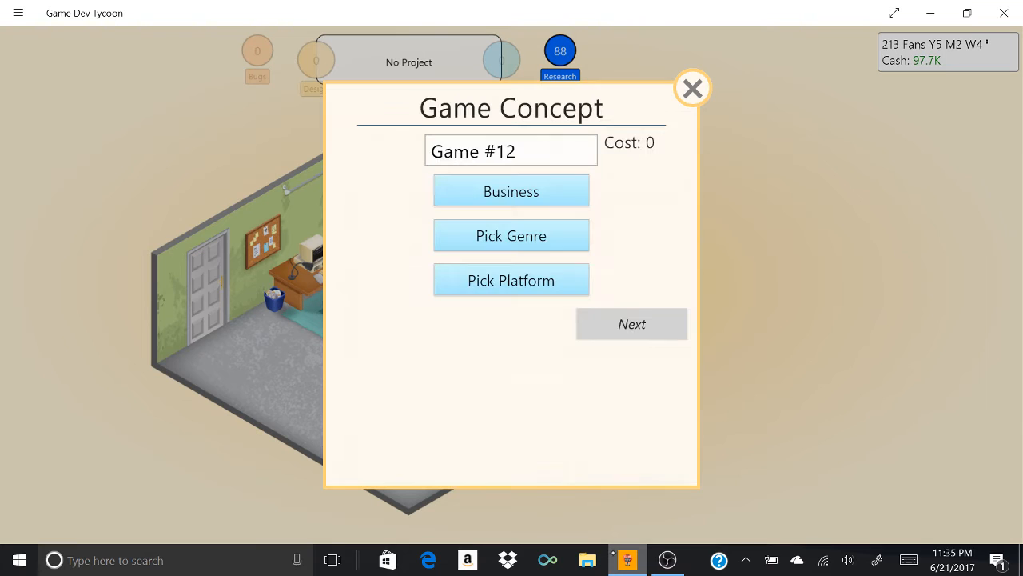
{"action": "left_click", "coordinate": [511, 235]}
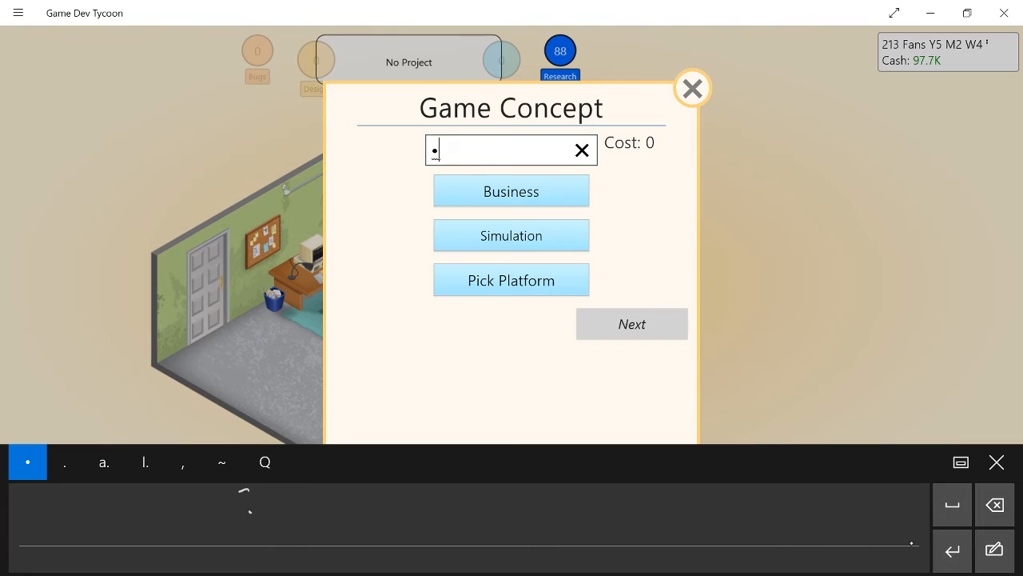
Step: Name the Business/Simulation game 'Game Dev Ty', redoing a misrecognized entry, and list platforms
{"action": "type", "text": "Game DeVt\\"}
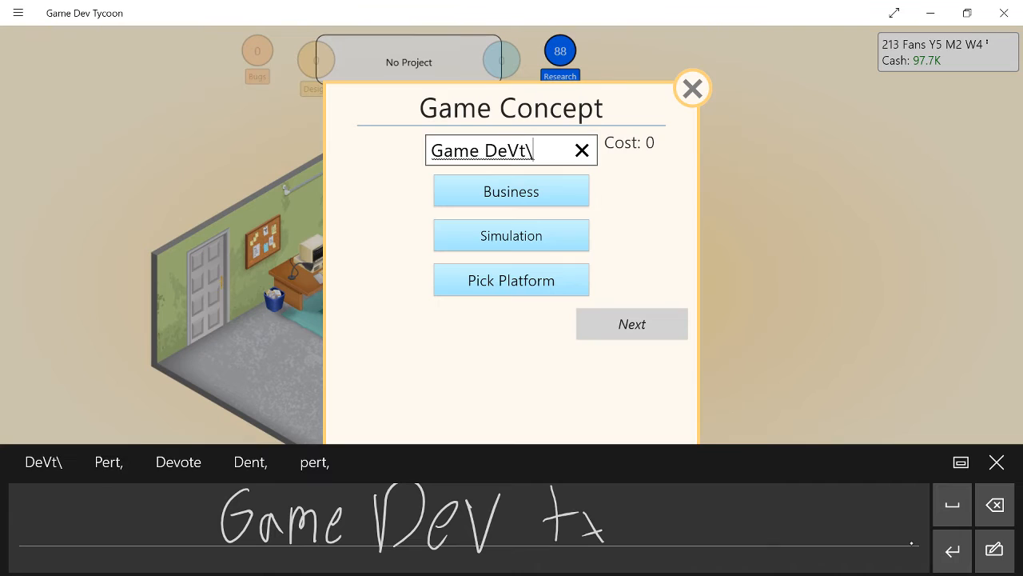
{"action": "left_click", "coordinate": [582, 150]}
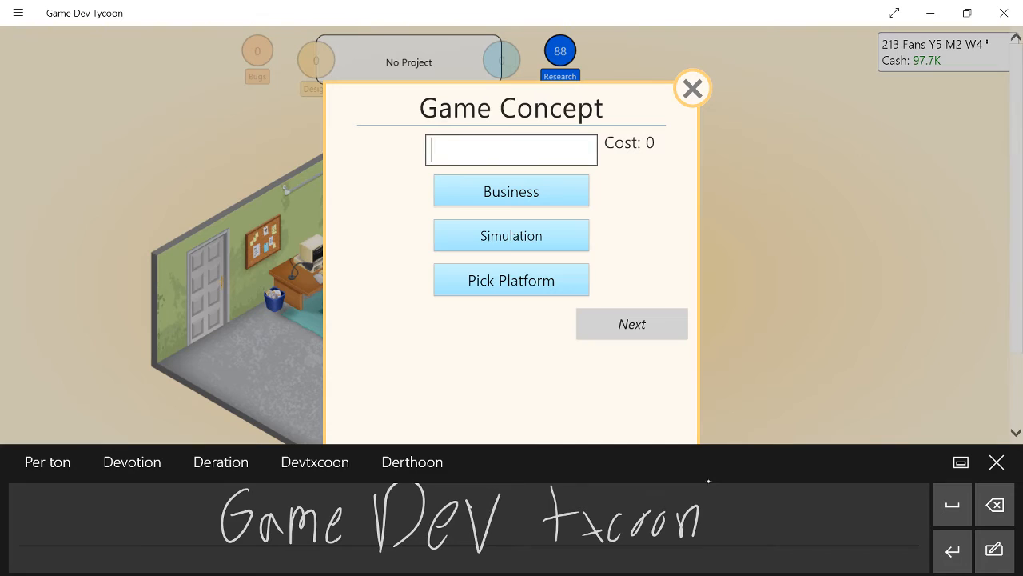
{"action": "type", "text": "Game Dev Ty"}
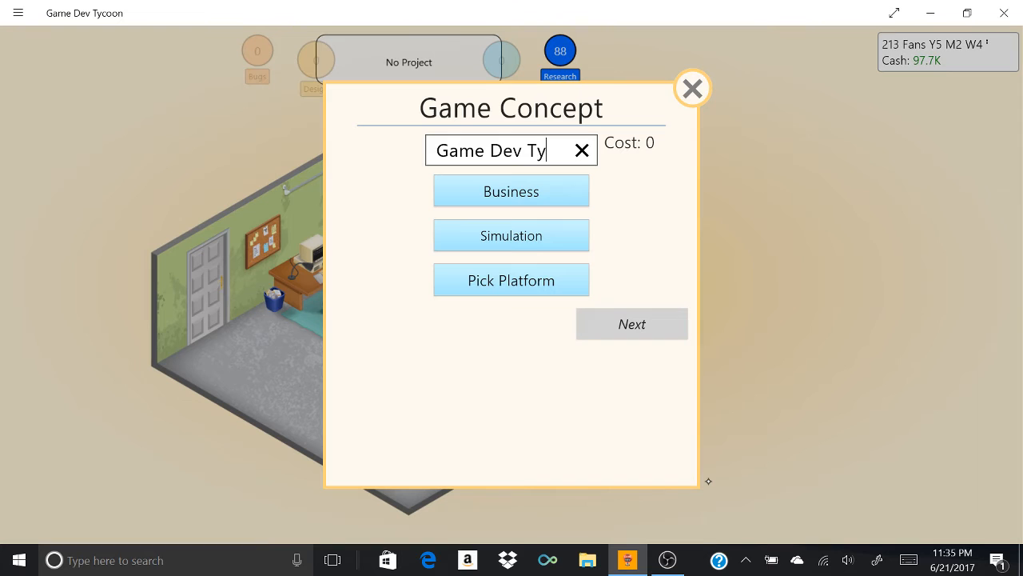
{"action": "left_click", "coordinate": [511, 280]}
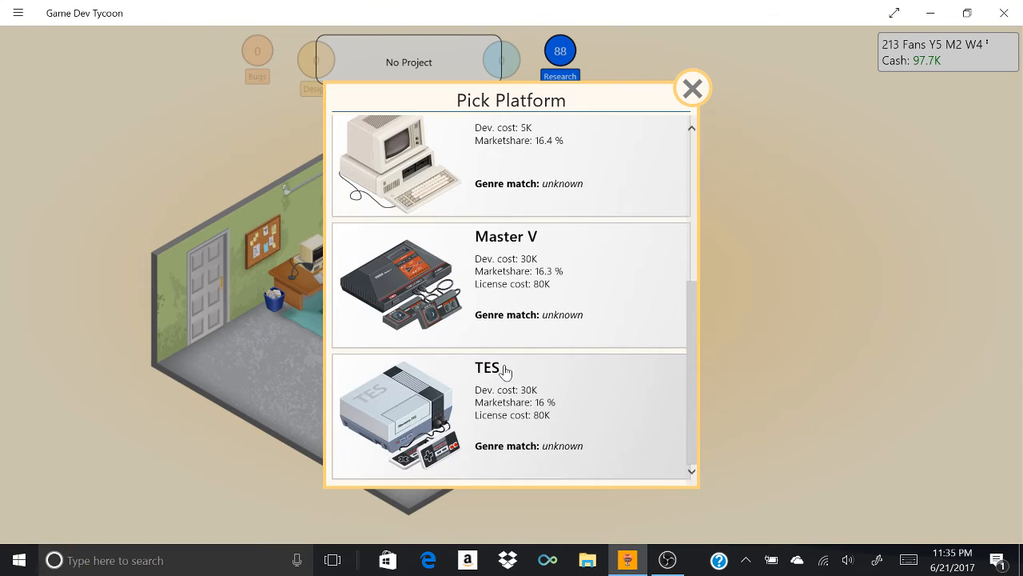
{"action": "scroll", "scroll_direction": "down", "scroll_amount": 3}
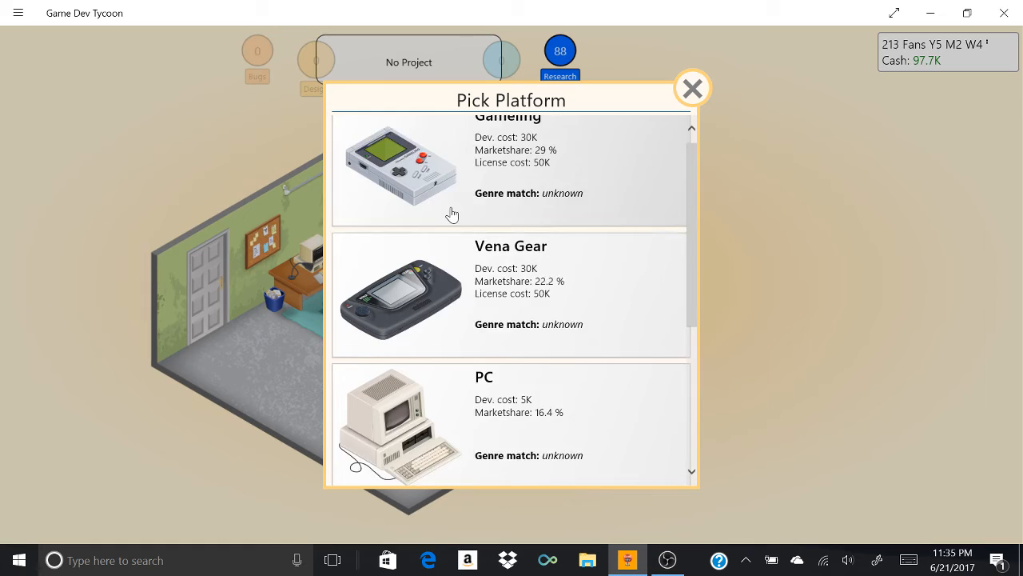
Step: Buy the Master V developer license and start the game's development on that platform
{"action": "scroll", "scroll_direction": "down", "scroll_amount": 3}
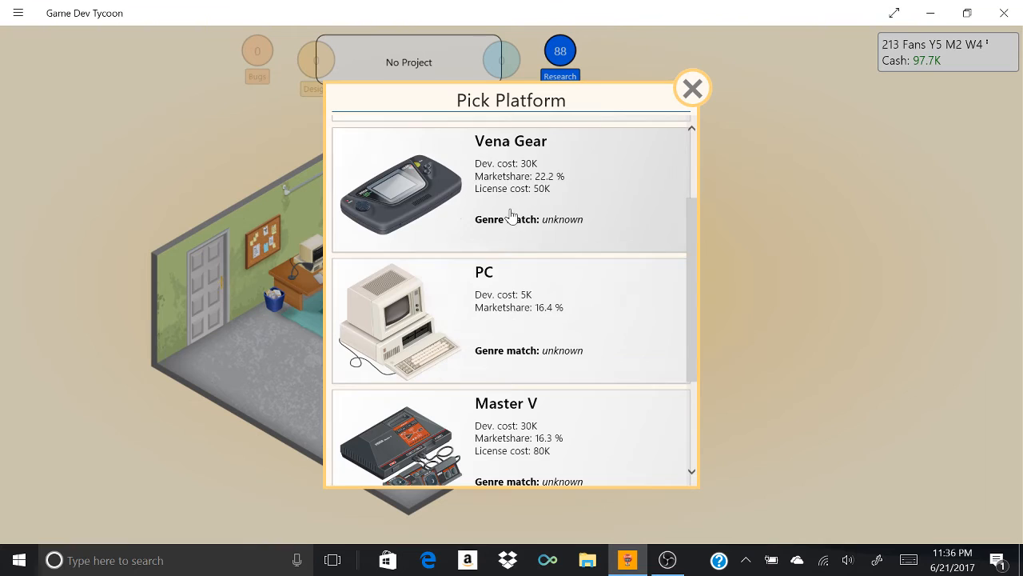
{"action": "scroll", "scroll_direction": "down", "scroll_amount": 3}
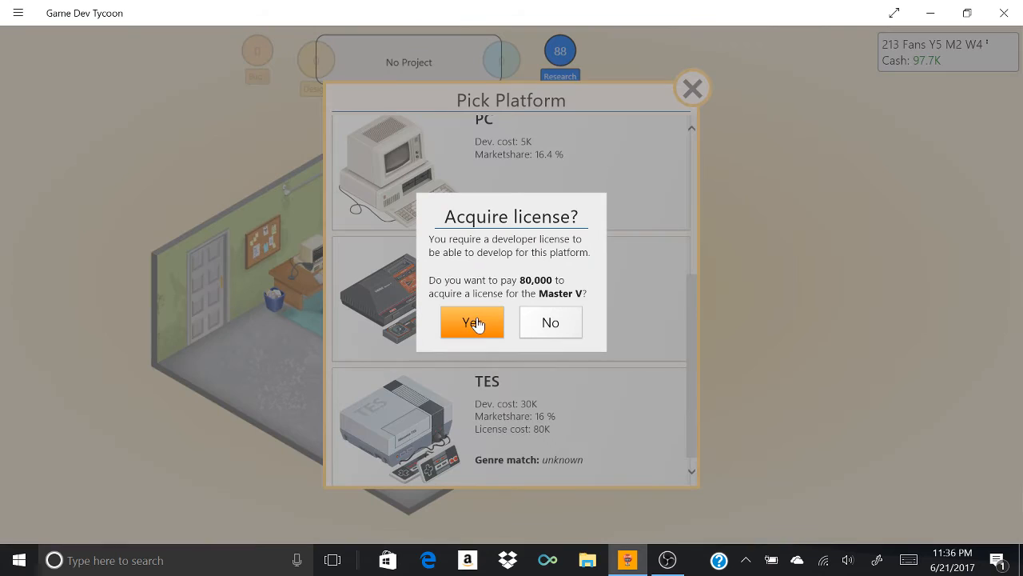
{"action": "left_click", "coordinate": [472, 322]}
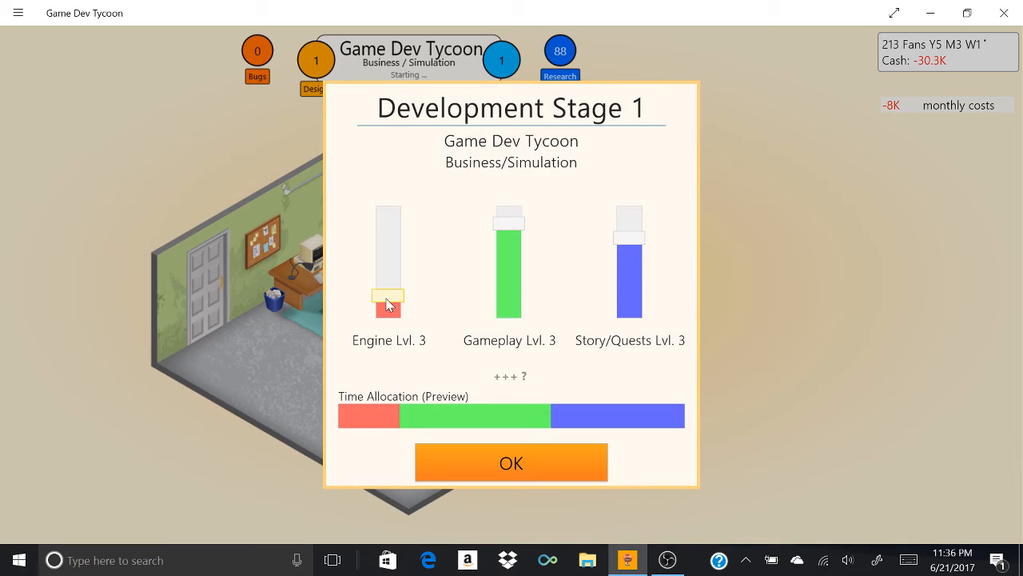
{"action": "left_click", "coordinate": [511, 462]}
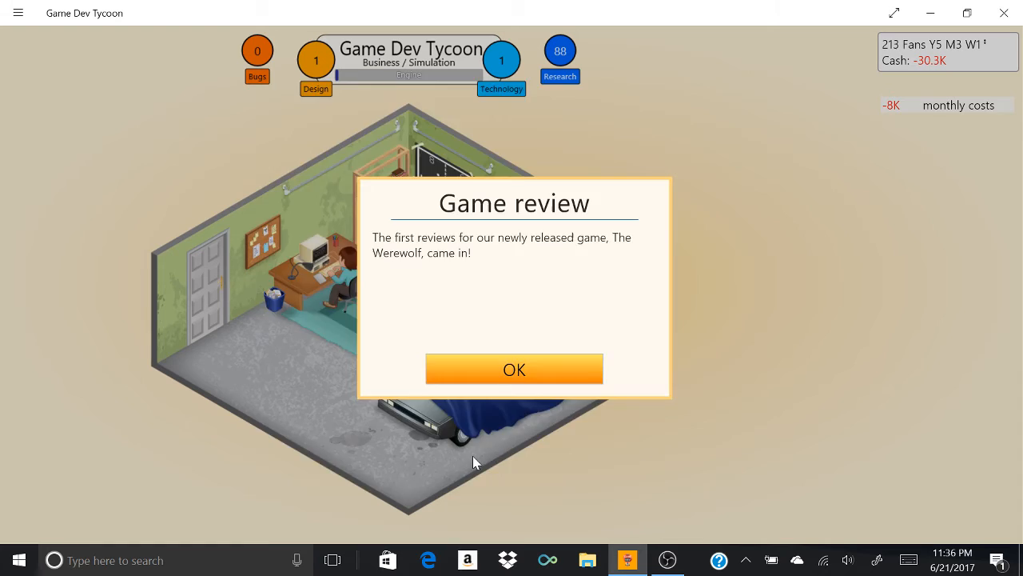
Step: Dismiss The Werewolf's review and confirm the third development stage allocation
{"action": "left_click", "coordinate": [514, 369]}
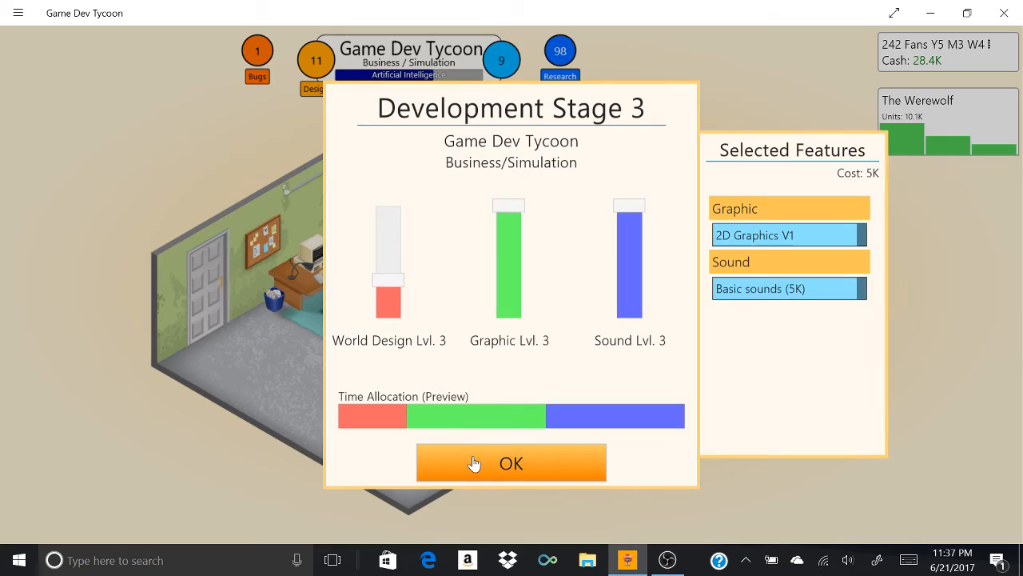
{"action": "left_click", "coordinate": [511, 462]}
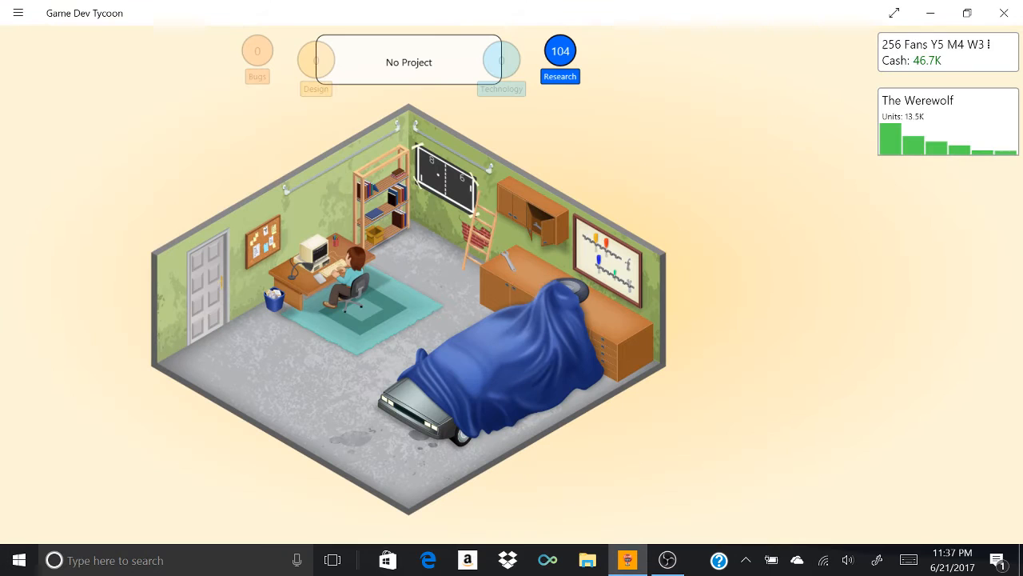
Step: Start New Topic research for 10 RP and dismiss the Game Dev Tycoon review
{"action": "left_click", "coordinate": [560, 50]}
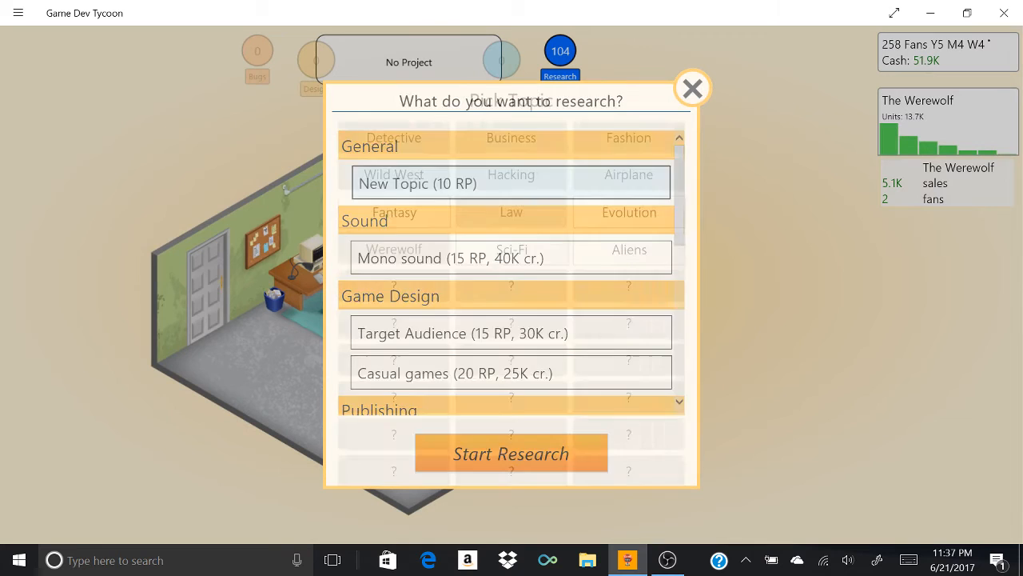
{"action": "left_click", "coordinate": [692, 88]}
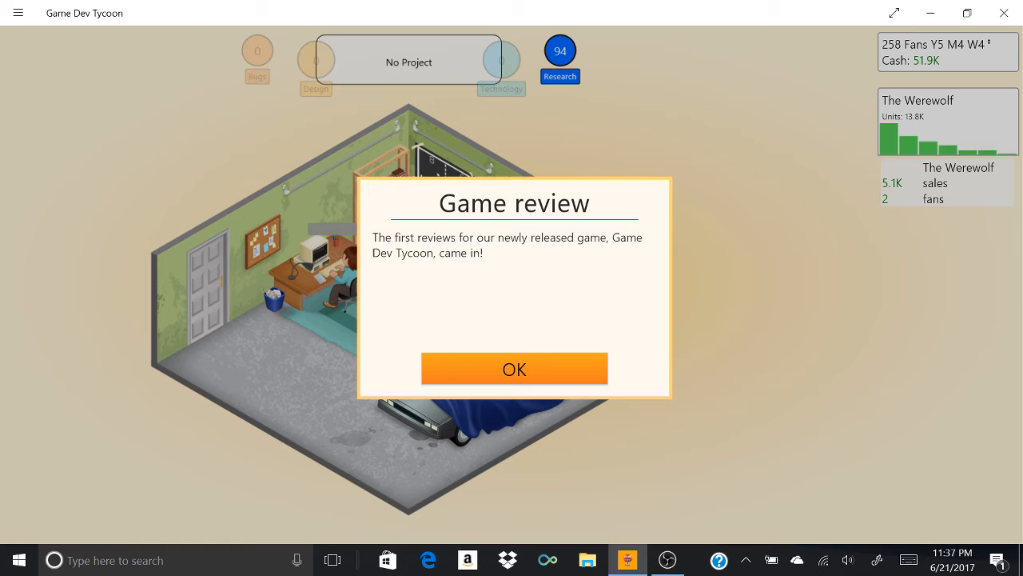
{"action": "left_click", "coordinate": [514, 369]}
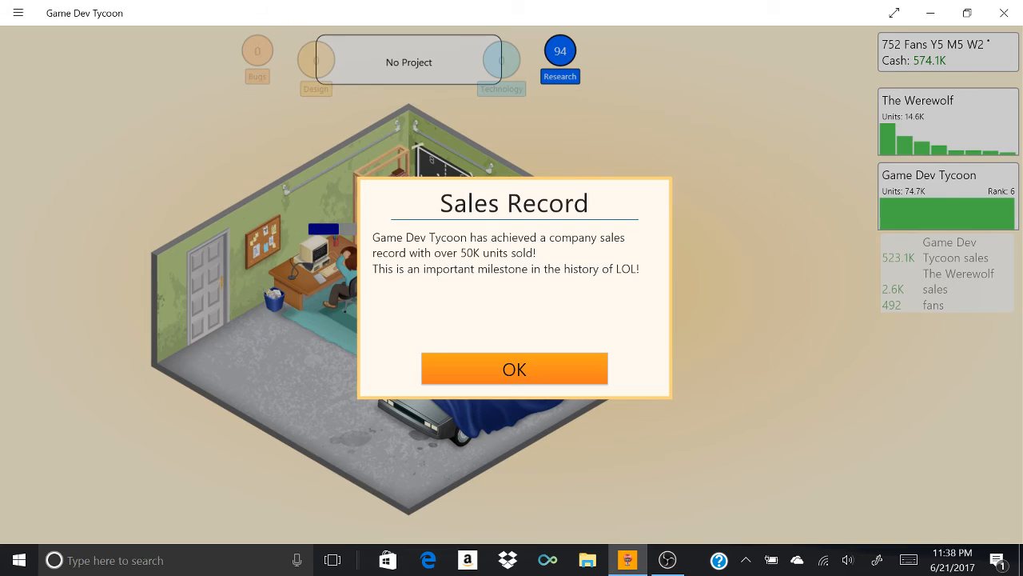
Step: Dismiss the 74.7K-unit sales record message and The Werewolf's off-market notice
{"action": "left_click", "coordinate": [514, 368]}
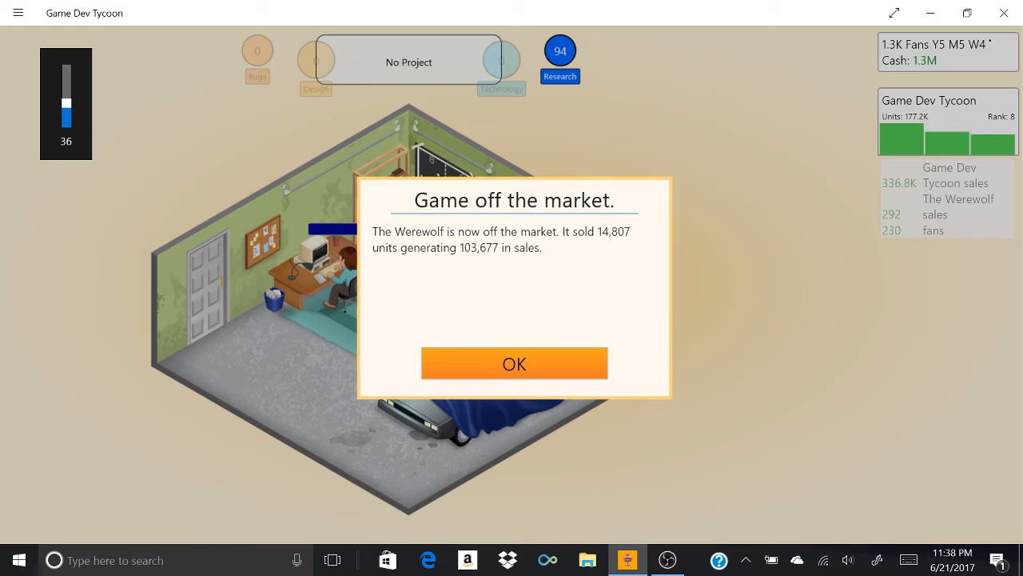
{"action": "left_click", "coordinate": [514, 363]}
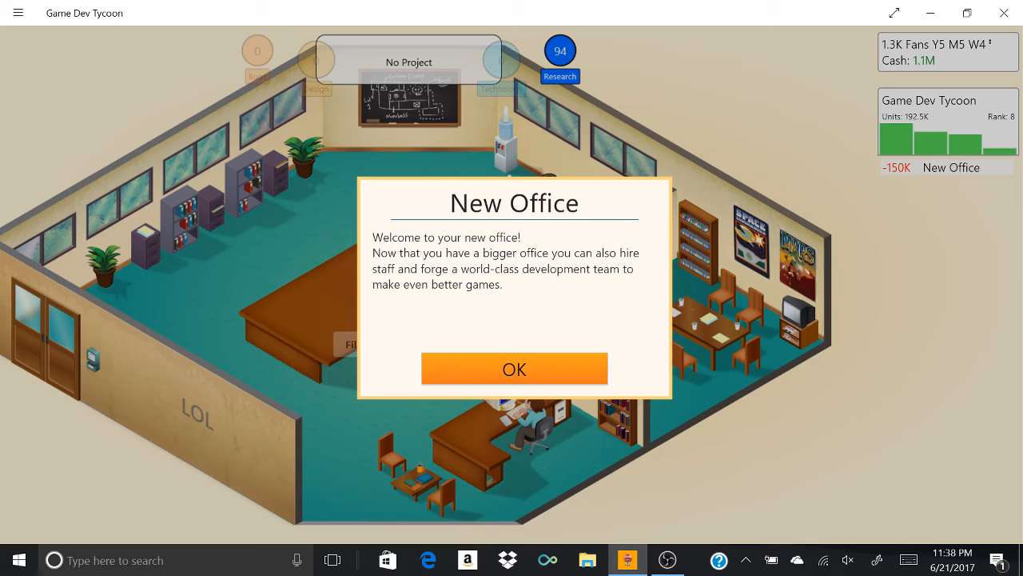
Step: Dismiss the New Office message, buy 25K Staff Management training, and try filling the position
{"action": "left_click", "coordinate": [514, 369]}
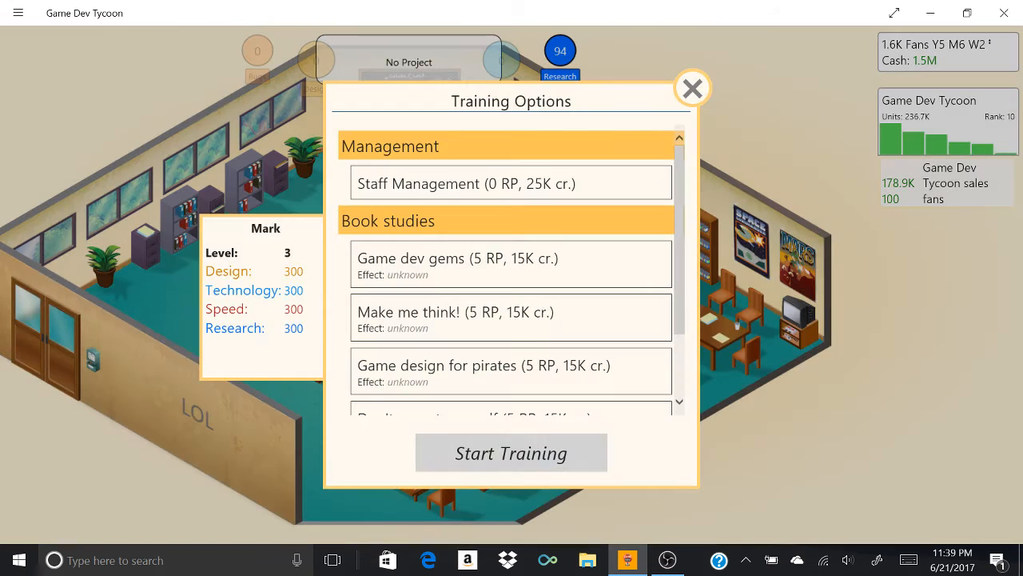
{"action": "left_click", "coordinate": [511, 453]}
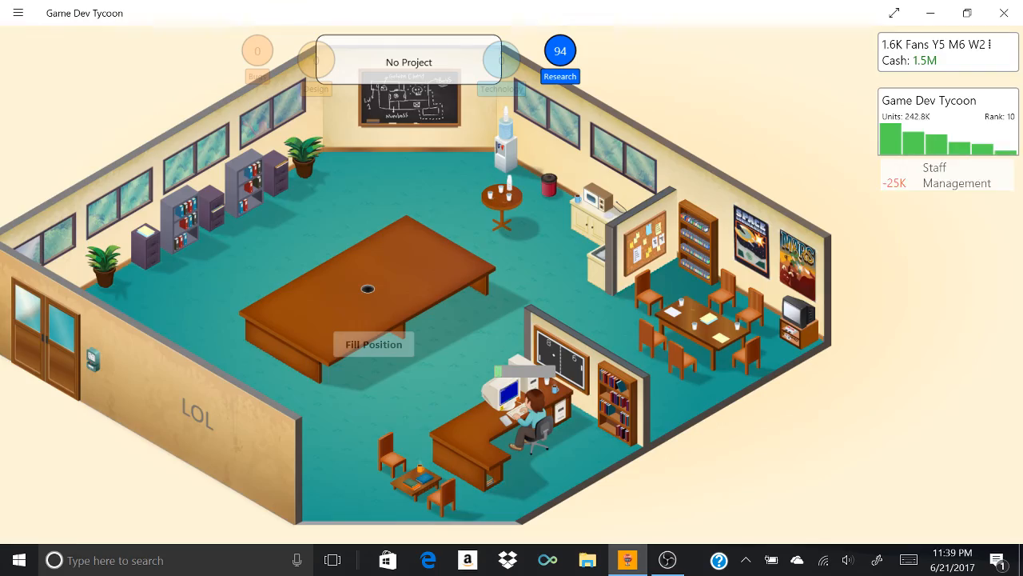
{"action": "left_click", "coordinate": [374, 344]}
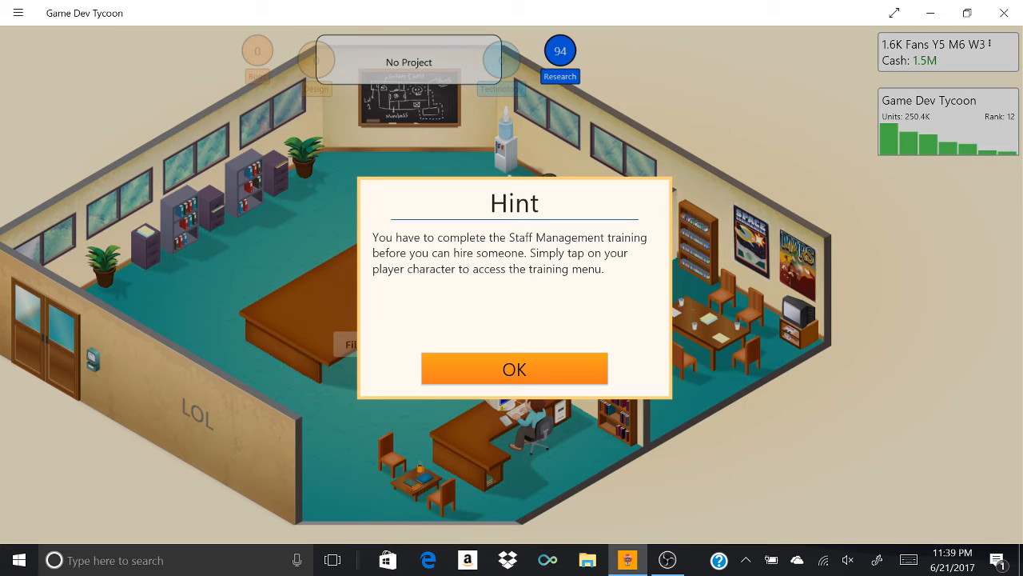
Step: Dismiss the hiring hint and Training Complete messages, then open Find Staff for the empty desk
{"action": "left_click", "coordinate": [514, 368]}
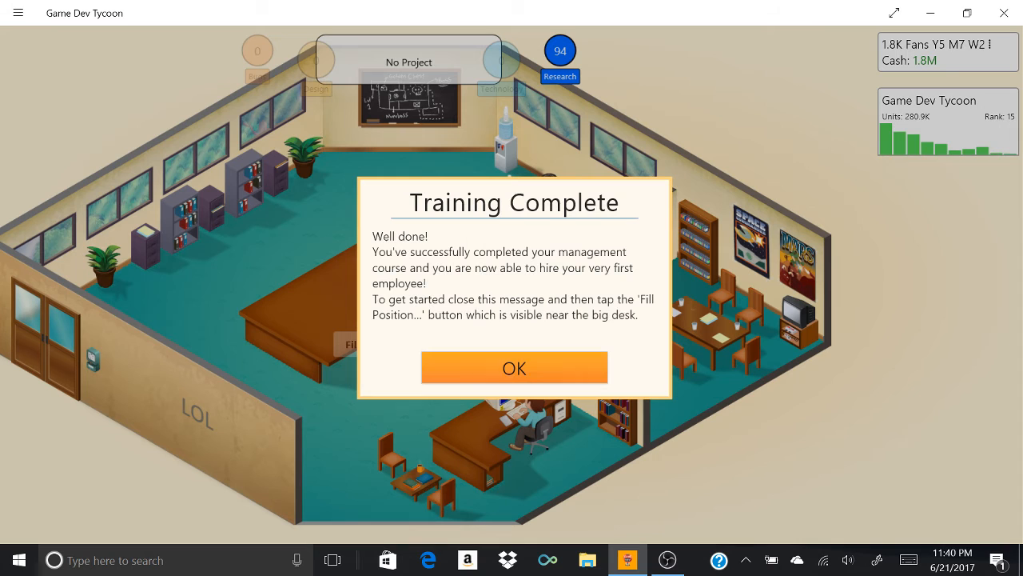
{"action": "left_click", "coordinate": [514, 367]}
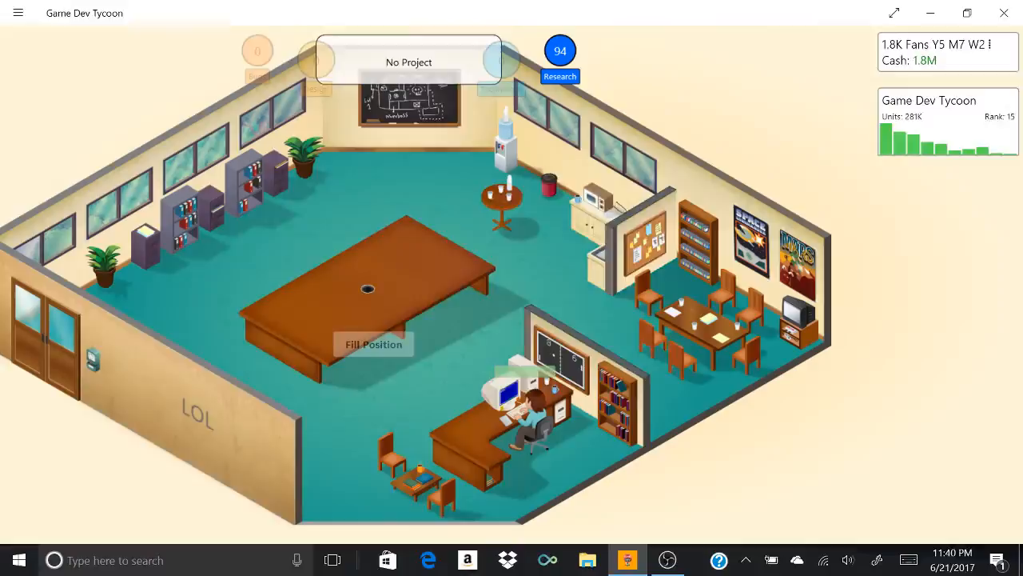
{"action": "left_click", "coordinate": [373, 344]}
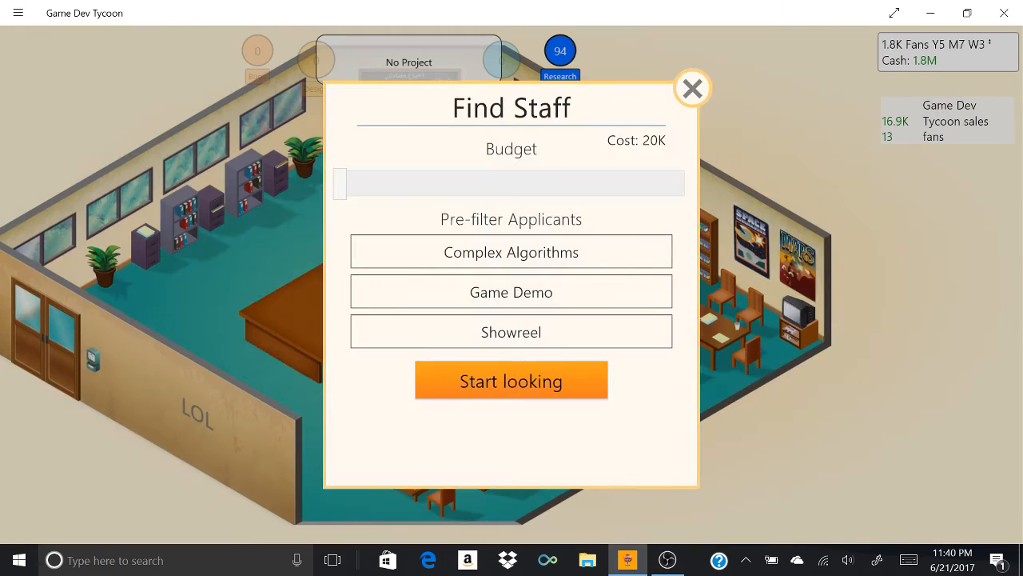
Step: Set the Find Staff budget slider to 50K and start looking for applicants
{"action": "left_click_drag", "start_coordinate": [340, 183], "coordinate": [432, 183]}
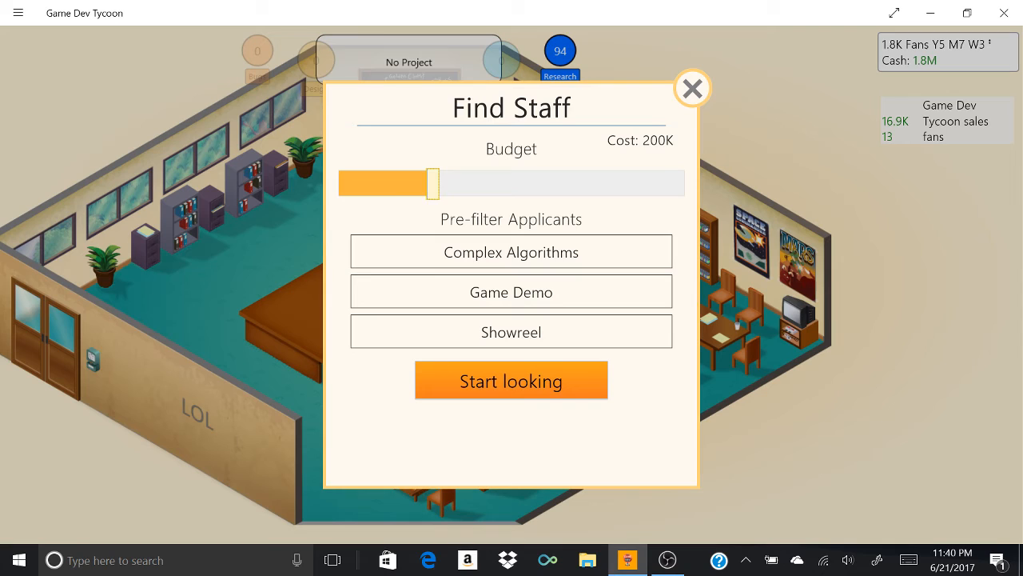
{"action": "left_click_drag", "start_coordinate": [432, 183], "coordinate": [368, 183]}
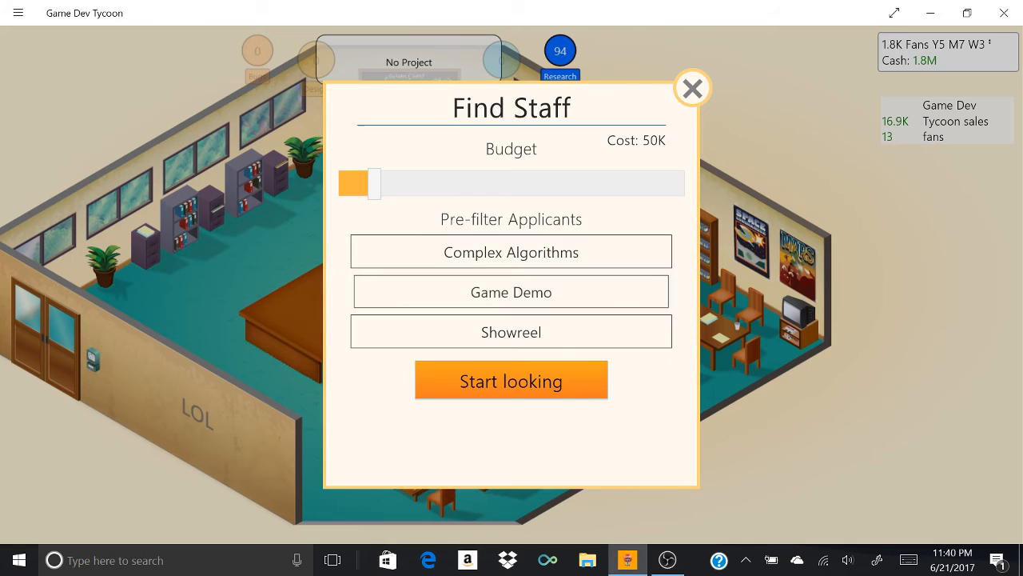
{"action": "left_click", "coordinate": [511, 379]}
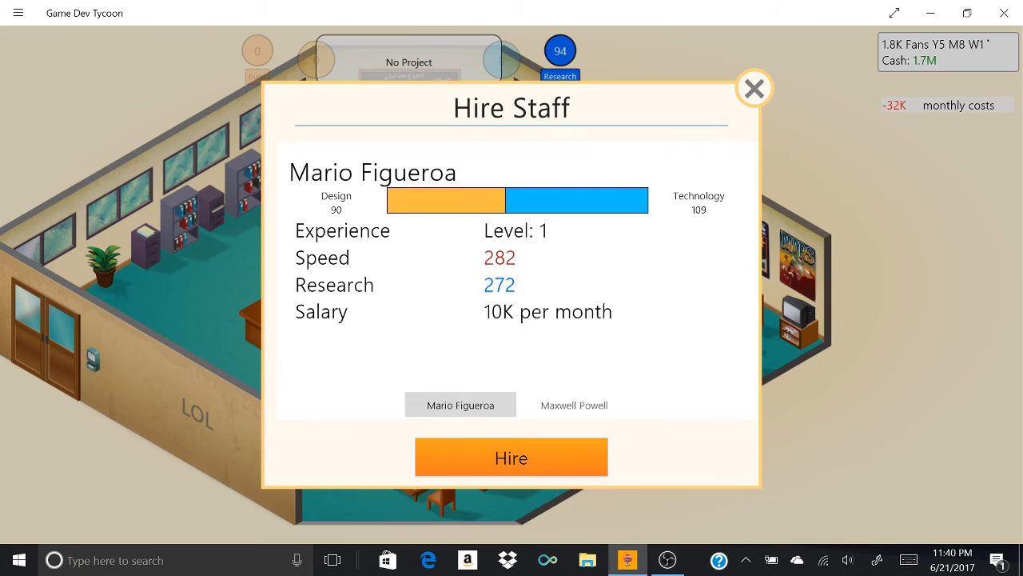
Step: Hire the second applicant and dismiss the fan news message
{"action": "left_click", "coordinate": [574, 404]}
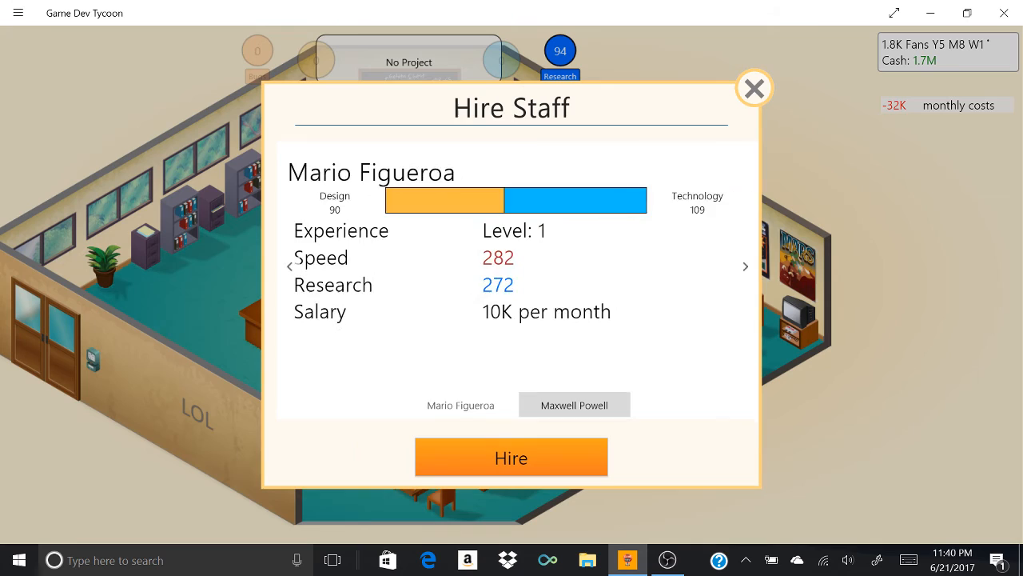
{"action": "left_click", "coordinate": [511, 456]}
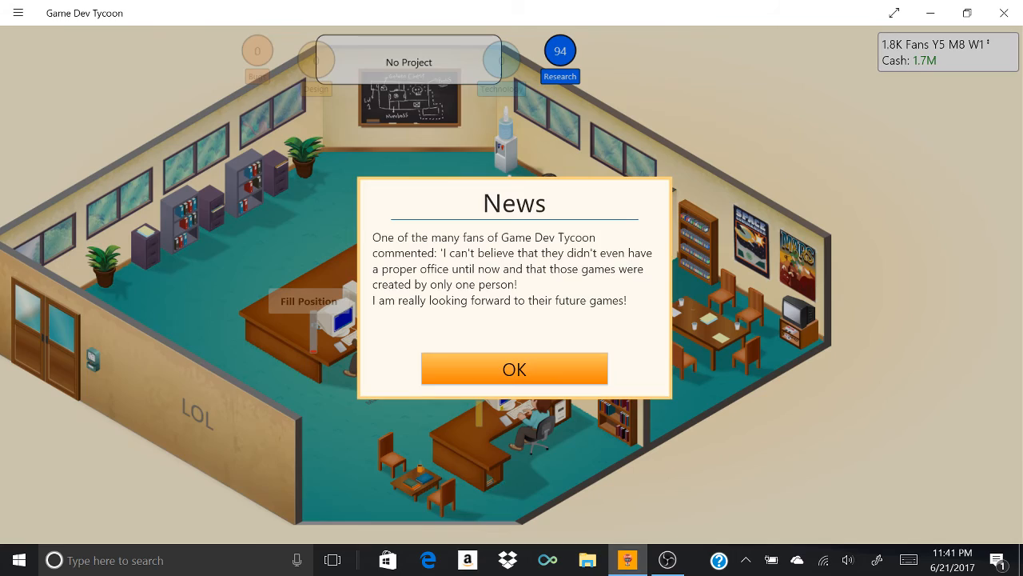
{"action": "left_click", "coordinate": [515, 369]}
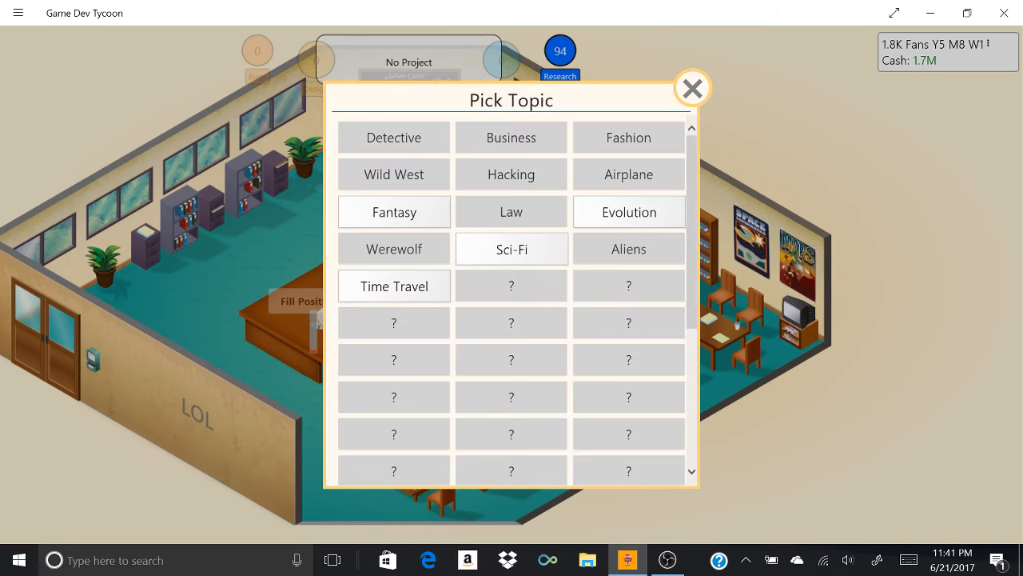
Step: Pick a topic, then dismiss the industry news and the fan developer's thank-you message
{"action": "left_click", "coordinate": [692, 88]}
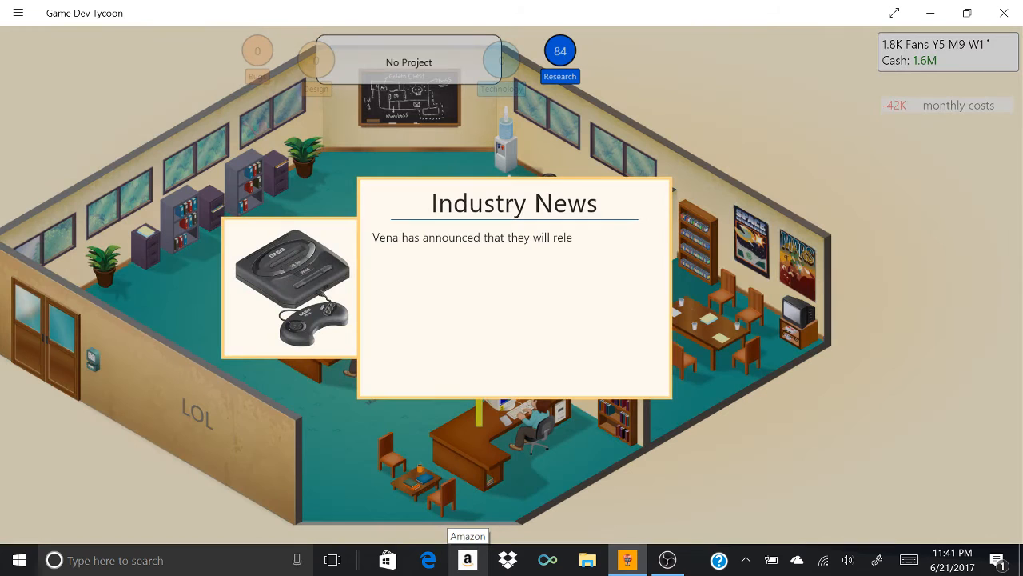
{"action": "left_click", "coordinate": [514, 287]}
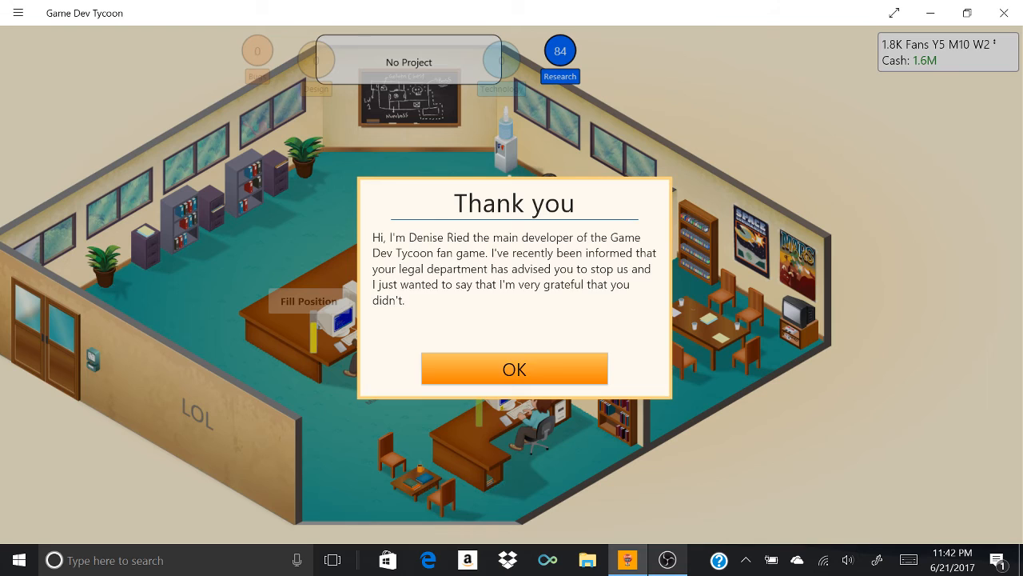
{"action": "left_click", "coordinate": [514, 368]}
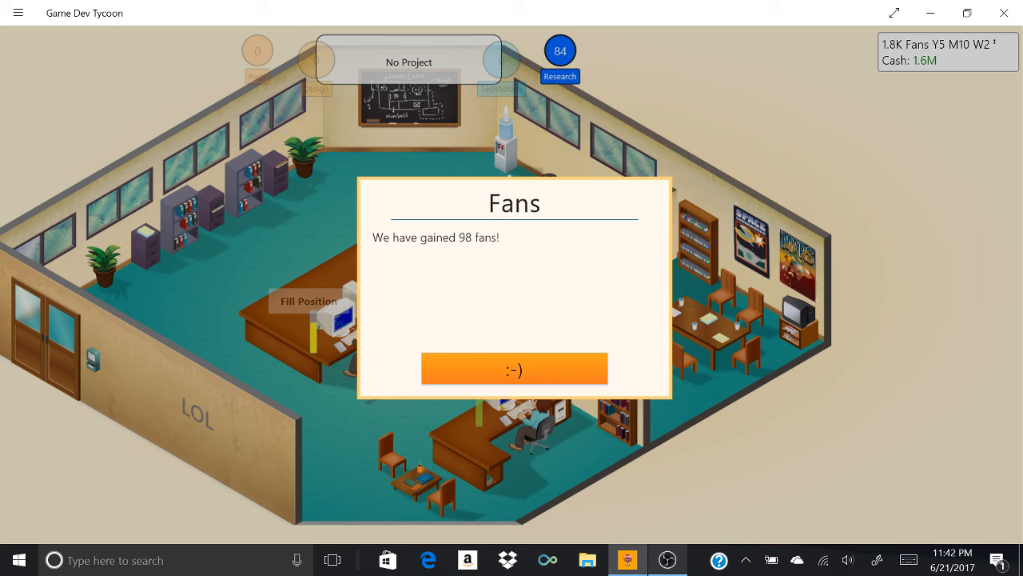
Step: Dismiss the 98-fans notice and set up Im In A New World: Time Travel, Action, Master V
{"action": "left_click", "coordinate": [514, 369]}
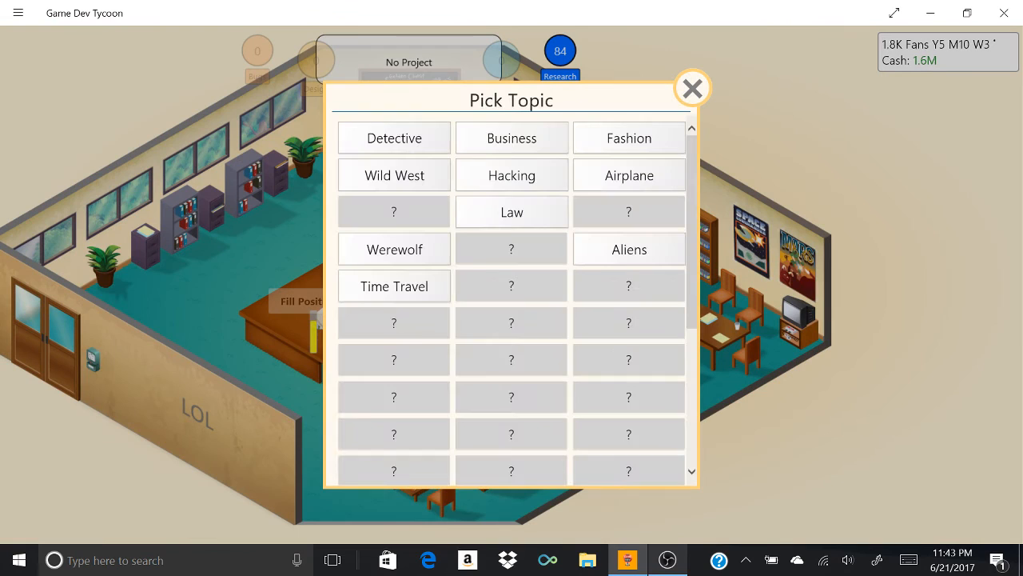
{"action": "left_click", "coordinate": [393, 285]}
{"action": "type", "text": "Im l"}
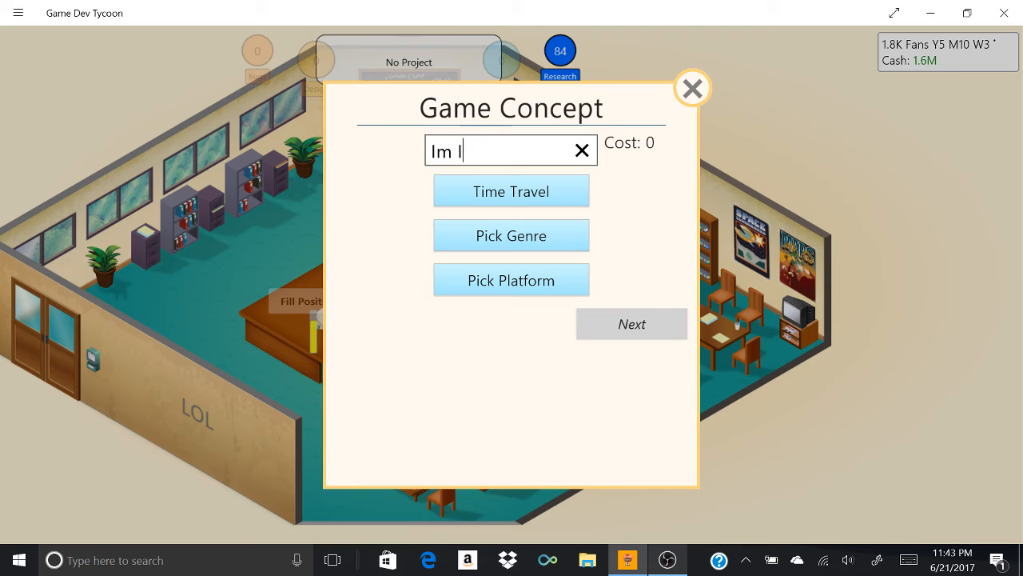
{"action": "type", "text": "n A New World"}
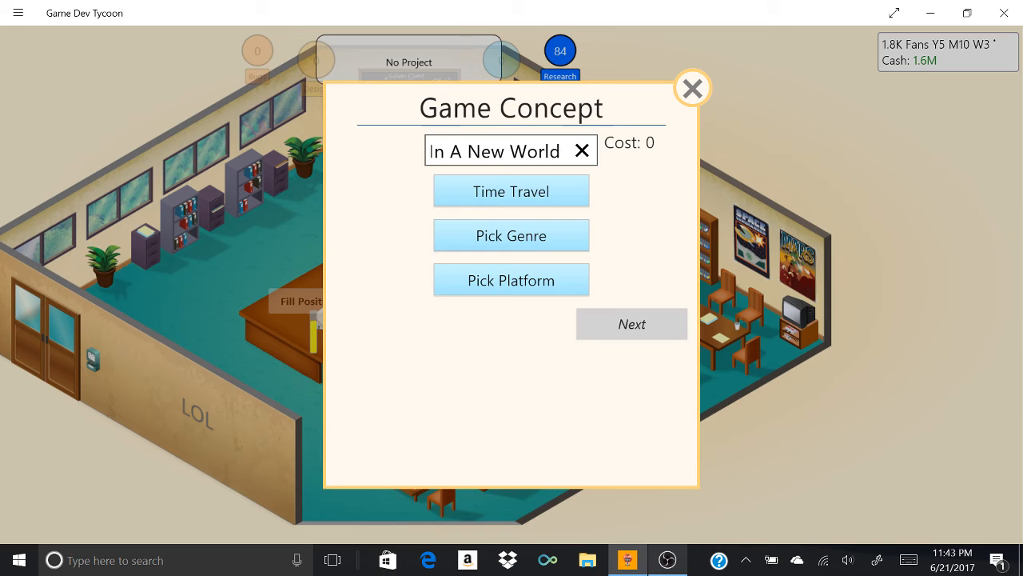
{"action": "left_click", "coordinate": [511, 280]}
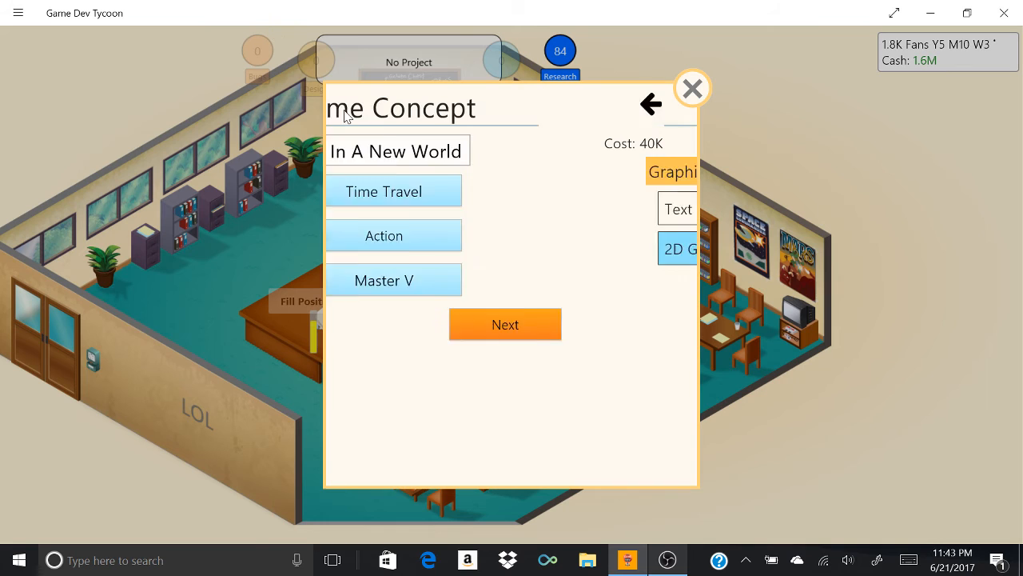
{"action": "left_click", "coordinate": [505, 324]}
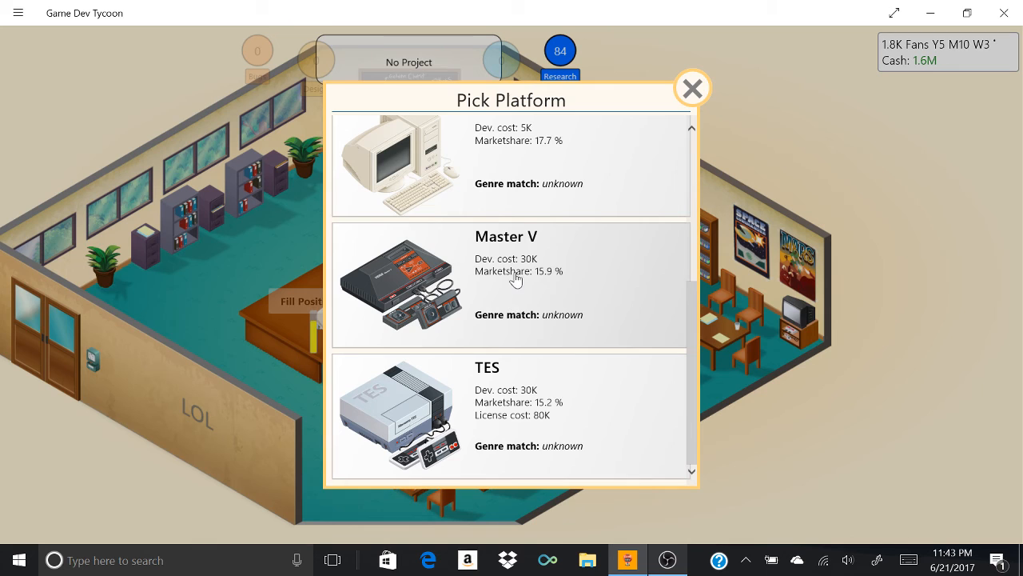
{"action": "scroll", "scroll_direction": "down", "scroll_amount": 3}
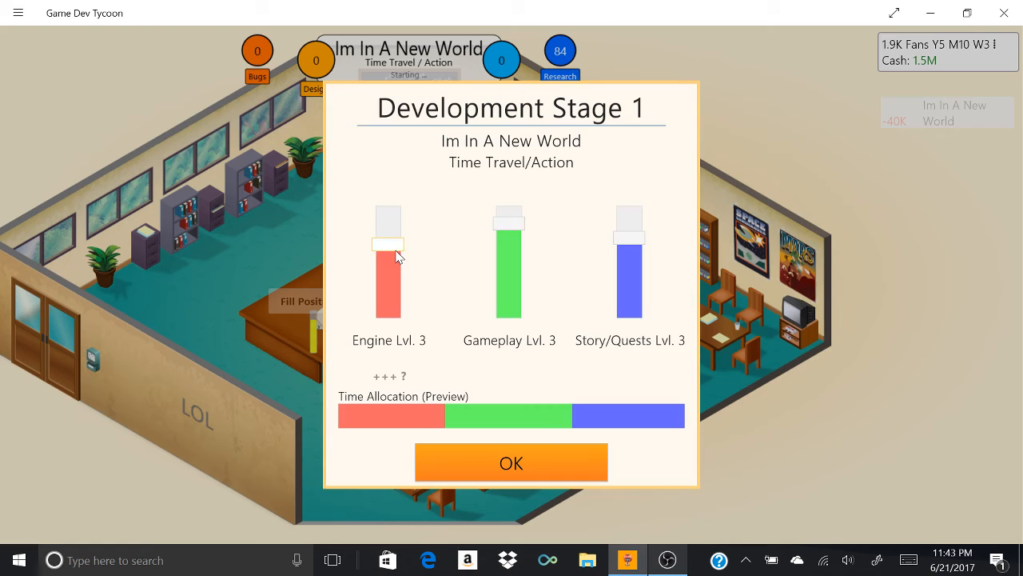
Step: Confirm the time allocations for Im In A New World's development stages
{"action": "left_click", "coordinate": [511, 463]}
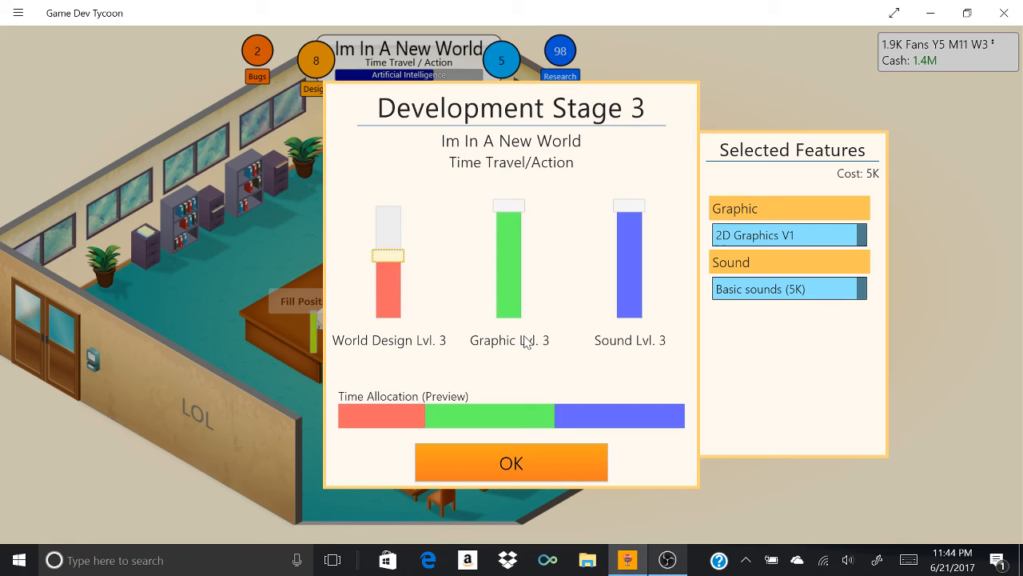
{"action": "left_click", "coordinate": [511, 462]}
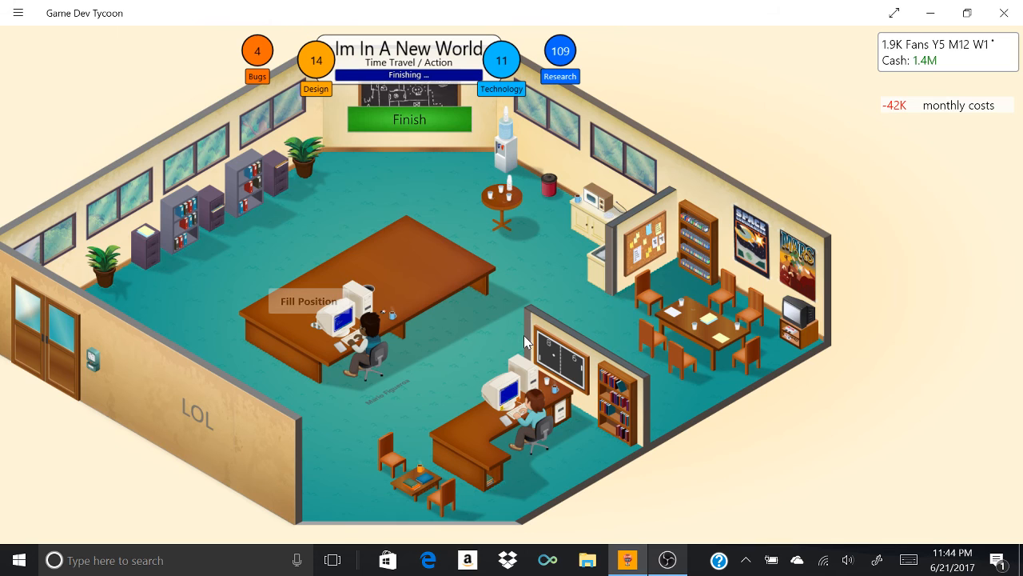
Step: Finish Im In A New World and dismiss its 4, 4, 2 review screen
{"action": "left_click", "coordinate": [409, 120]}
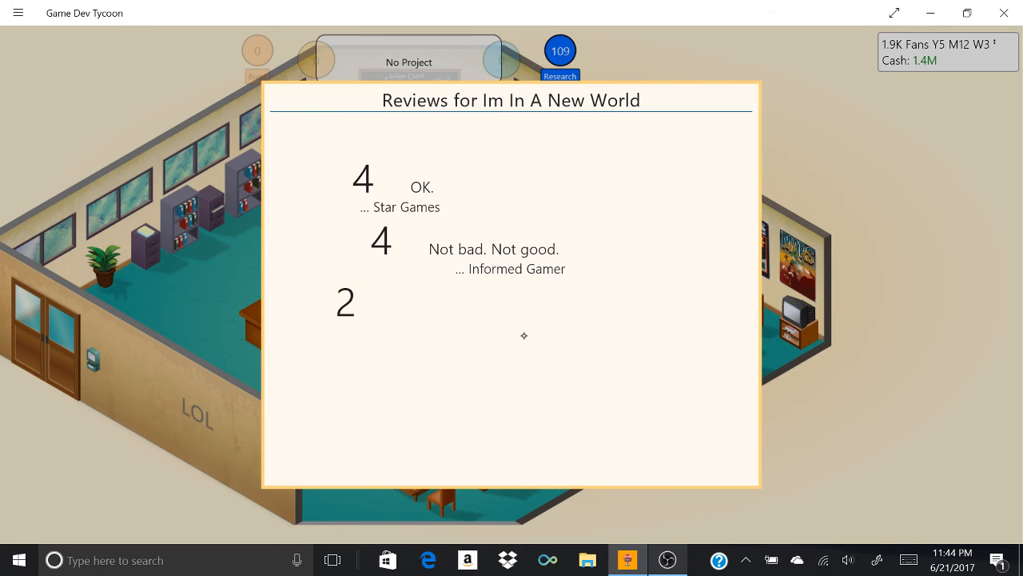
{"action": "left_click", "coordinate": [524, 335]}
{"action": "type", "text": "G"}
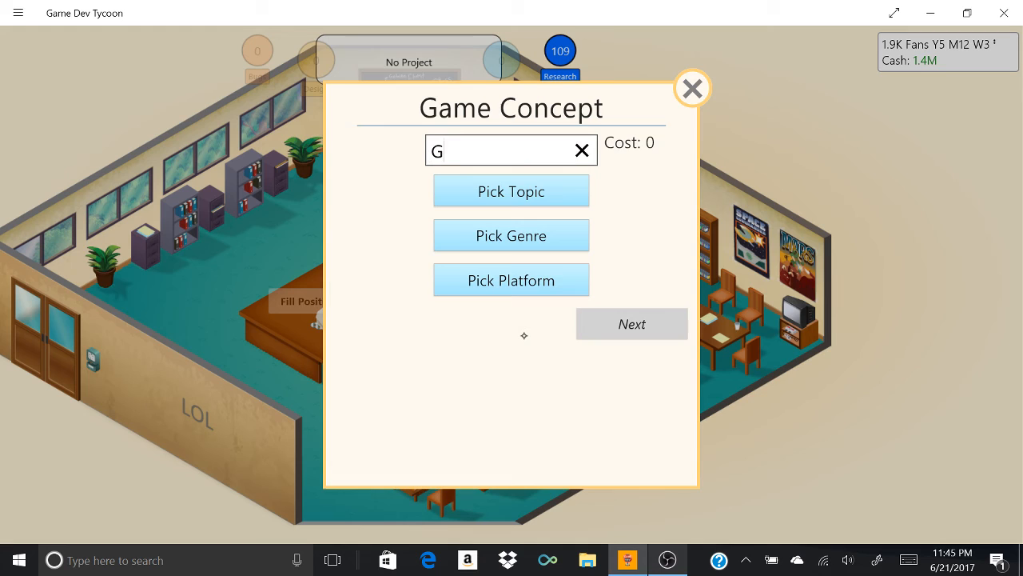
Step: Name the game Builder Dev Tycoon, choose Business/Simulation, and buy the Vena Oasis license
{"action": "type", "text": "uilder"}
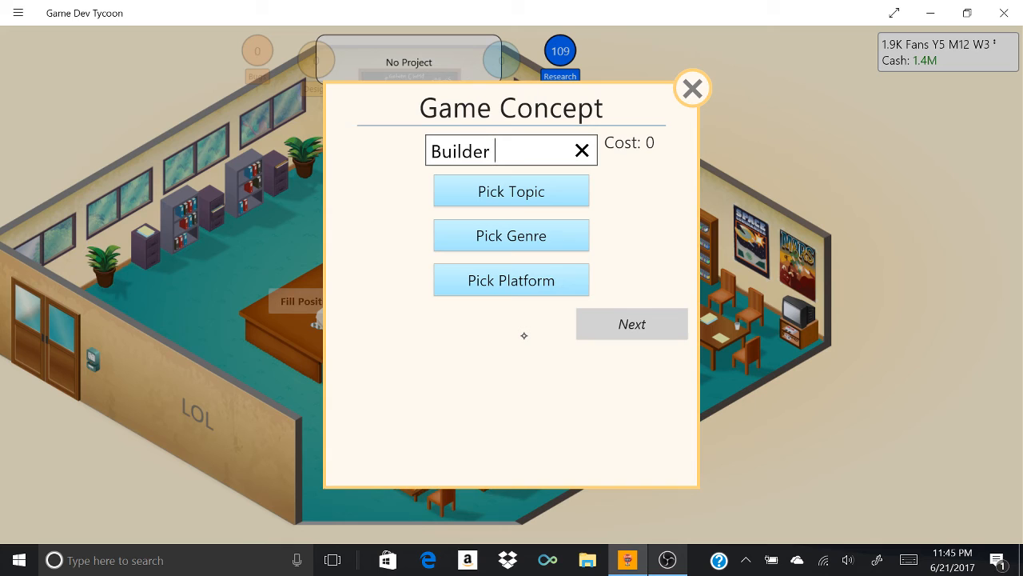
{"action": "left_click", "coordinate": [511, 191]}
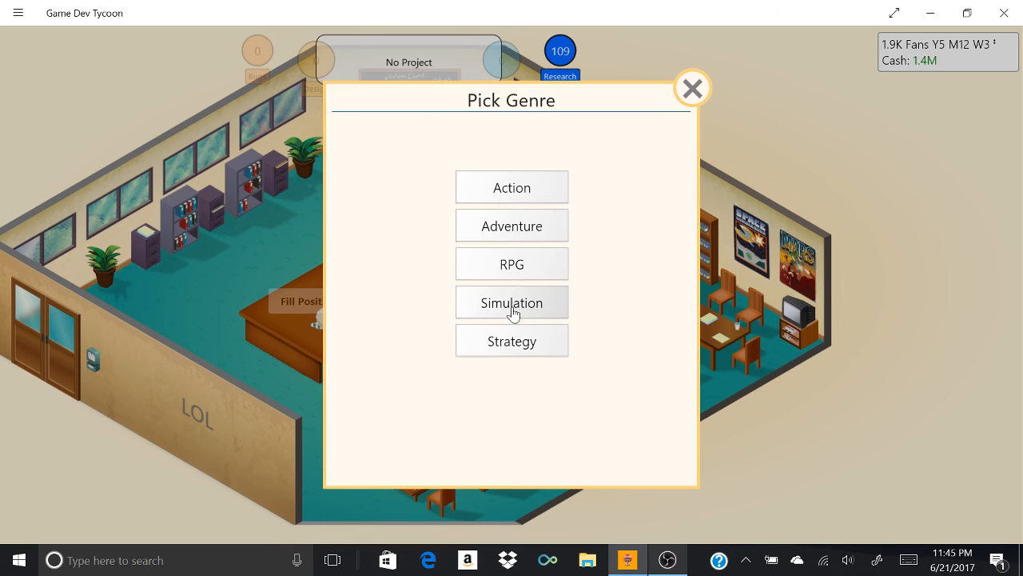
{"action": "left_click", "coordinate": [511, 302]}
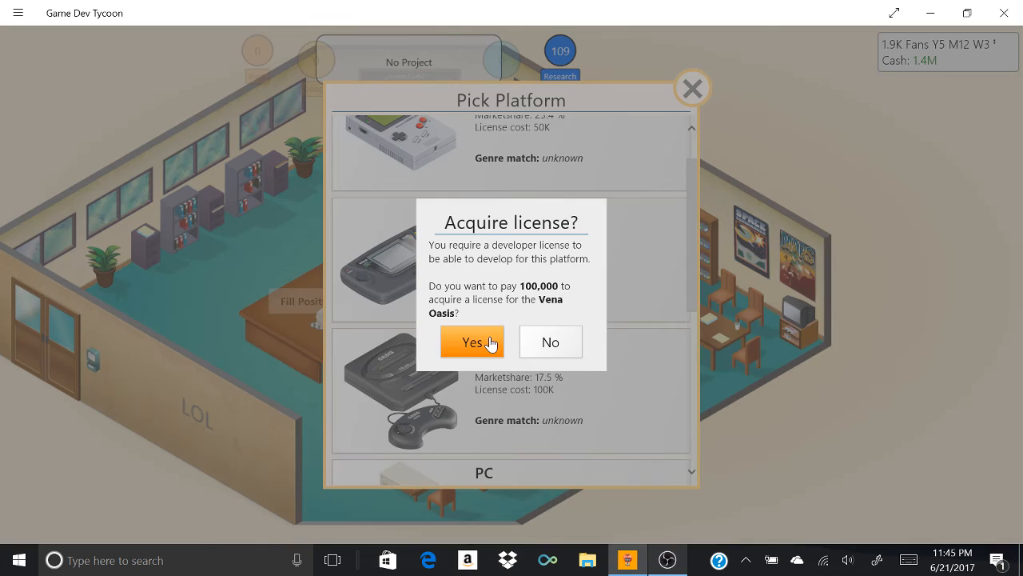
{"action": "left_click", "coordinate": [472, 341]}
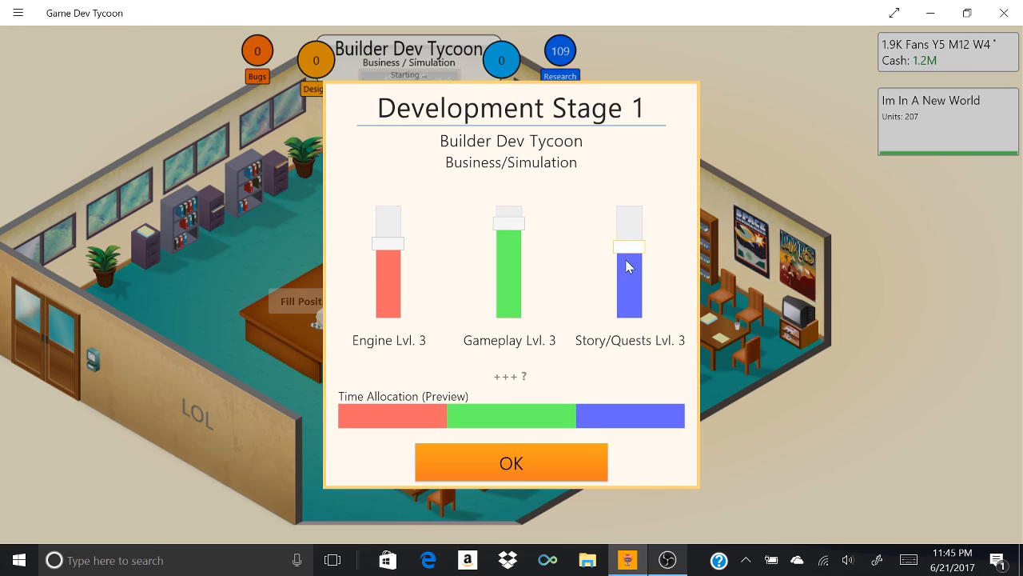
Step: Confirm the time allocation for Builder Dev Tycoon's first development stage
{"action": "left_click", "coordinate": [511, 463]}
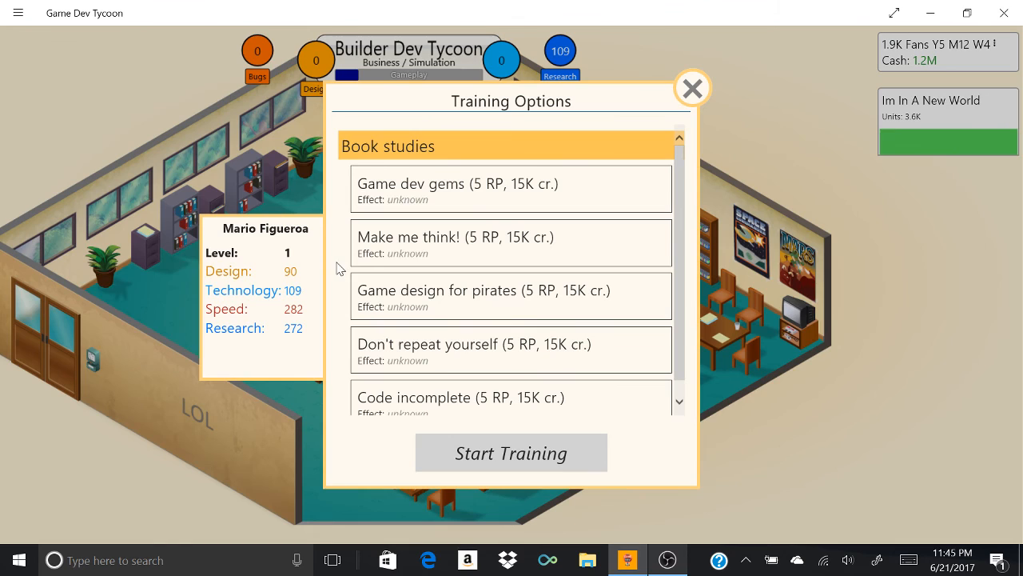
Step: Start training an employee with the Game design for pirates course
{"action": "scroll", "scroll_direction": "down", "scroll_amount": 3}
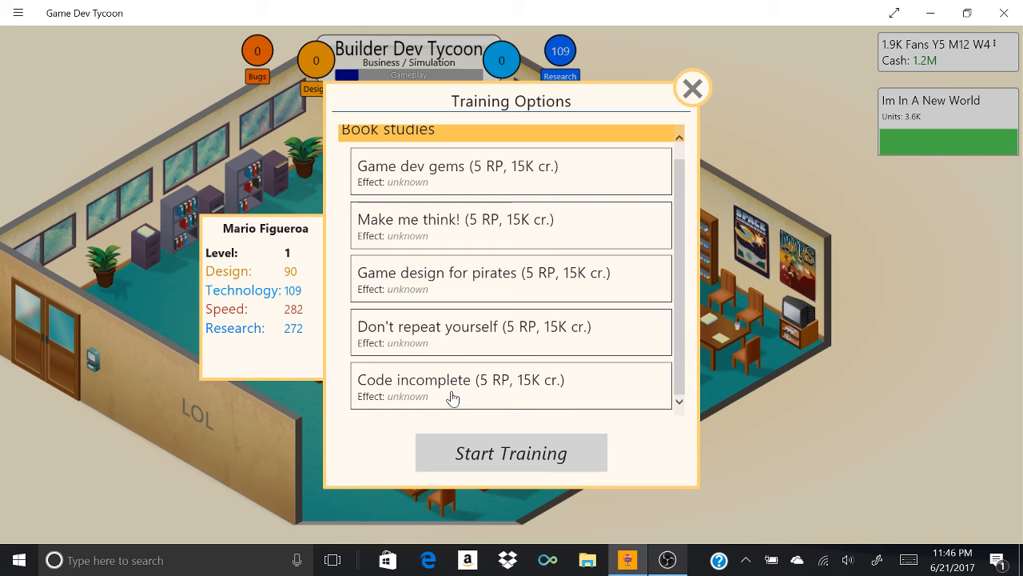
{"action": "left_click", "coordinate": [511, 278]}
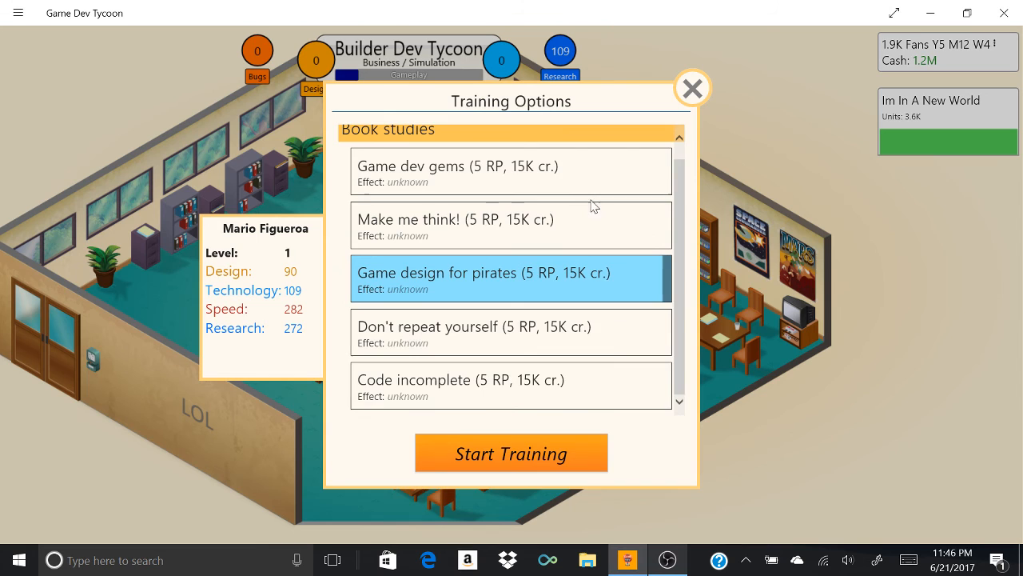
{"action": "left_click", "coordinate": [692, 88]}
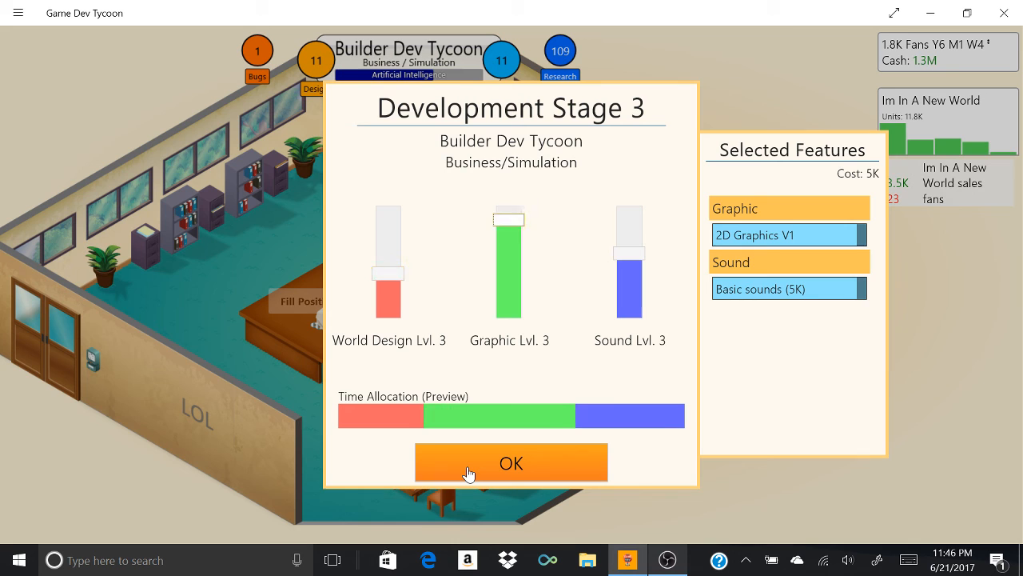
Step: Confirm the Development Stage 3 time allocation for Builder Dev Tycoon
{"action": "left_click", "coordinate": [511, 462]}
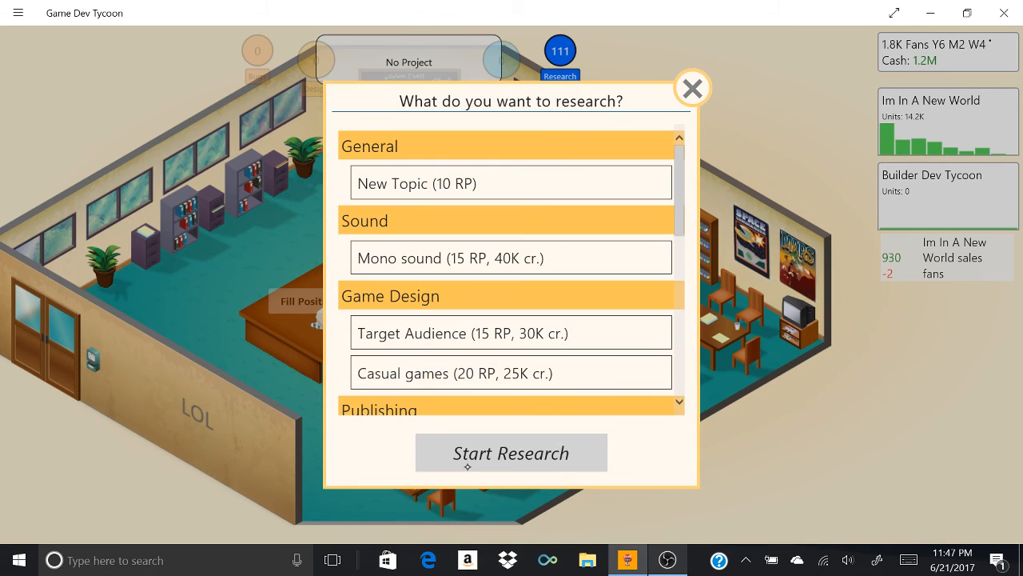
Step: Research New Topic and Marketing, dismissing the Im In A New World off-market notice
{"action": "left_click", "coordinate": [511, 183]}
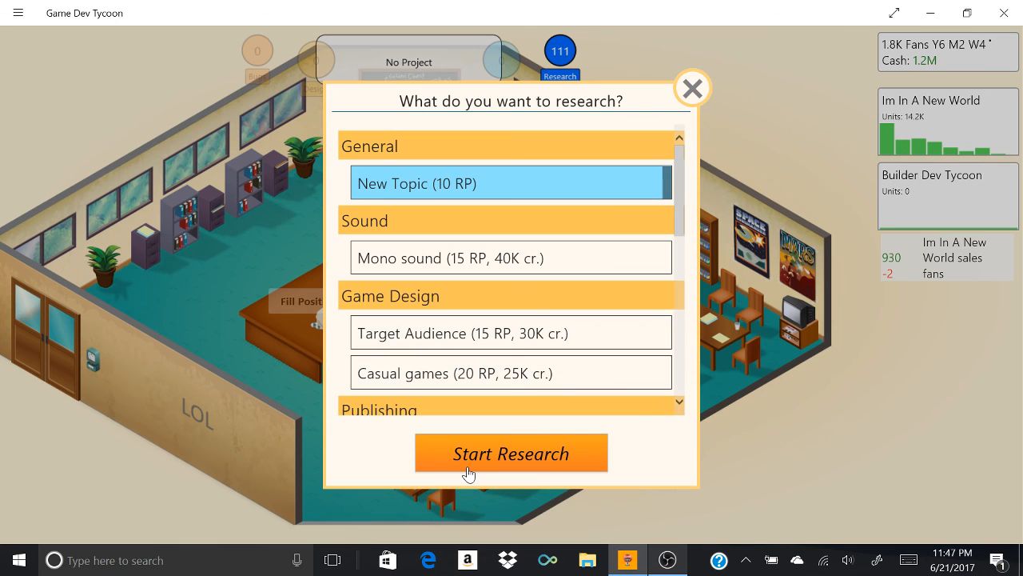
{"action": "left_click", "coordinate": [510, 452]}
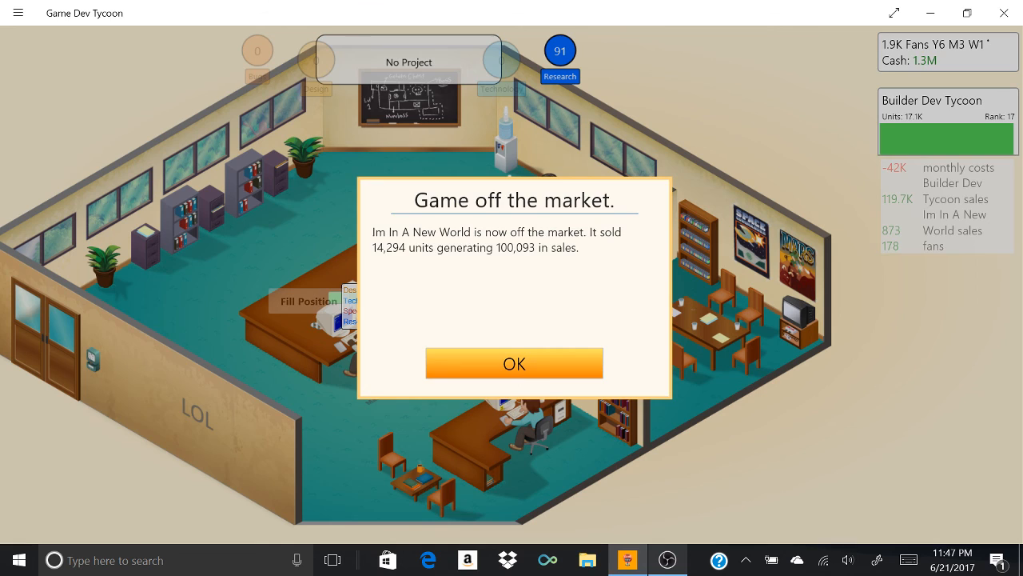
{"action": "left_click", "coordinate": [515, 363]}
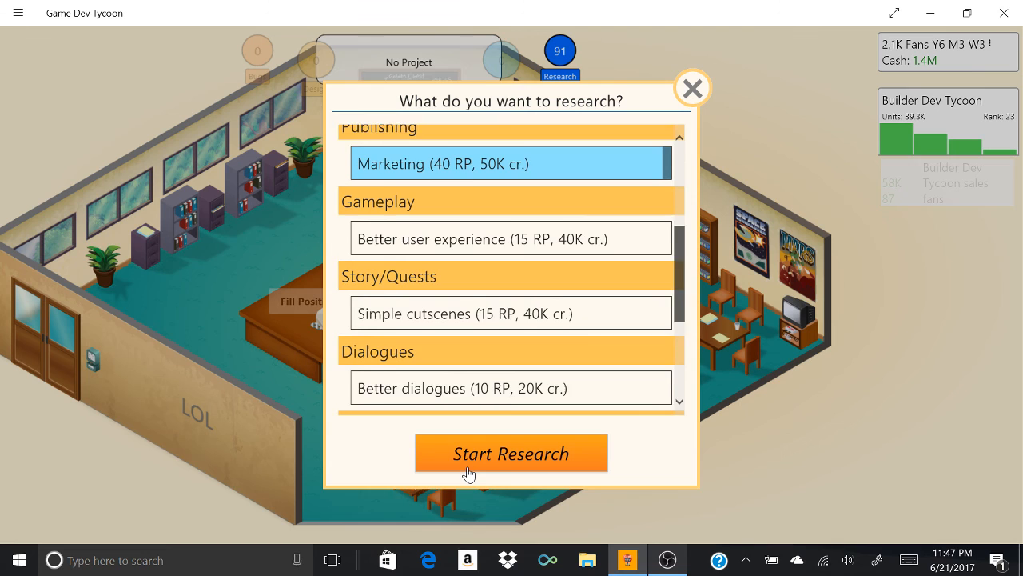
{"action": "left_click", "coordinate": [511, 452]}
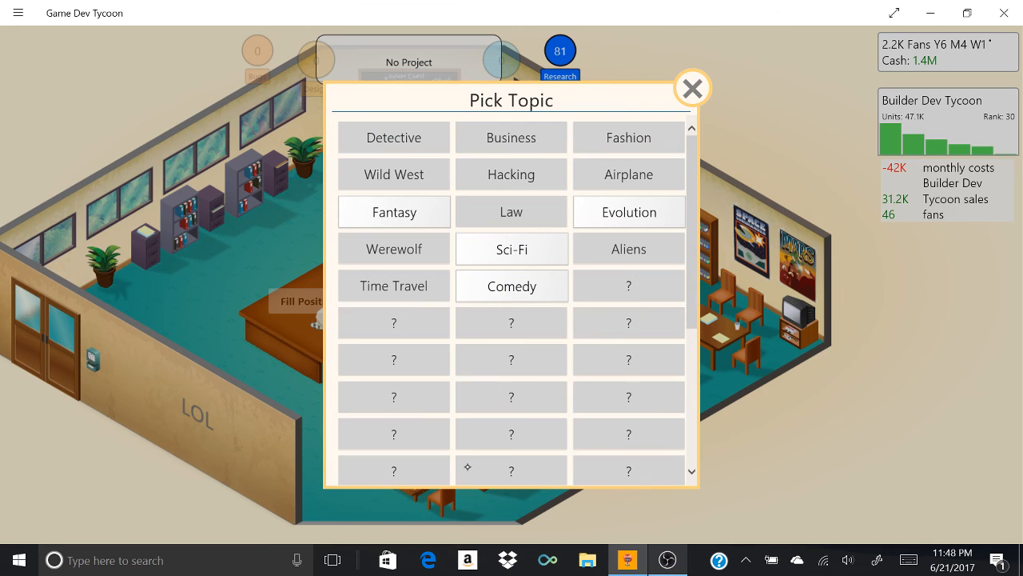
{"action": "left_click", "coordinate": [693, 88]}
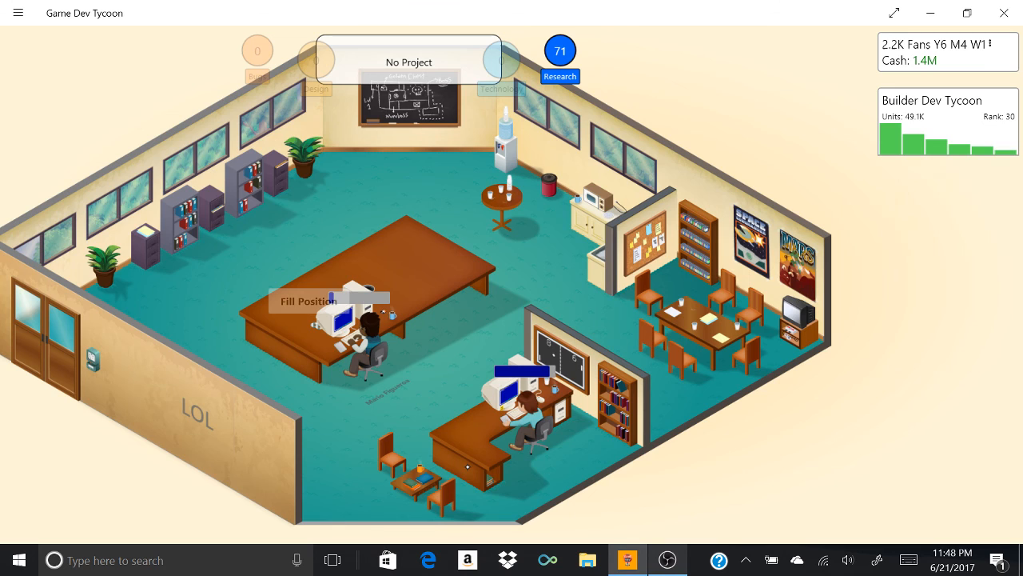